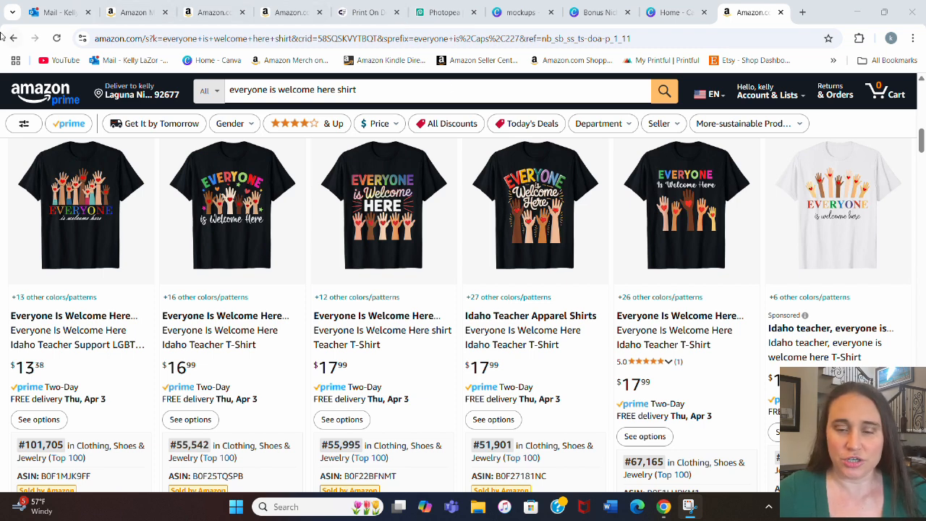
mouse_move(283, 192)
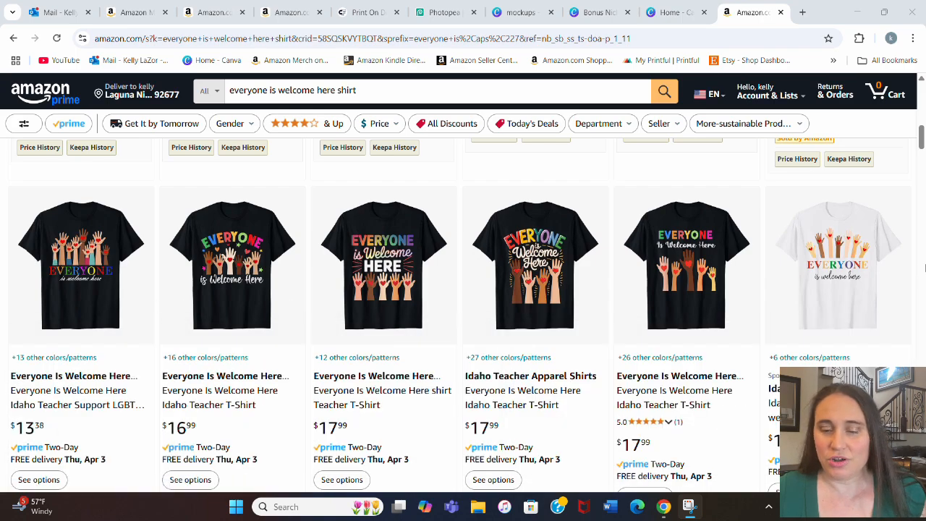
- Scroll through the Amazon search results for competing 'Everyone Is Welcome Here' shirts
scroll("down", 3)
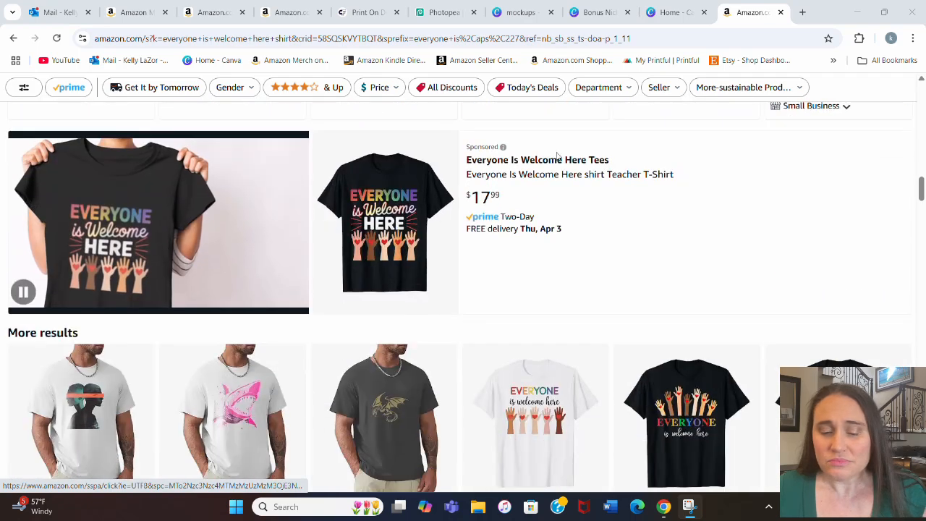
scroll("down", 3)
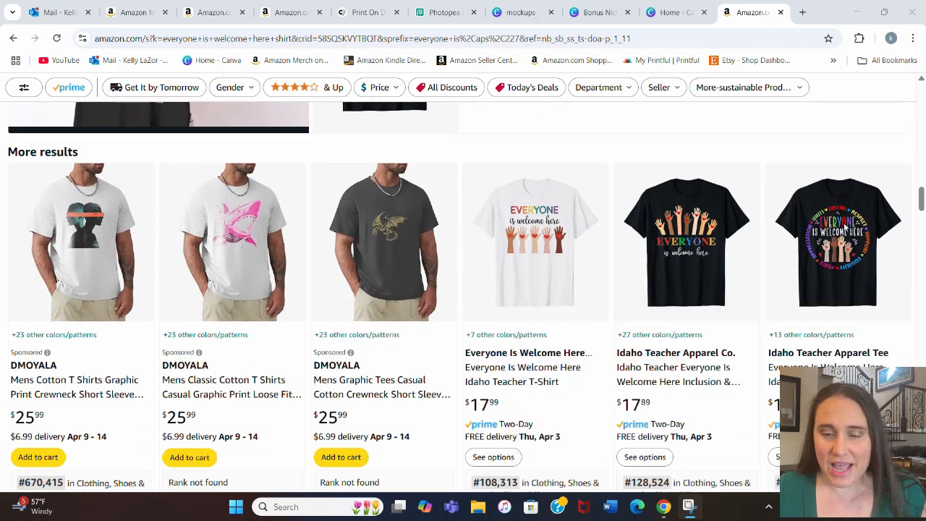
scroll("down", 3)
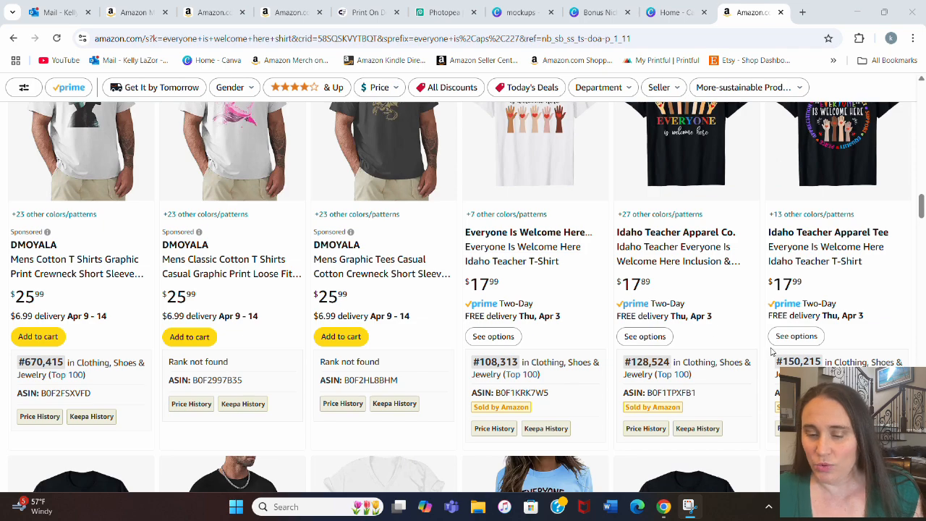
scroll("down", 3)
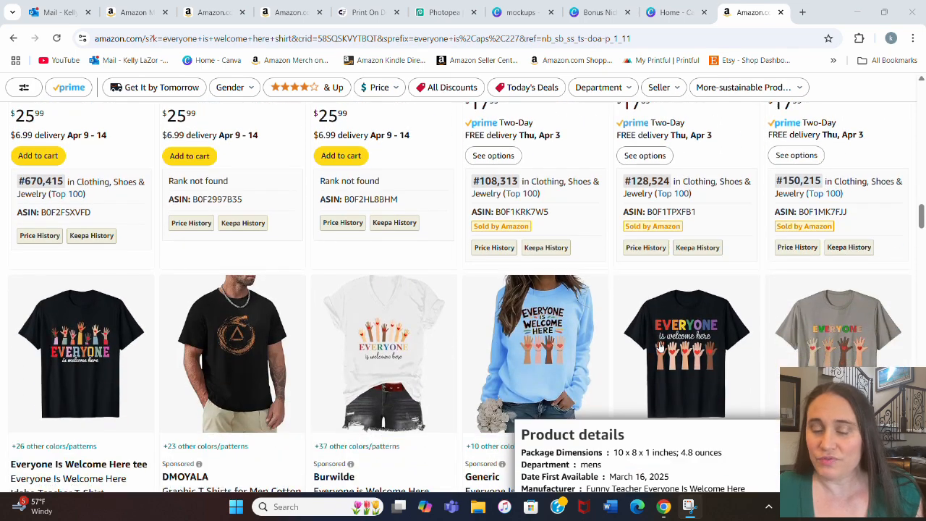
scroll("down", 3)
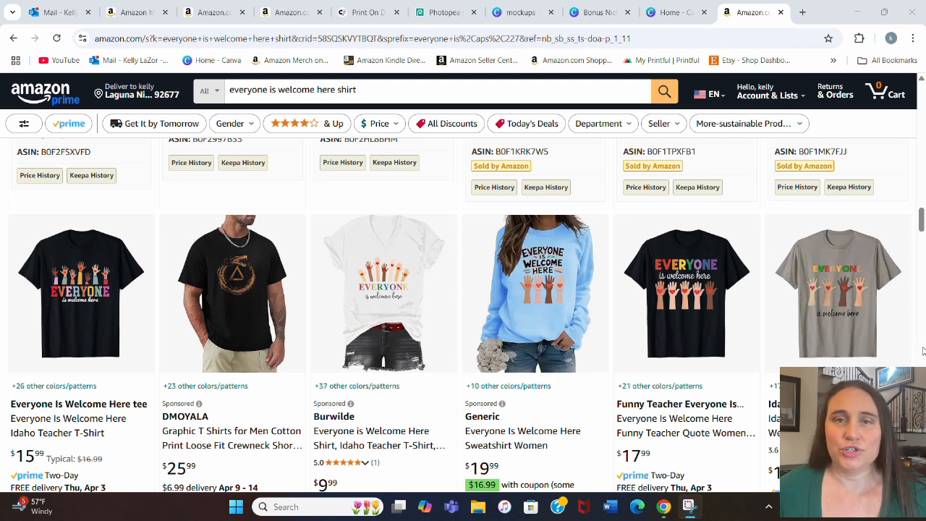
scroll("down", 3)
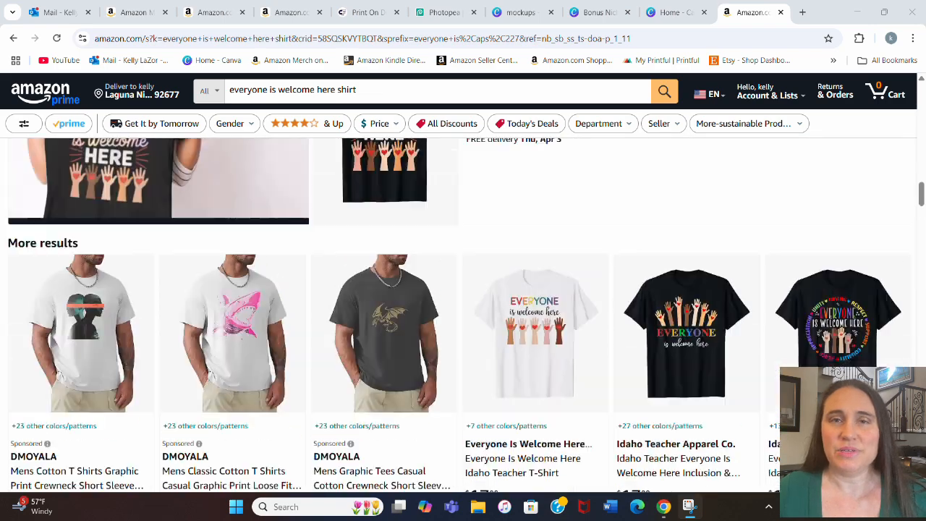
scroll("down", 3)
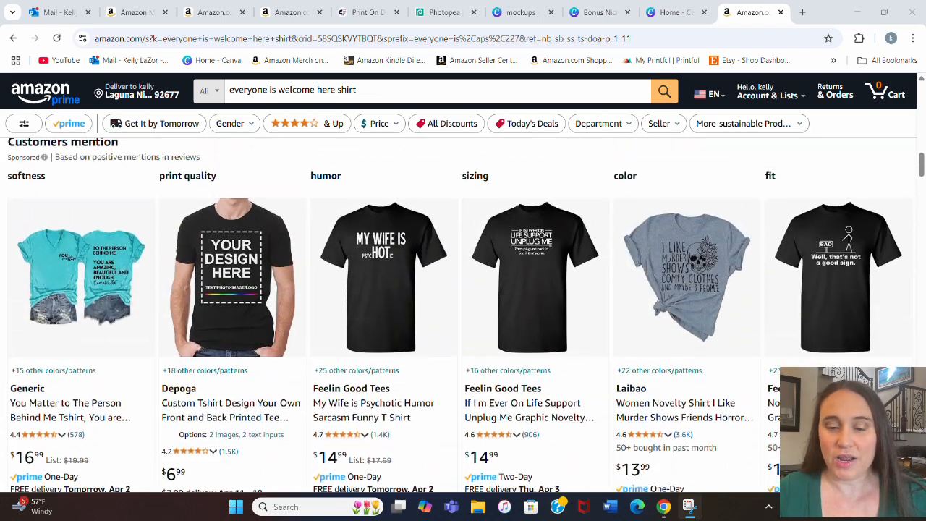
scroll("down", 3)
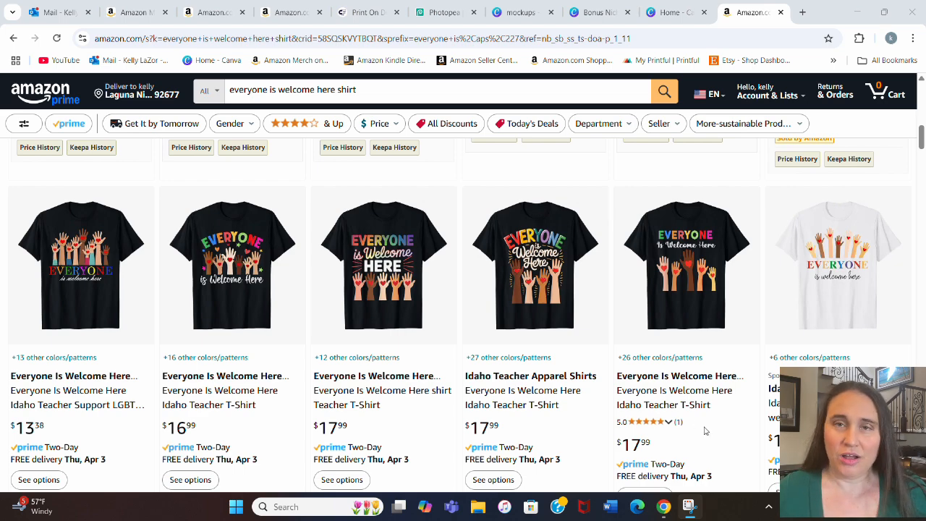
scroll("down", 3)
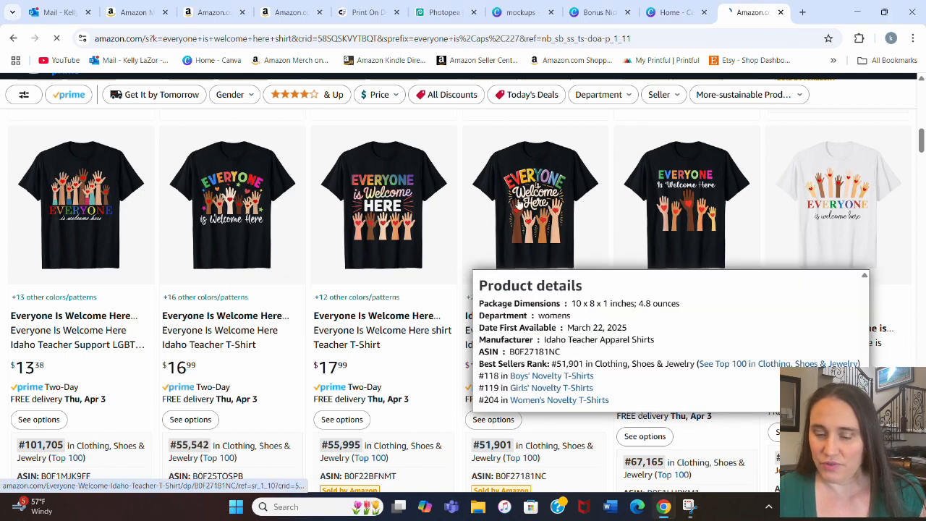
- Open the rainbow Idaho Teacher T-Shirt listing and review its $17.99 price and details
left_click(535, 205)
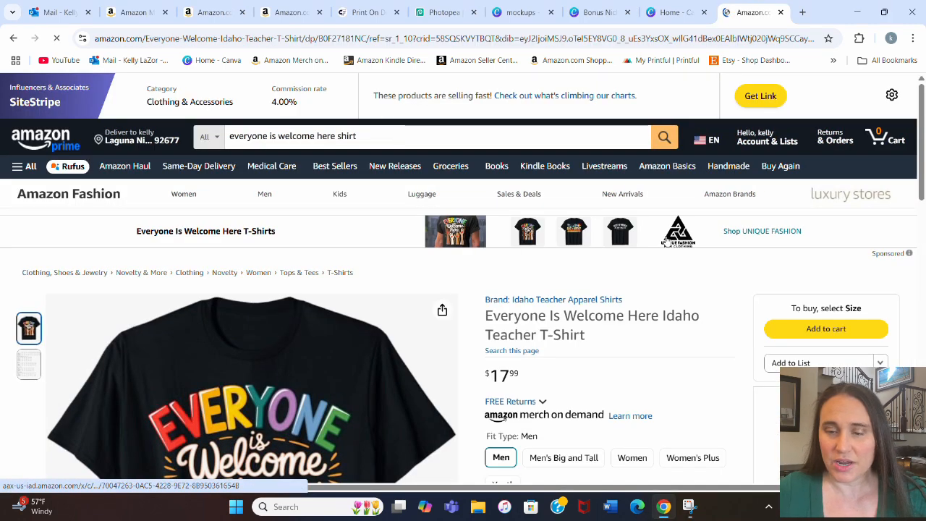
scroll("down", 3)
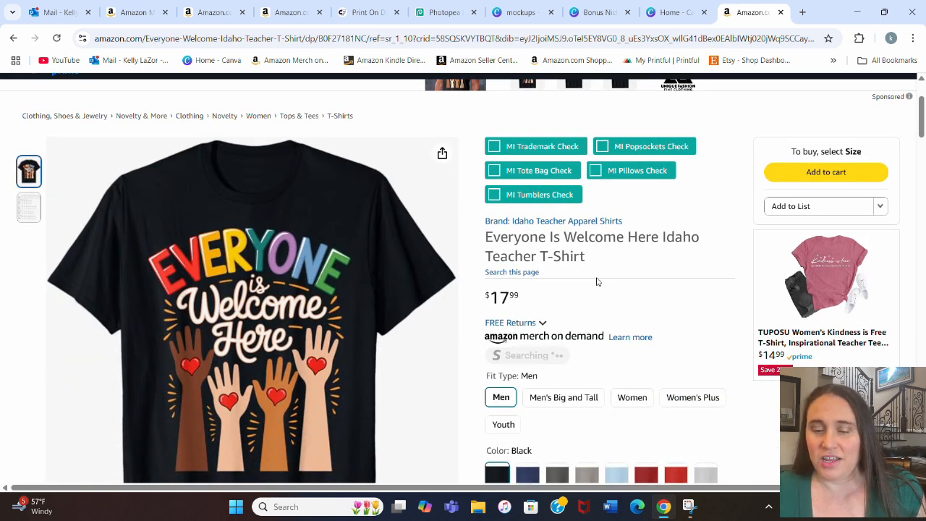
mouse_move(620, 266)
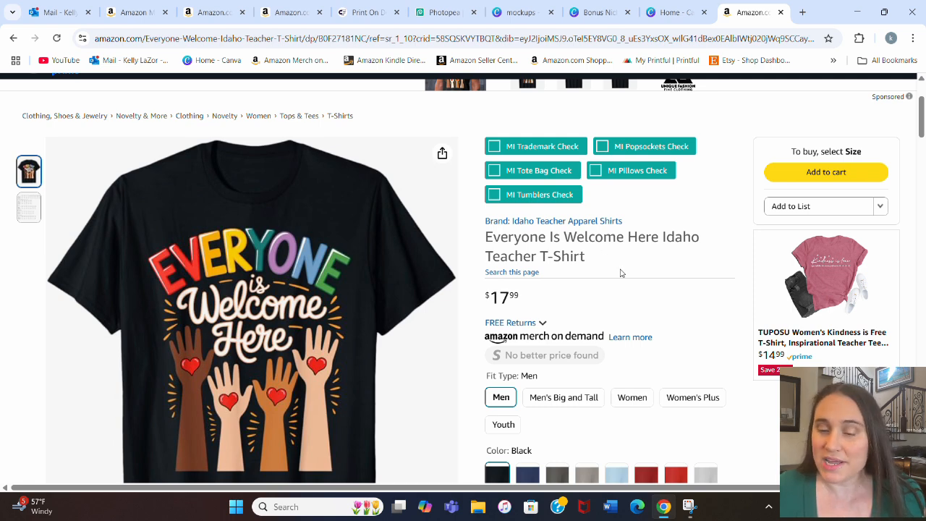
mouse_move(646, 267)
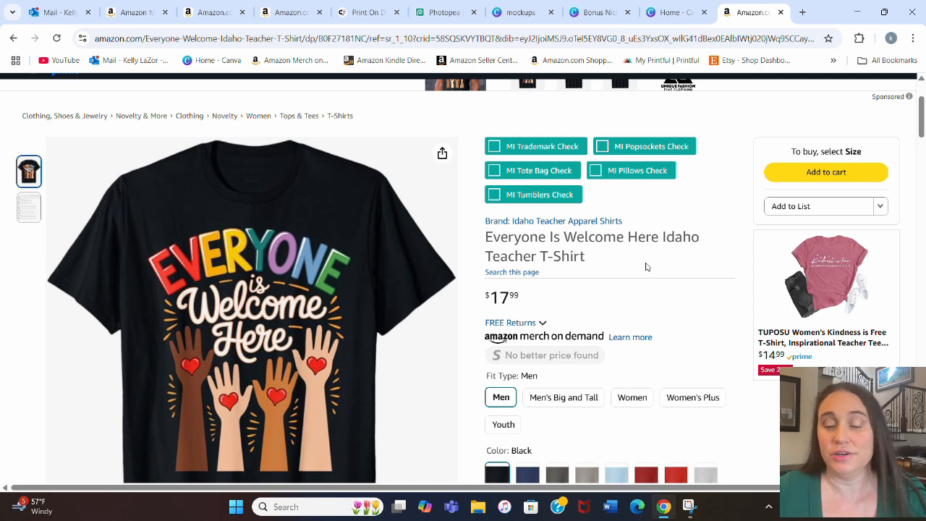
mouse_move(647, 253)
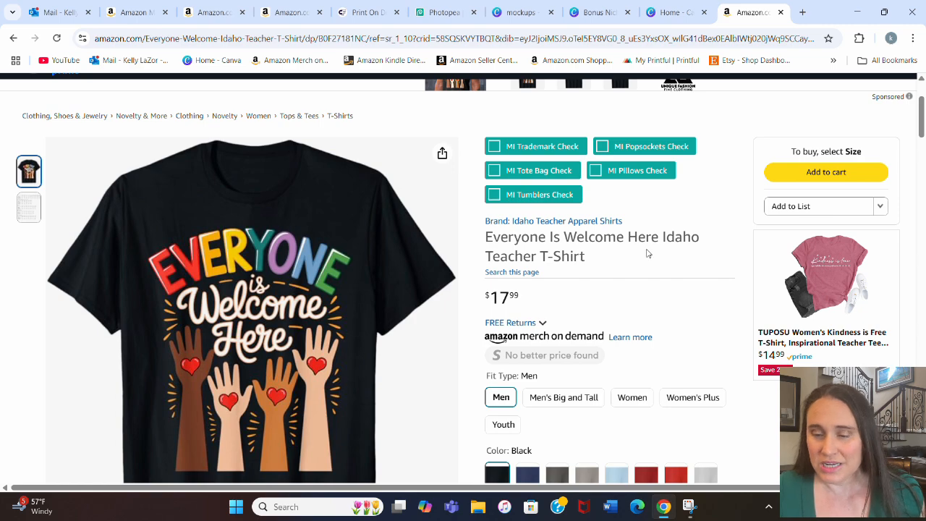
mouse_move(577, 277)
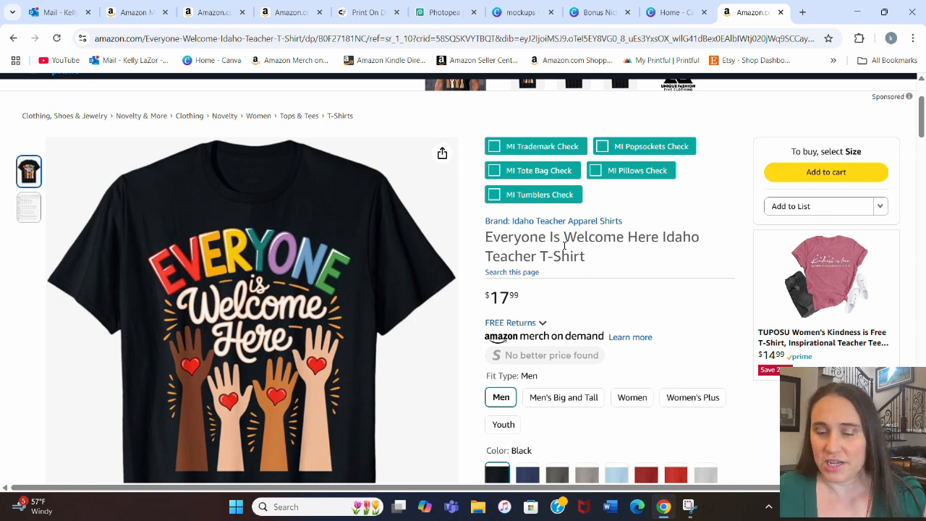
scroll("down", 3)
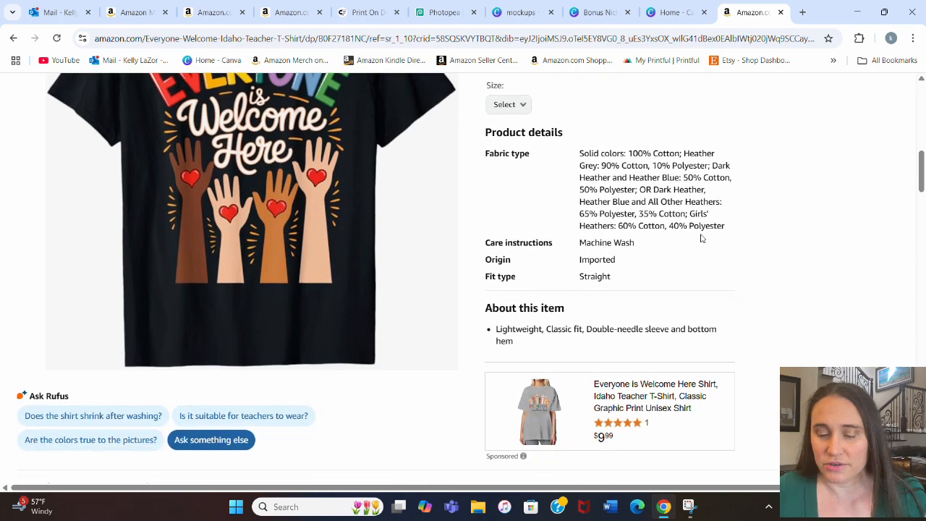
mouse_move(531, 304)
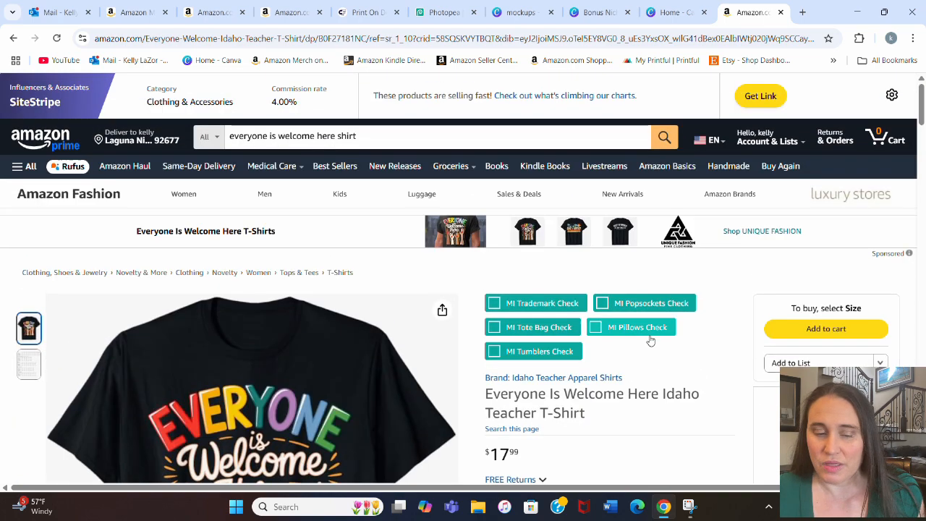
scroll("down", 3)
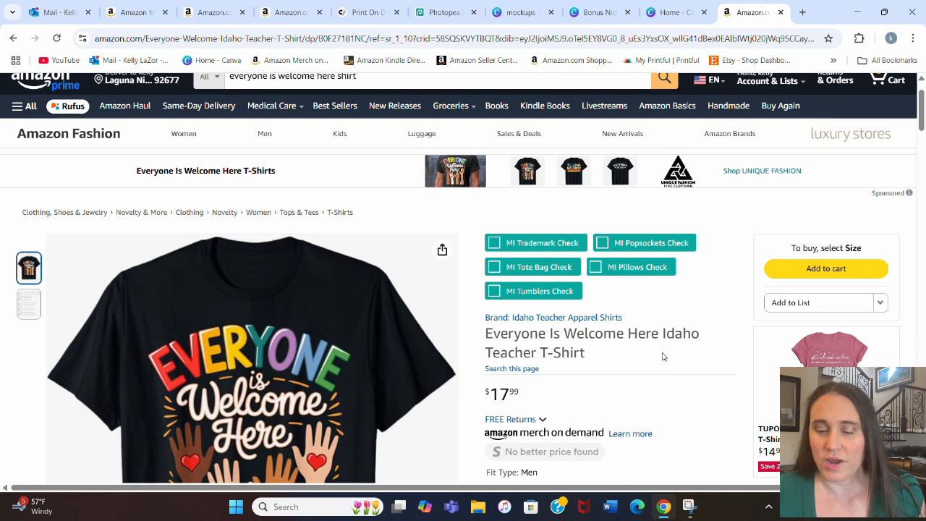
mouse_move(637, 350)
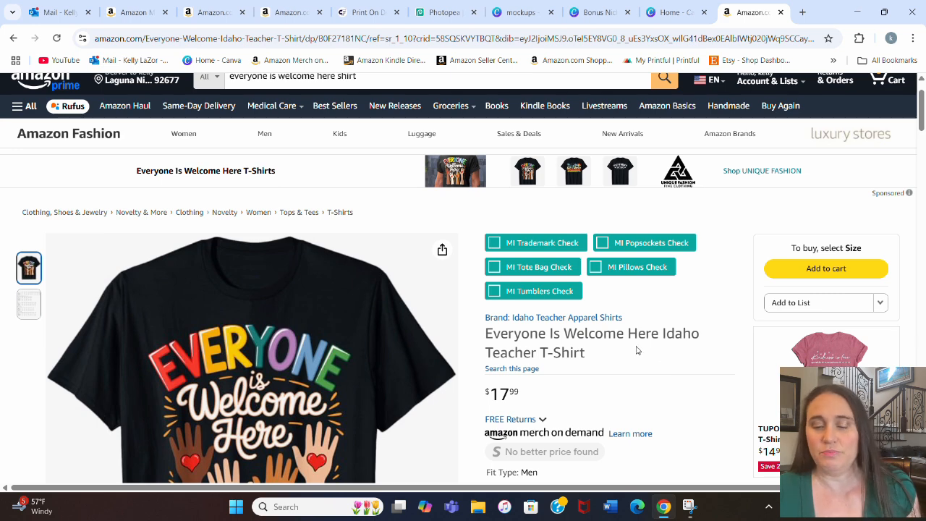
scroll("down", 3)
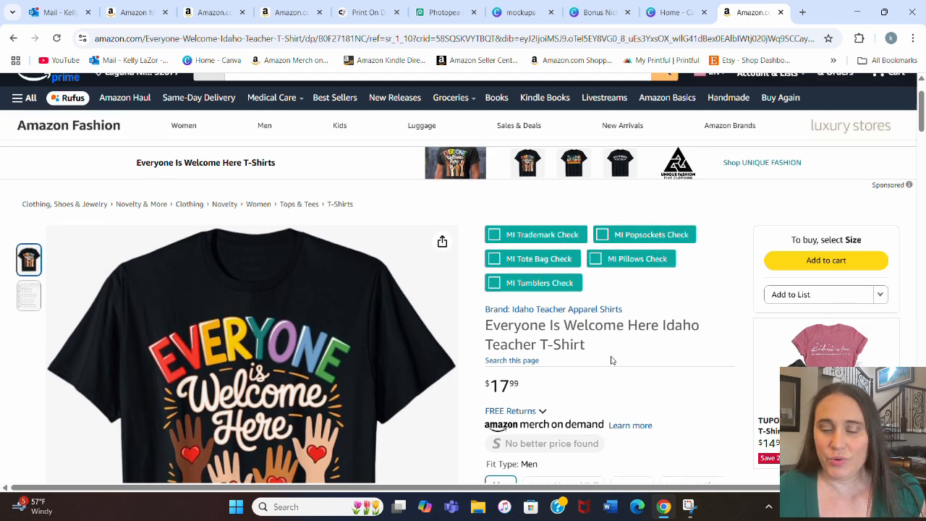
scroll("down", 3)
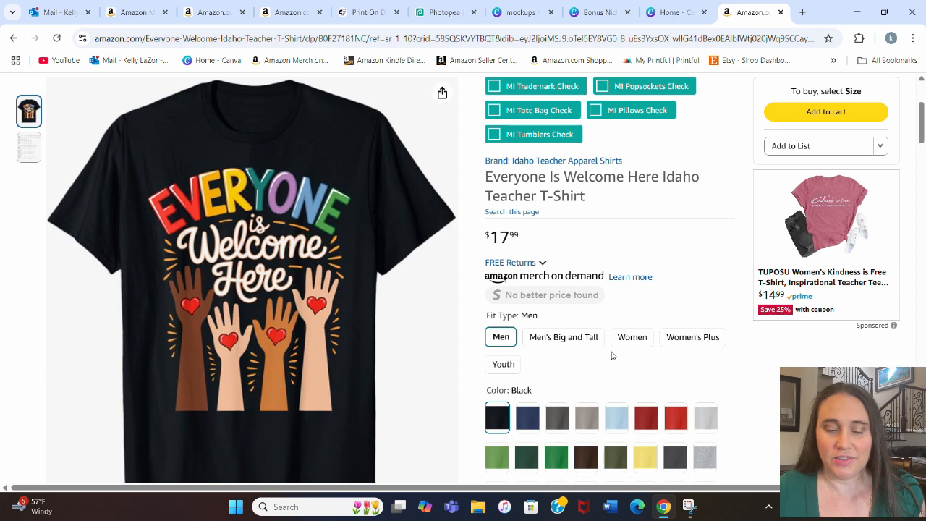
mouse_move(610, 353)
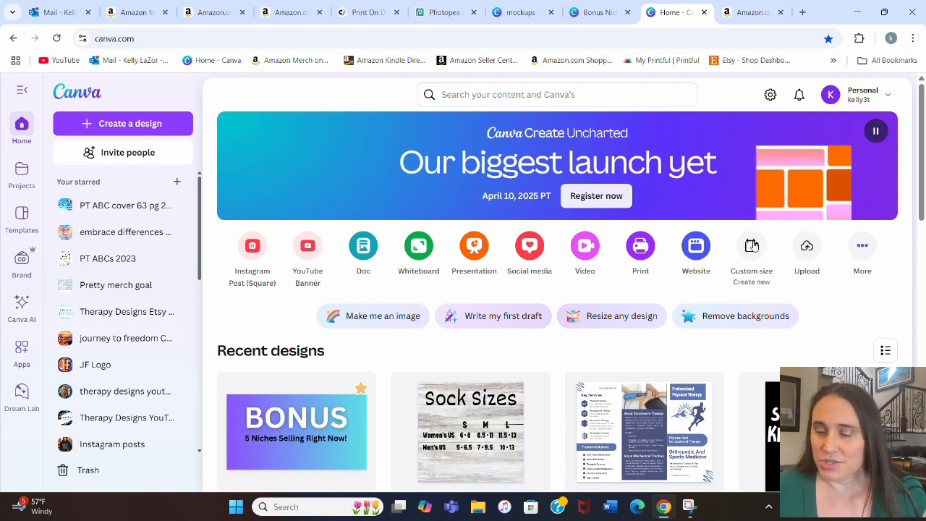
- Create a blank design from the recent 4500 × 5400 px custom size preset
left_click(751, 245)
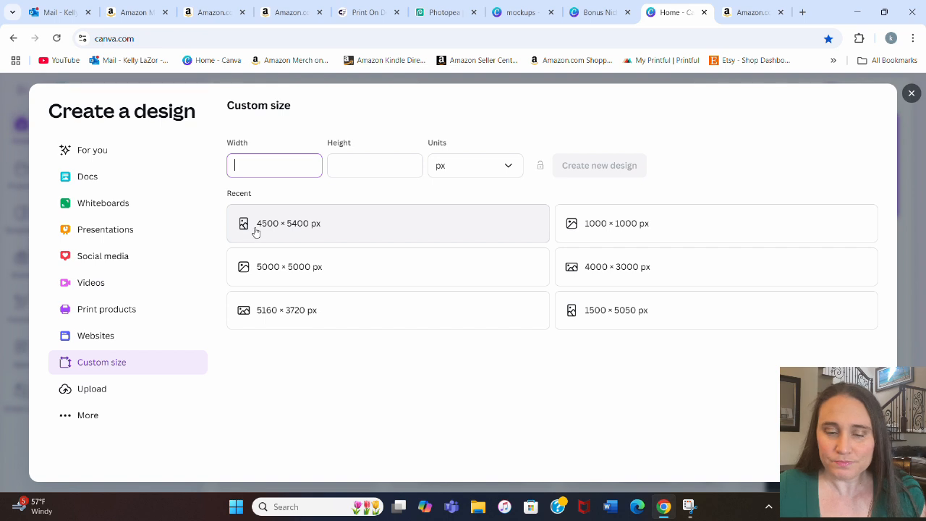
left_click(288, 223)
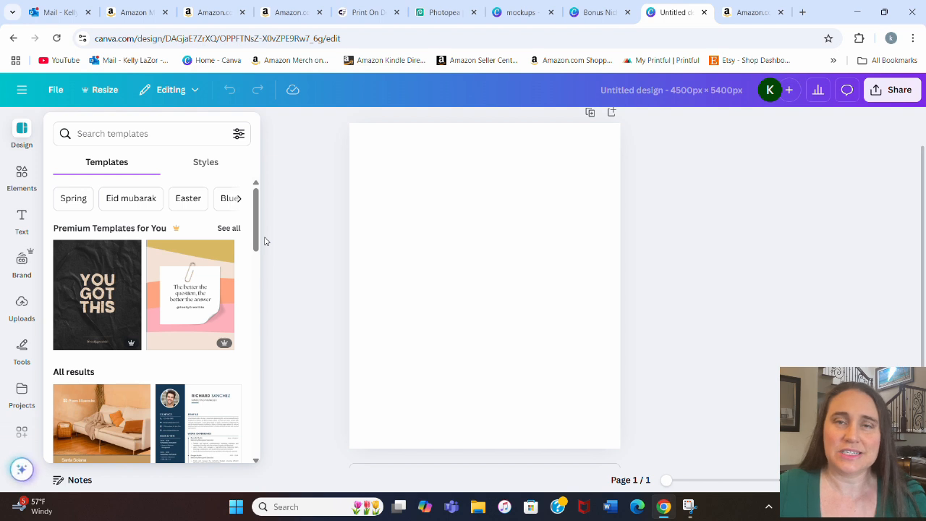
mouse_move(816, 254)
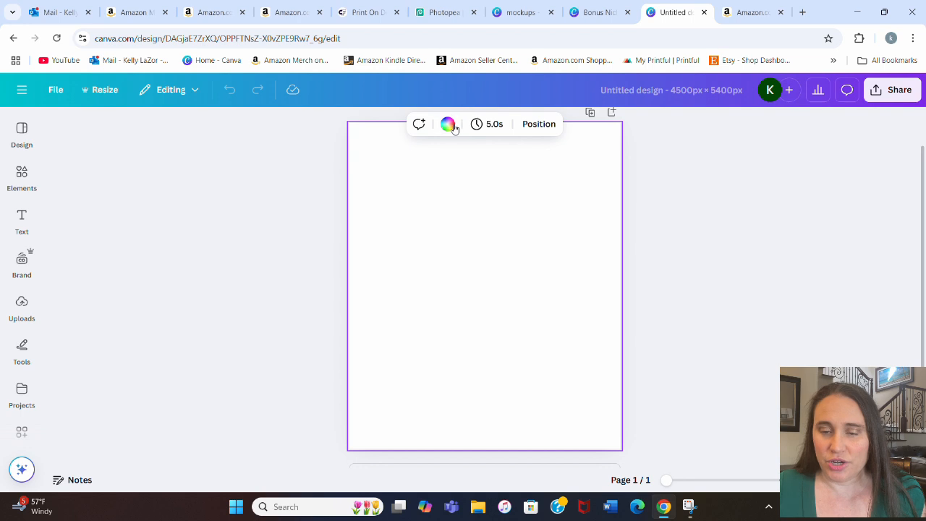
- Set the background colour and add white 'is welcome here' text beneath EVERYONE
left_click(447, 123)
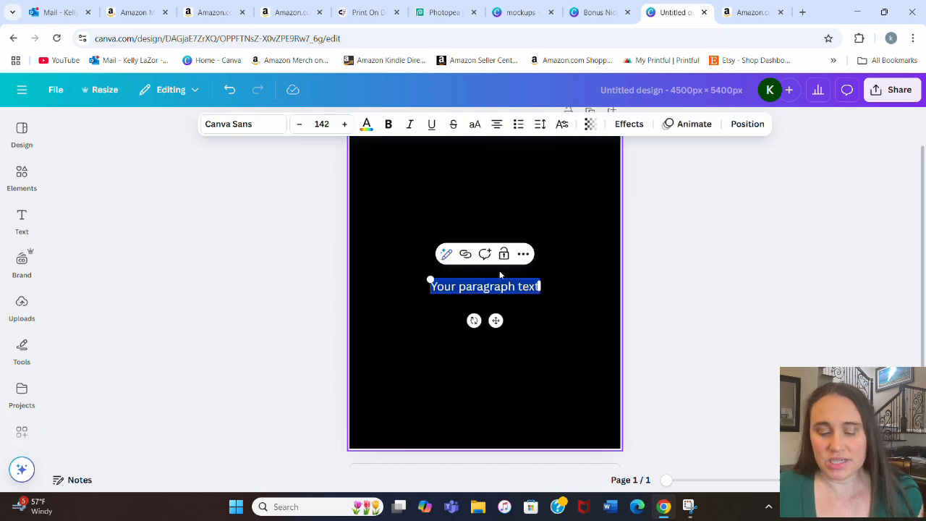
mouse_move(512, 273)
type("EVERYONE")
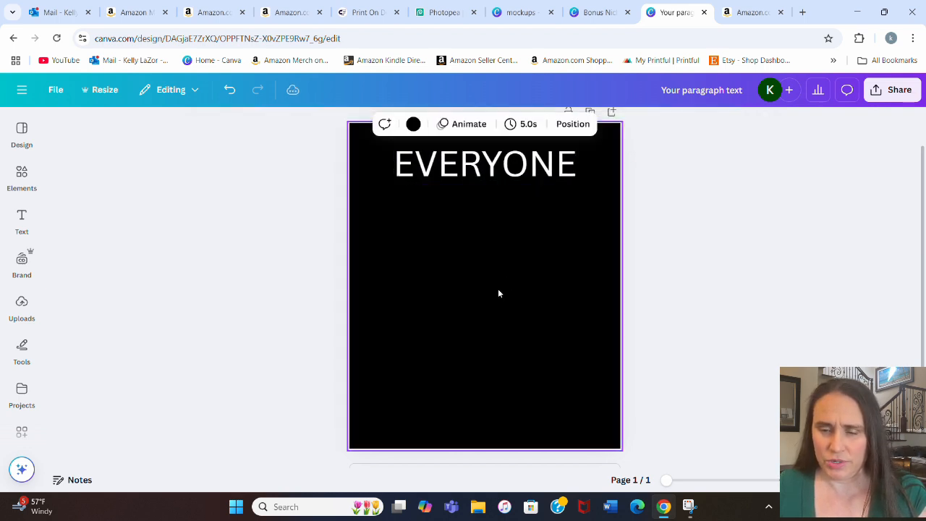
double_click(485, 287)
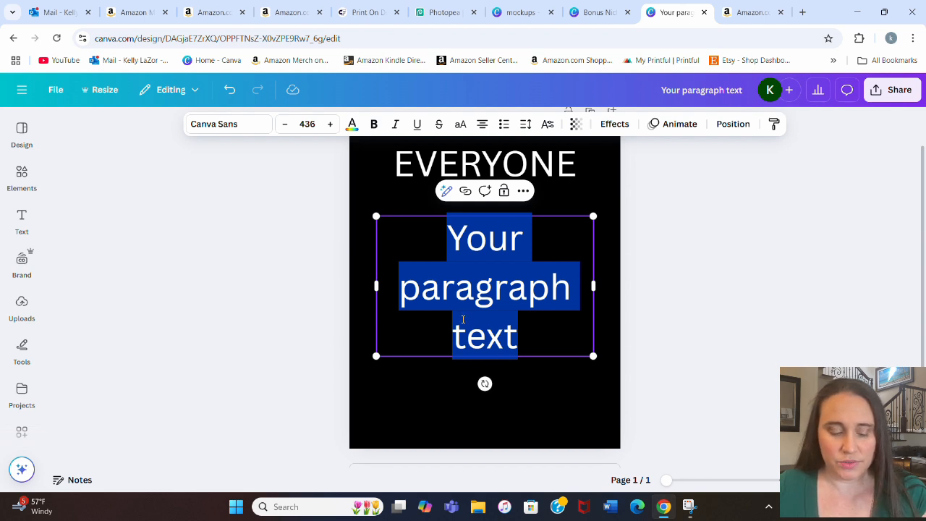
type("is welcome")
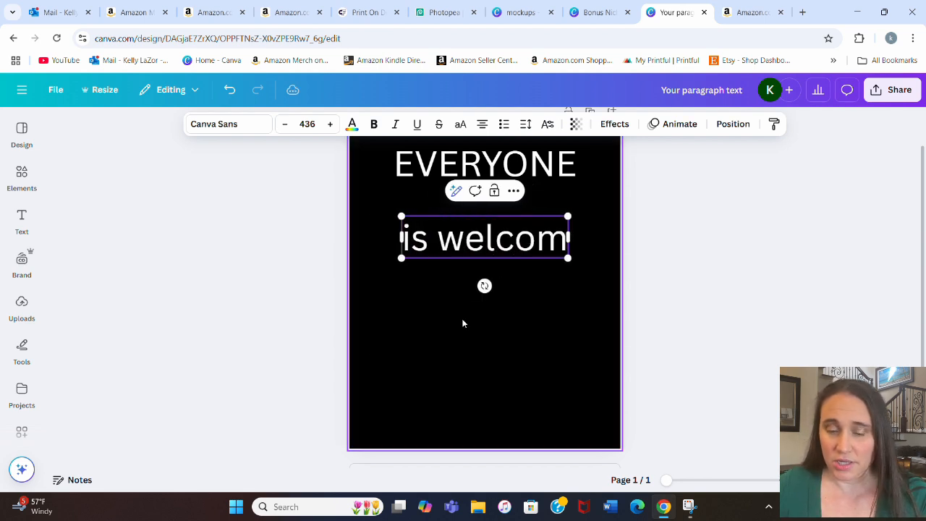
type("here")
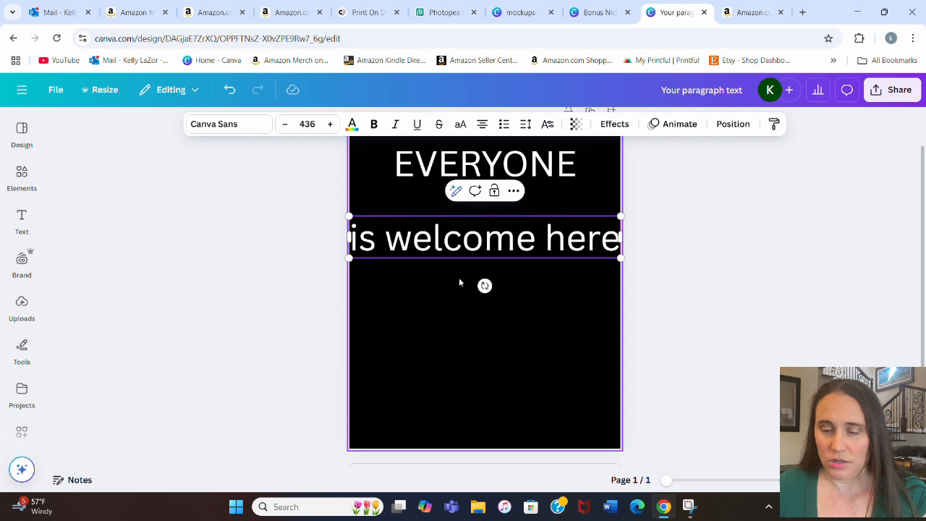
left_click_drag(620, 258, 602, 255)
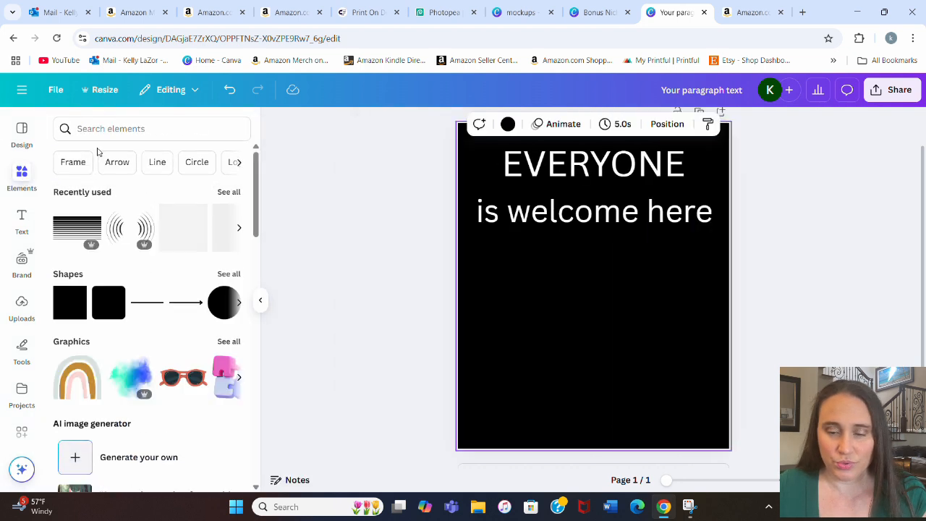
- Search Elements for 'multicultural hands' and filter the results to Graphics
left_click(111, 128)
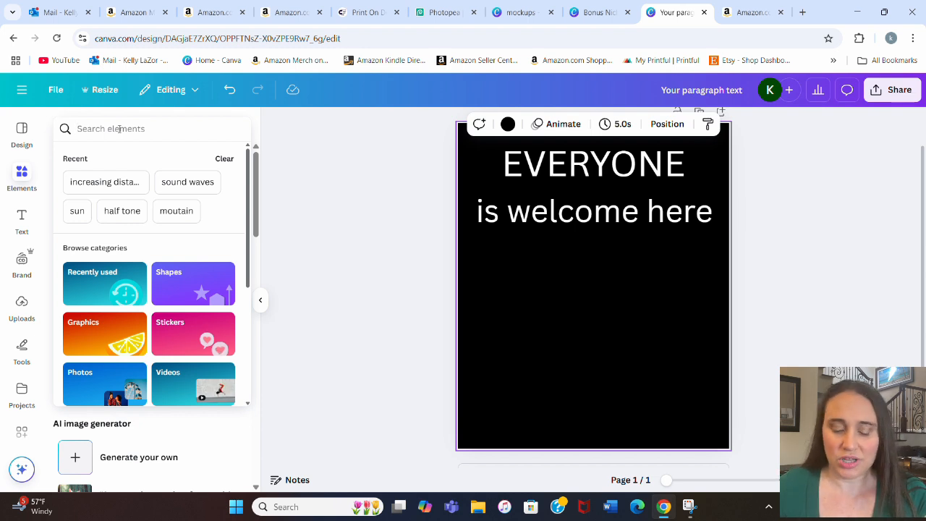
type("mul")
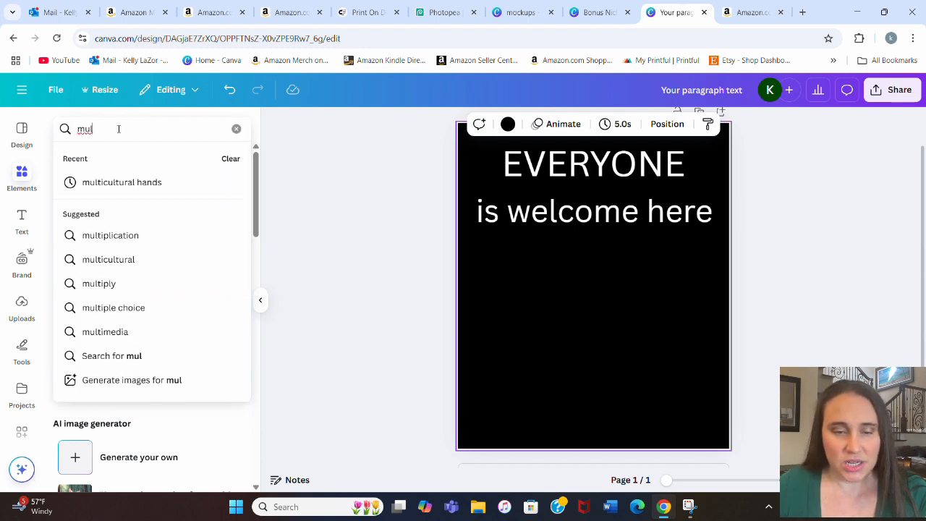
left_click(121, 182)
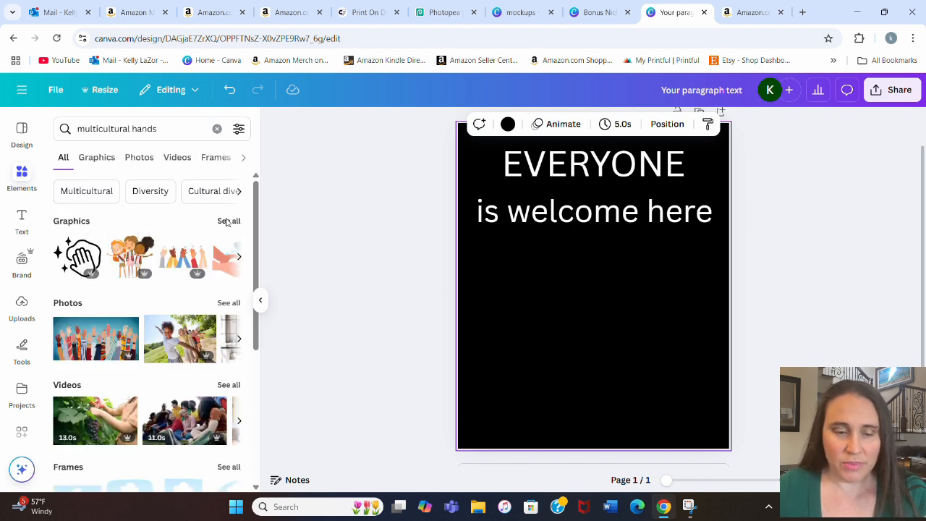
left_click(228, 220)
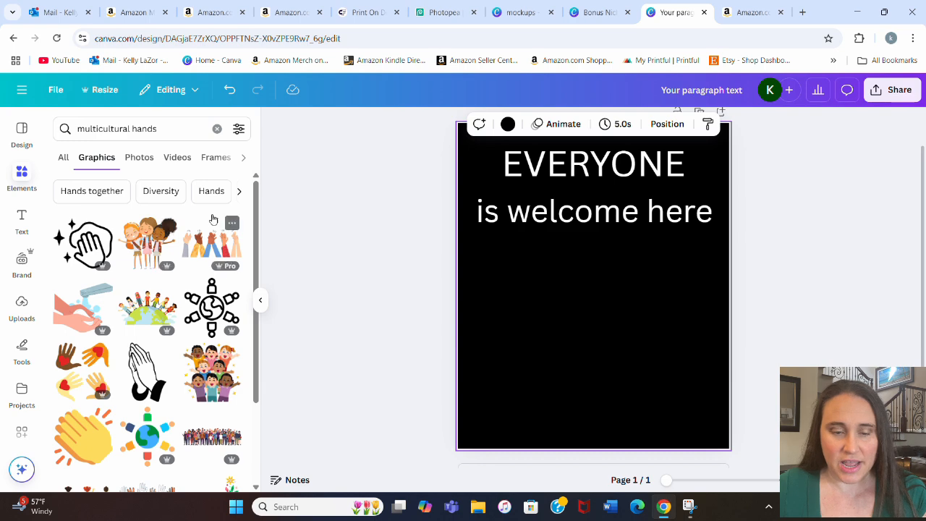
- Browse the graphics results to find the colourful raised-hands graphic
scroll("down", 3)
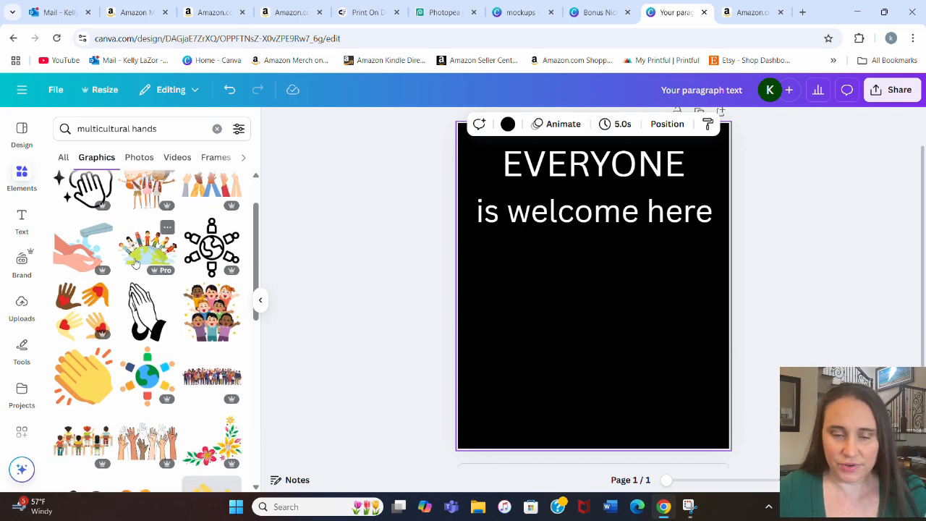
scroll("down", 3)
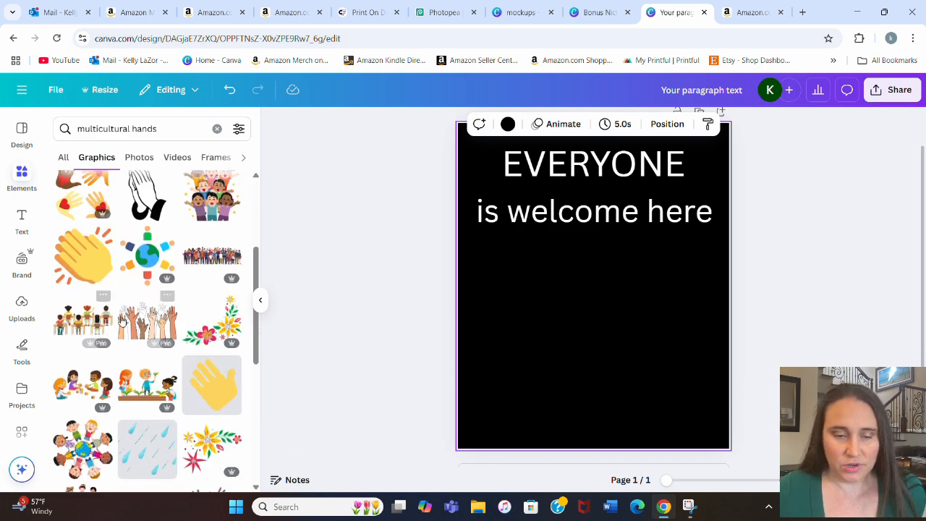
scroll("down", 3)
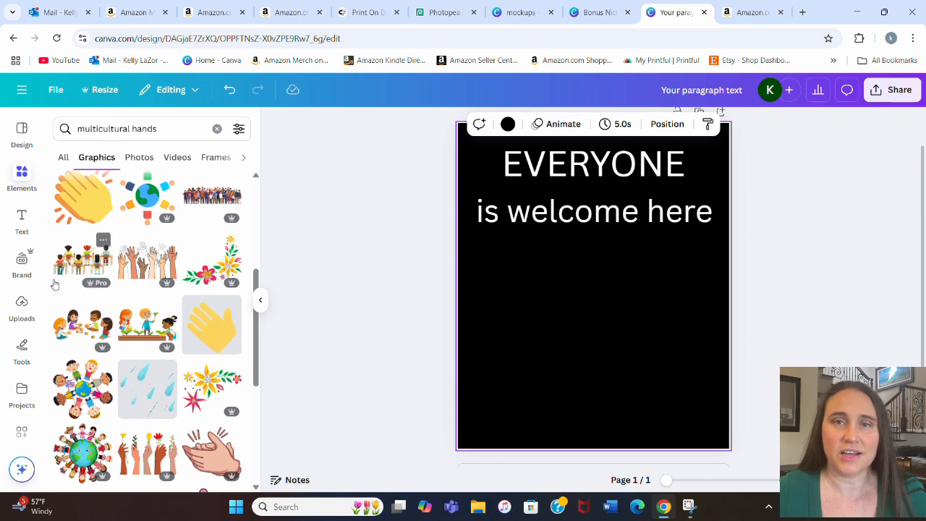
mouse_move(148, 261)
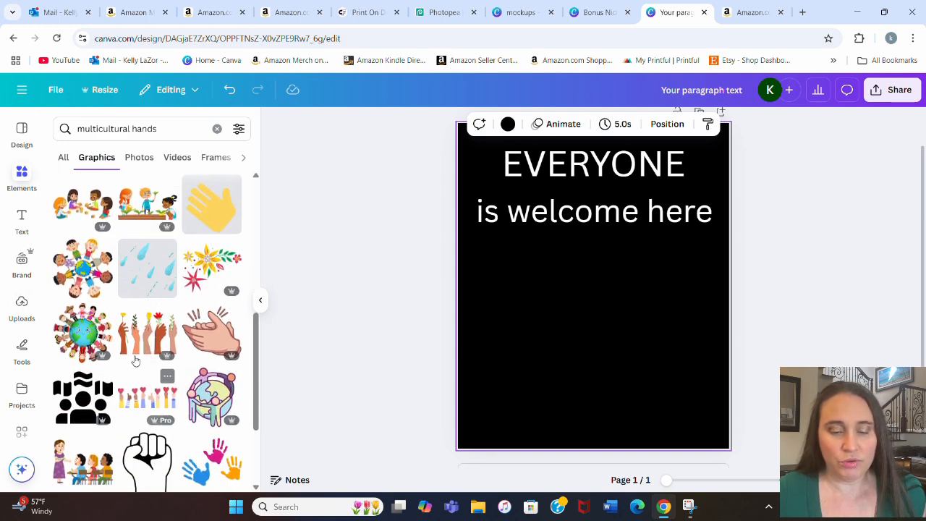
scroll("down", 3)
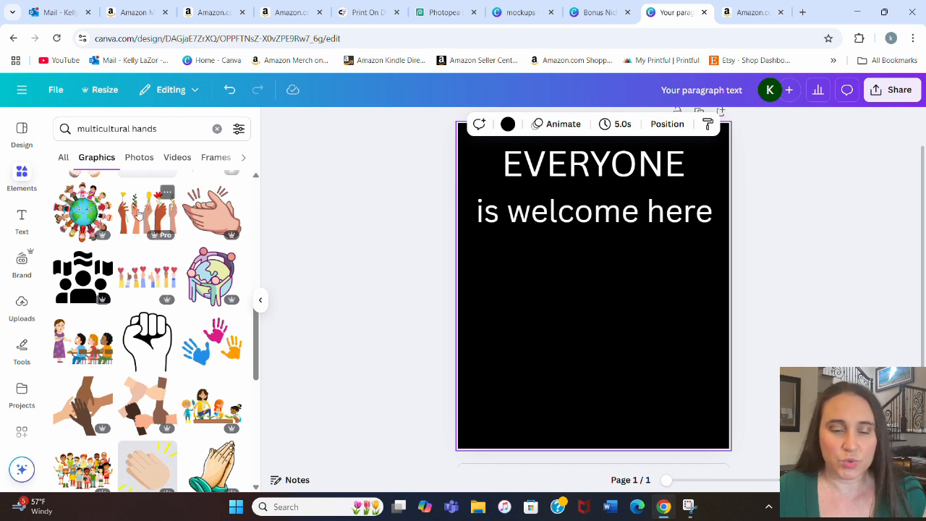
scroll("down", 3)
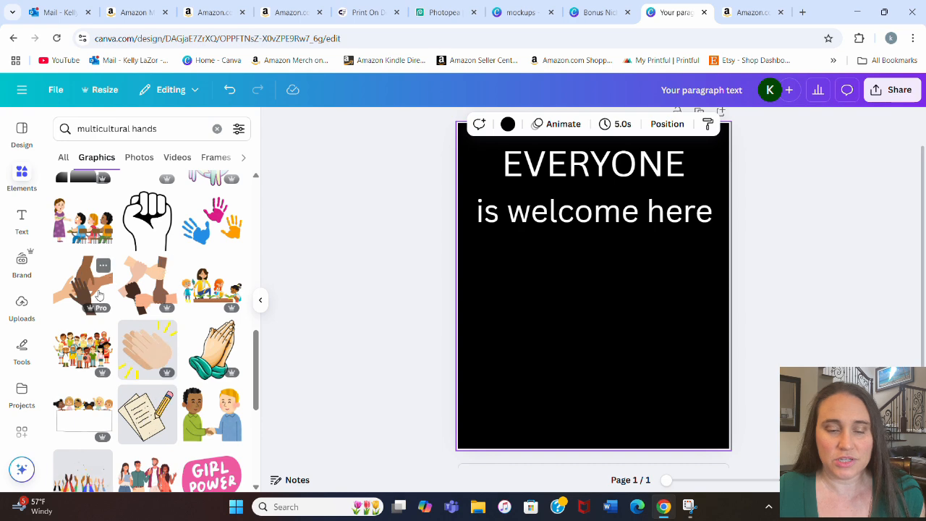
scroll("down", 3)
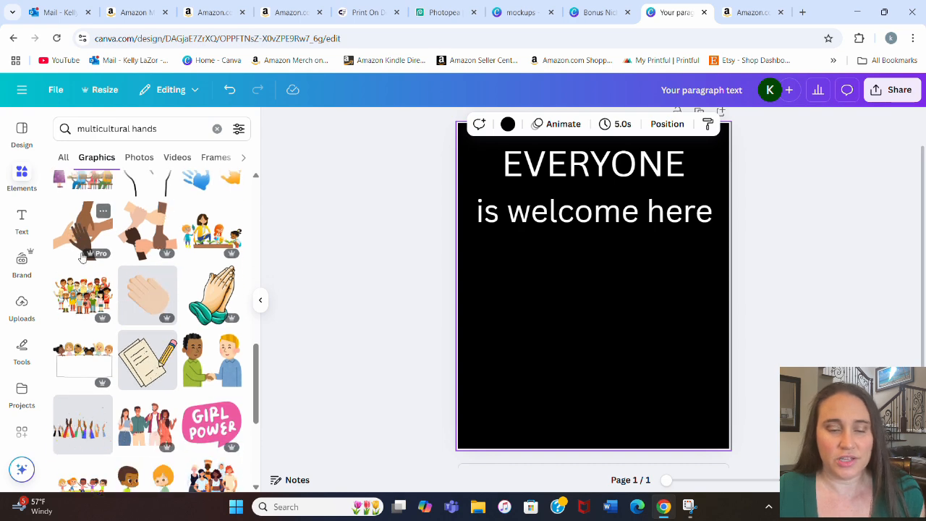
scroll("down", 3)
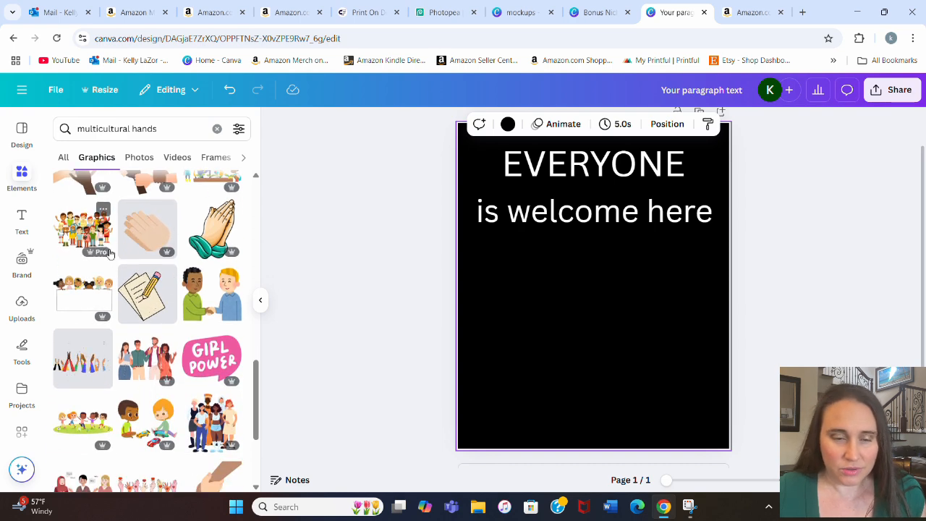
scroll("down", 3)
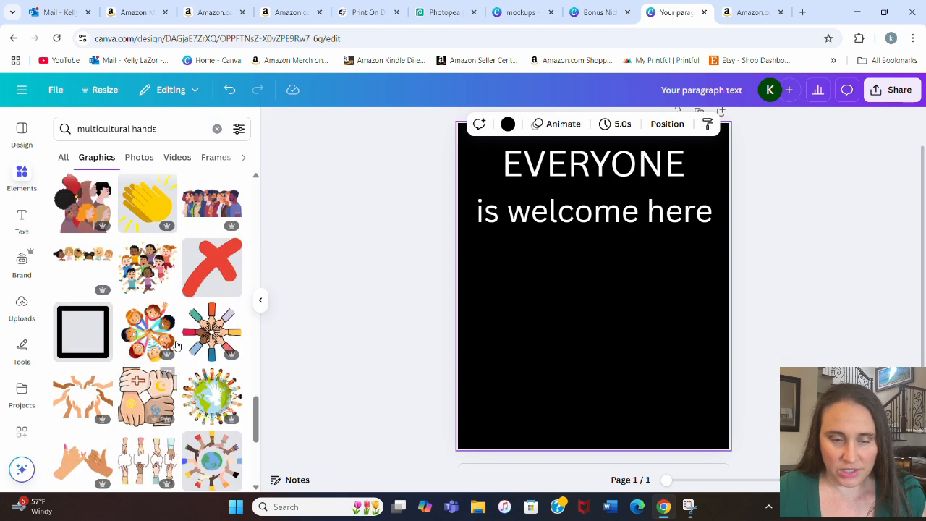
scroll("down", 3)
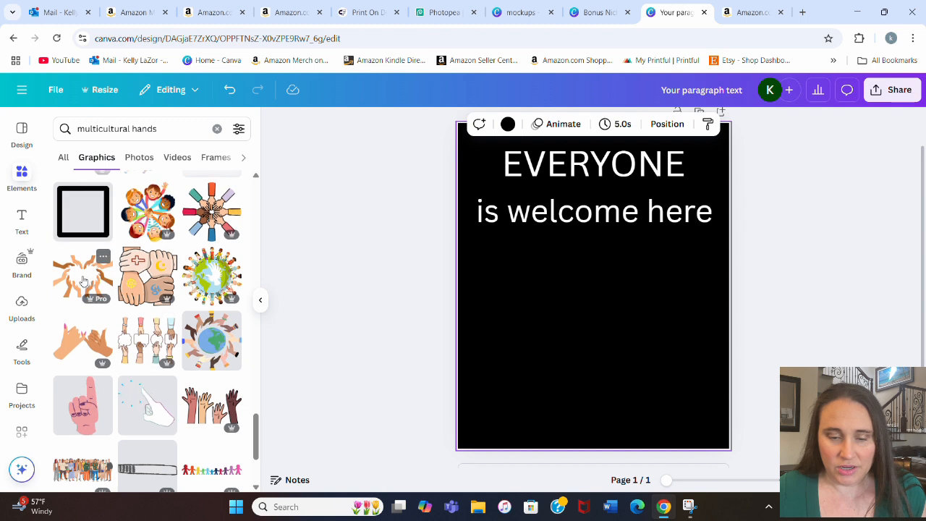
scroll("down", 3)
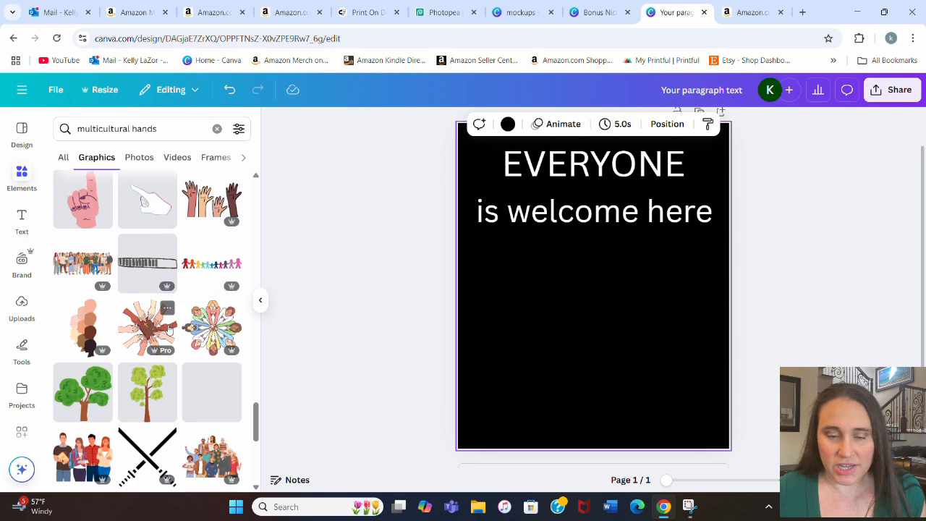
scroll("down", 3)
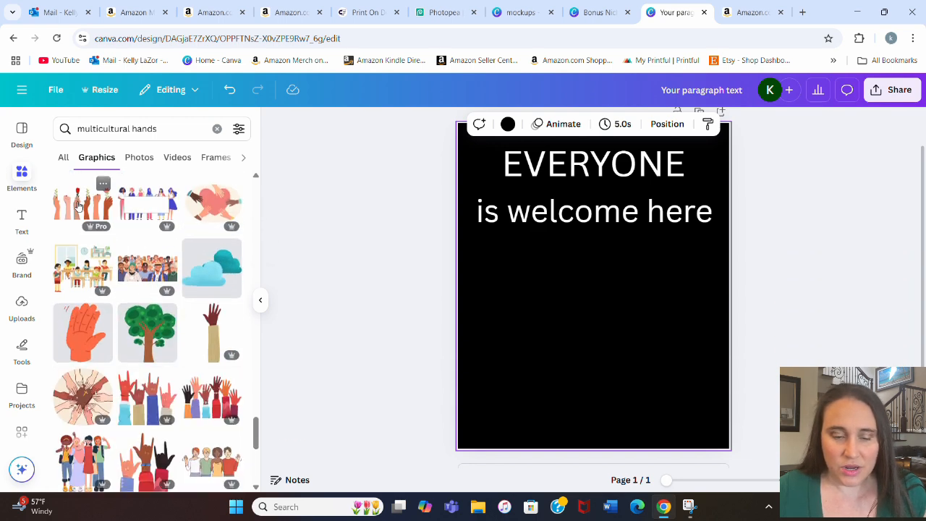
scroll("down", 3)
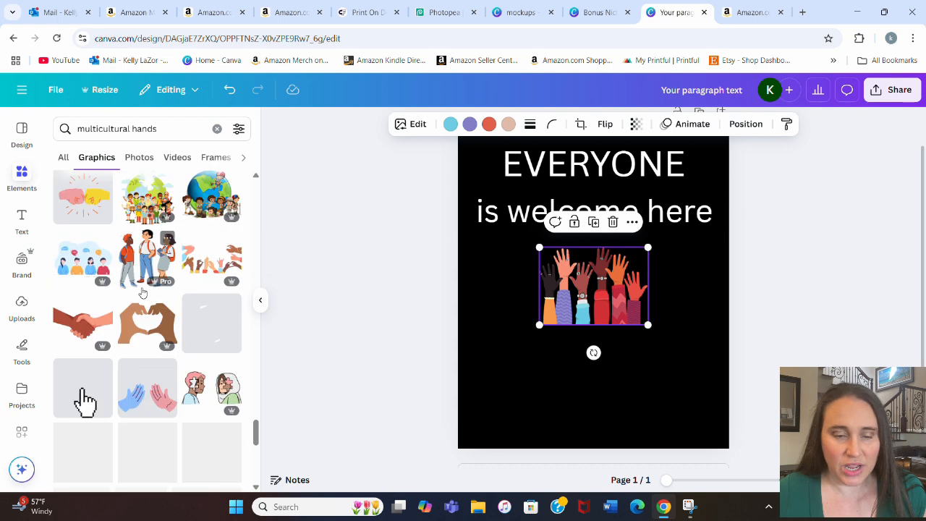
scroll("down", 3)
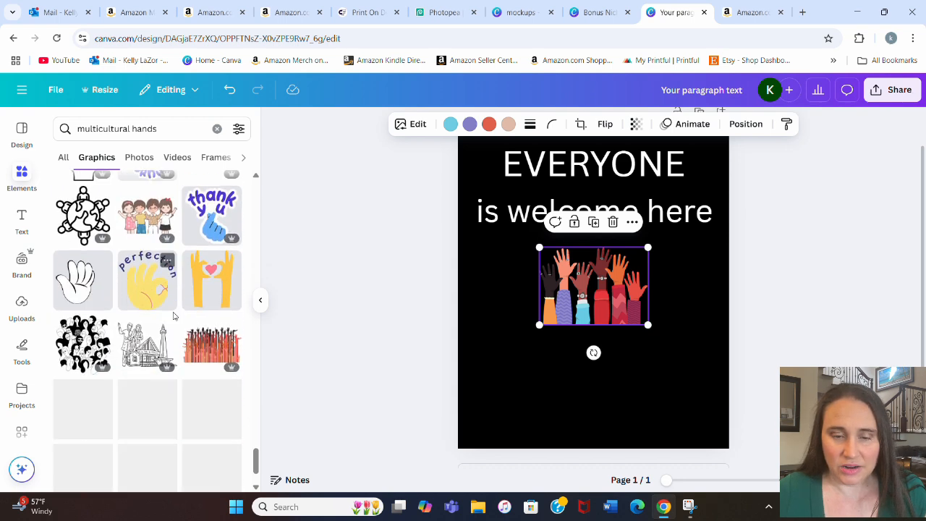
scroll("down", 3)
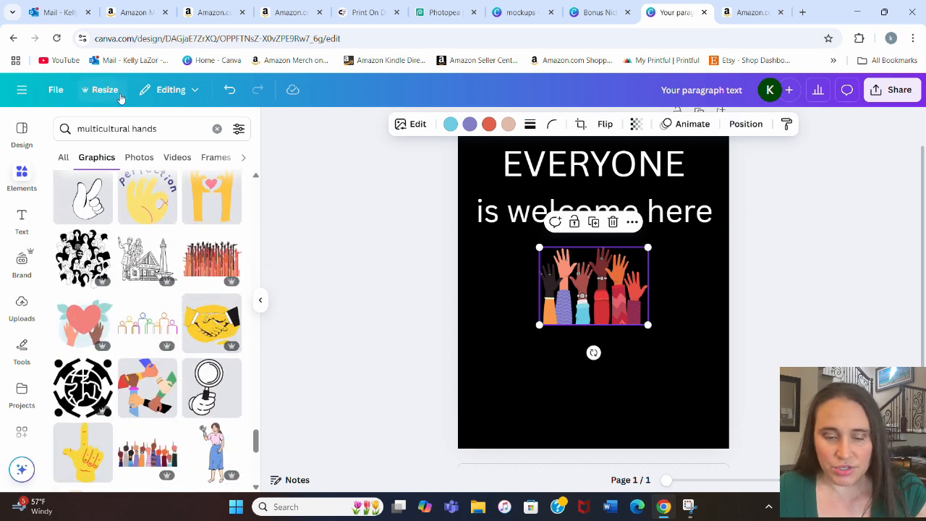
- Search Elements for 'hands' and browse for the brown-toned raised-hands graphic
left_click(131, 129)
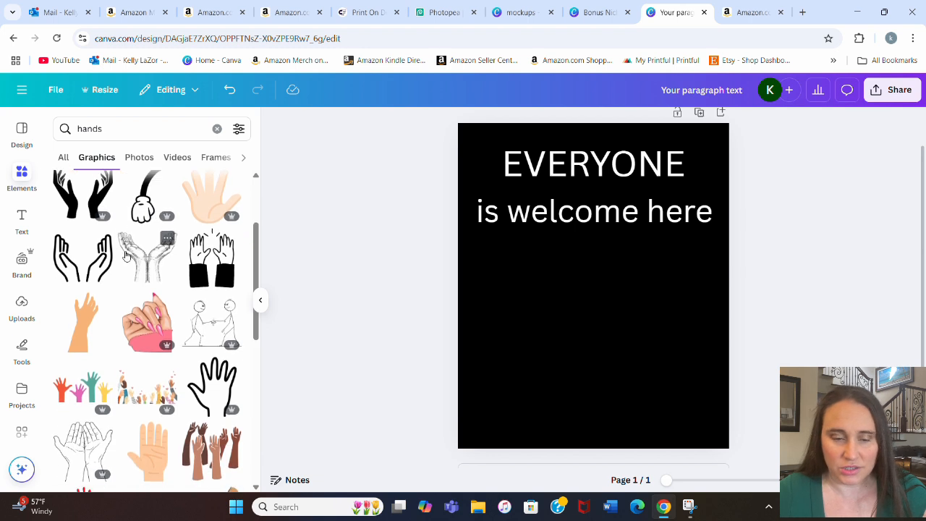
scroll("down", 3)
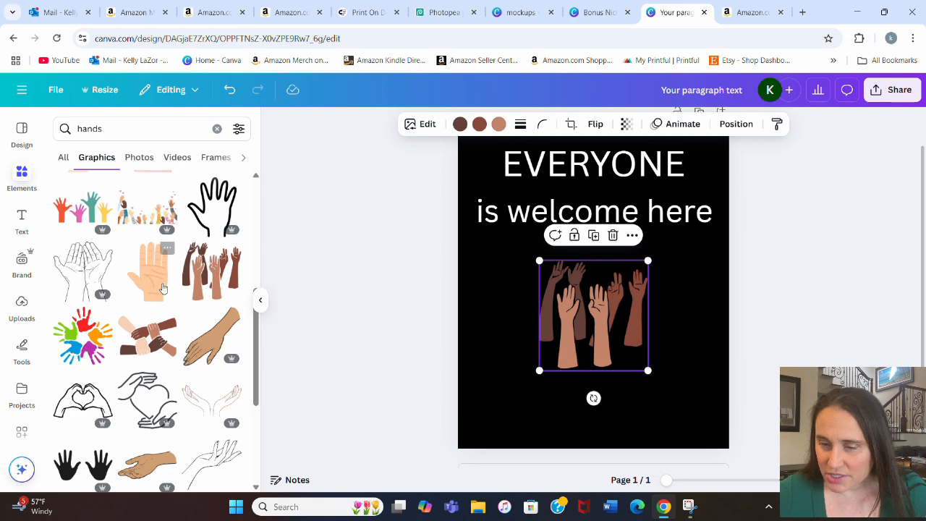
scroll("down", 3)
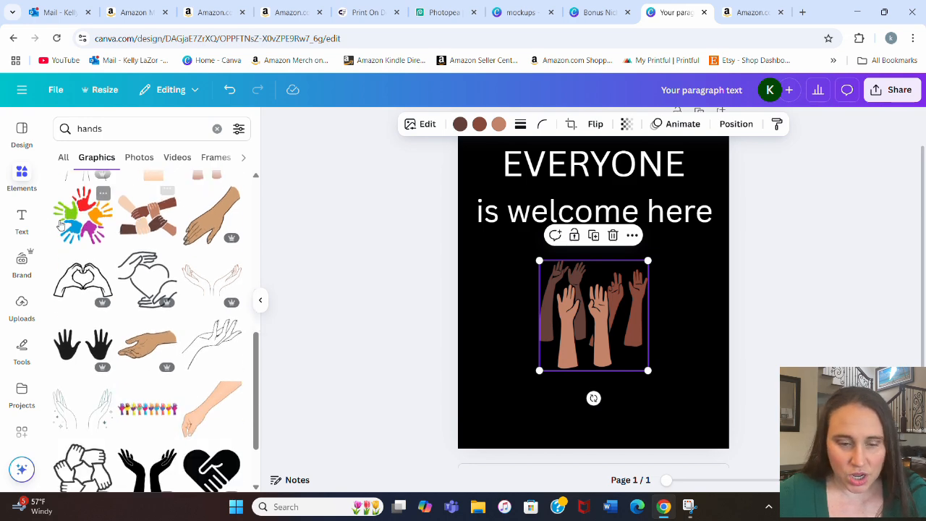
scroll("down", 3)
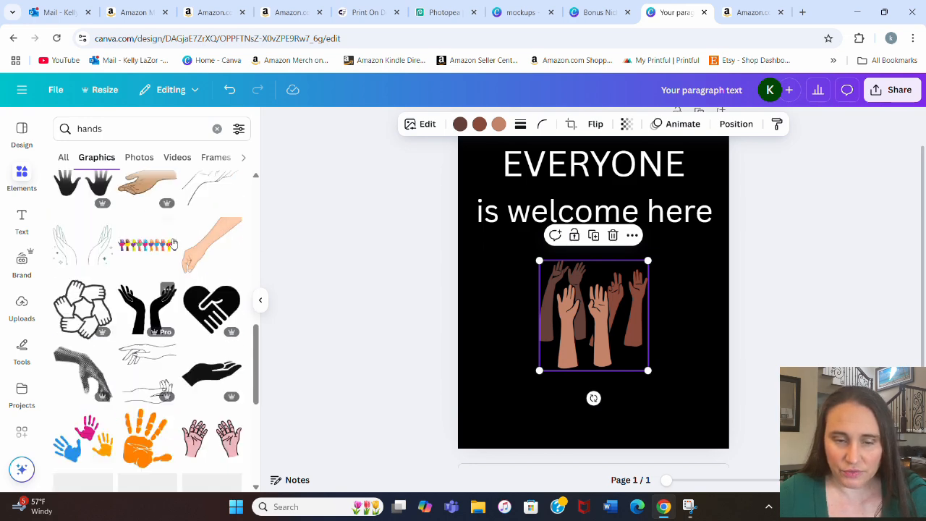
scroll("down", 3)
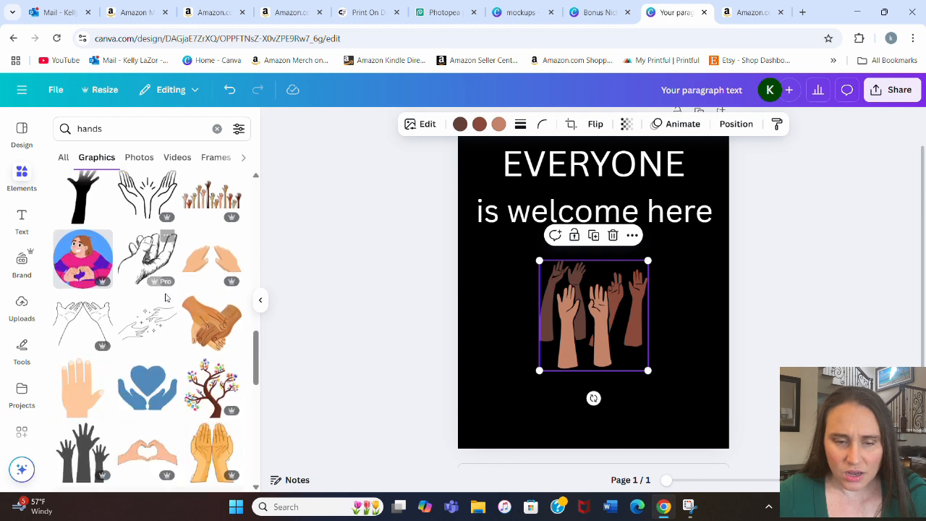
scroll("down", 3)
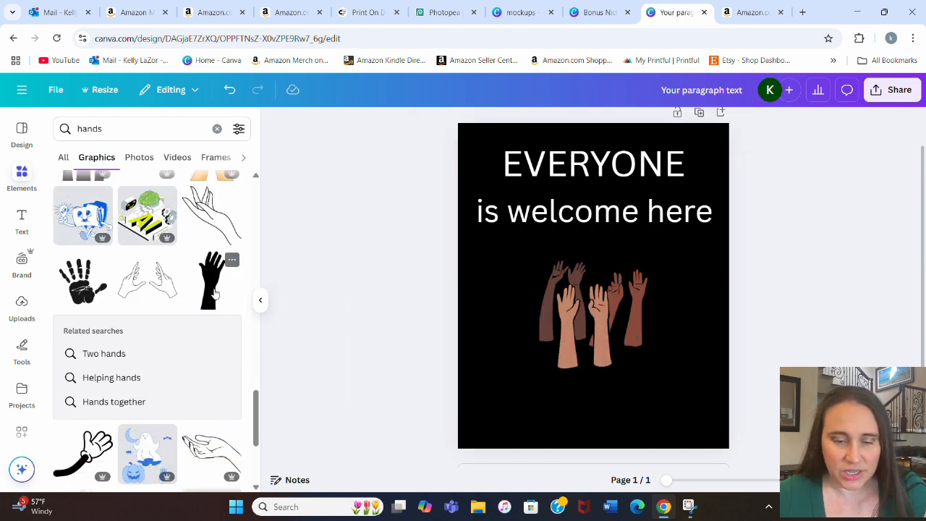
- Select the raised-hands graphic and ungroup it into separate hands
left_click(594, 326)
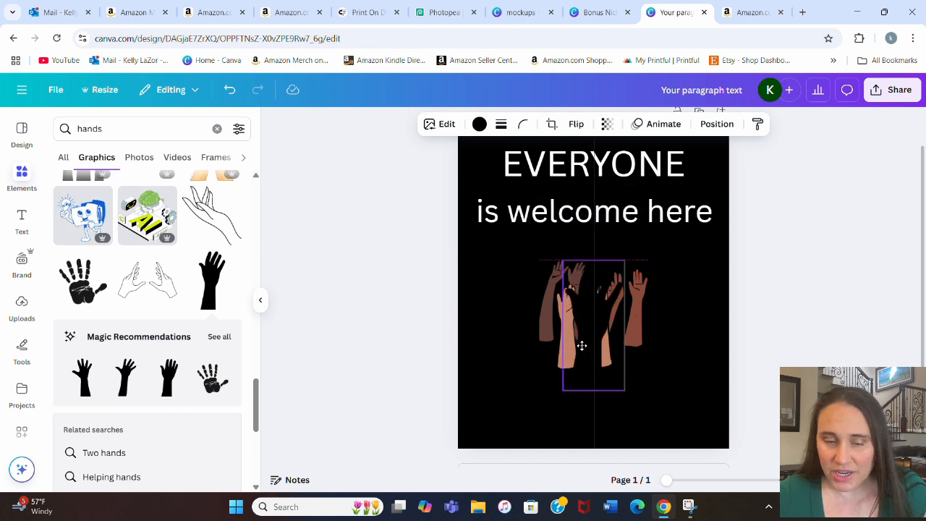
left_click(479, 123)
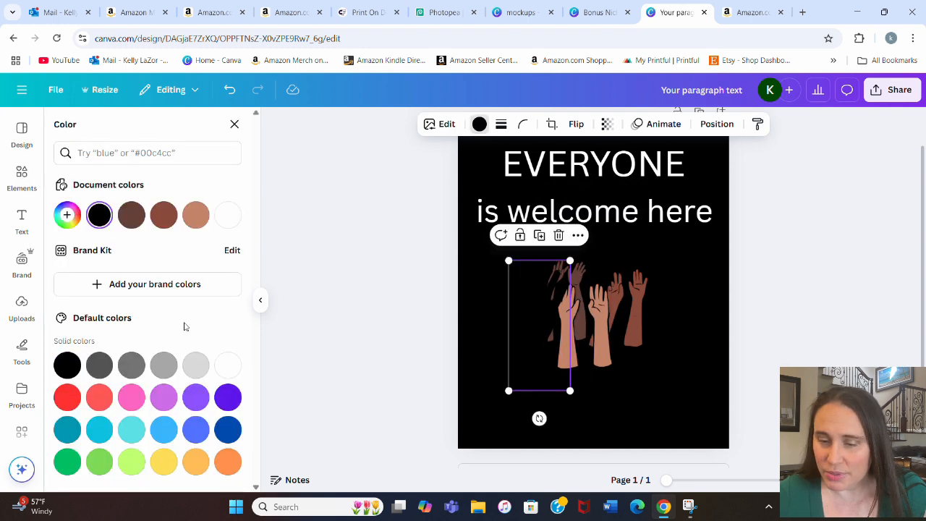
left_click(196, 215)
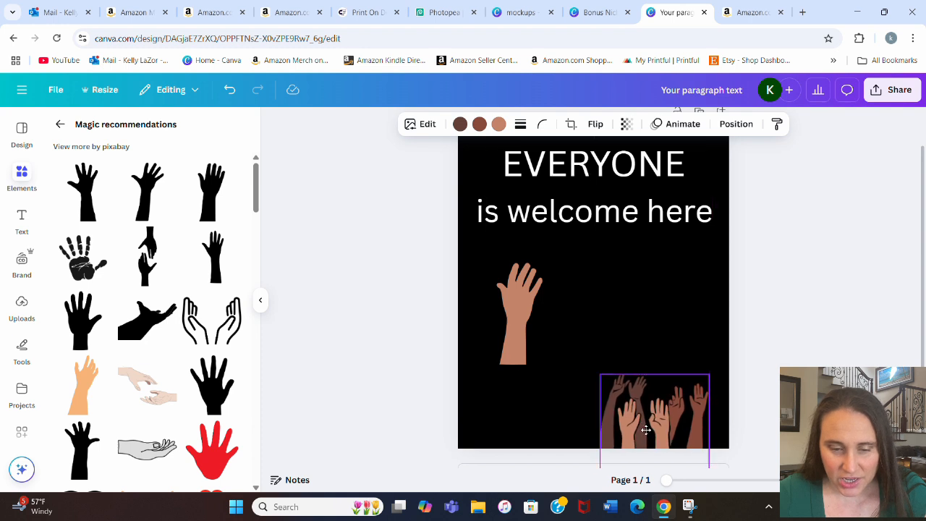
- Pull individual hands out into a row and give one a light brown tone
left_click(653, 416)
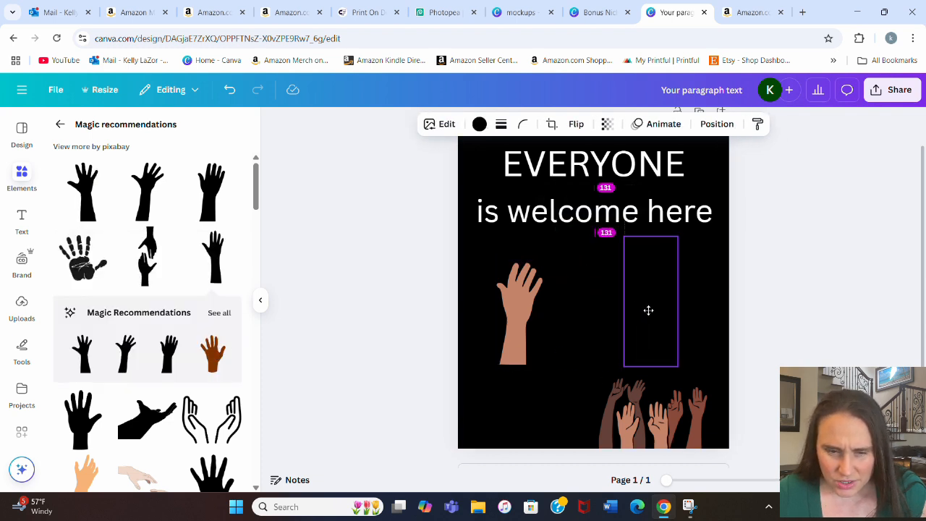
left_click(479, 124)
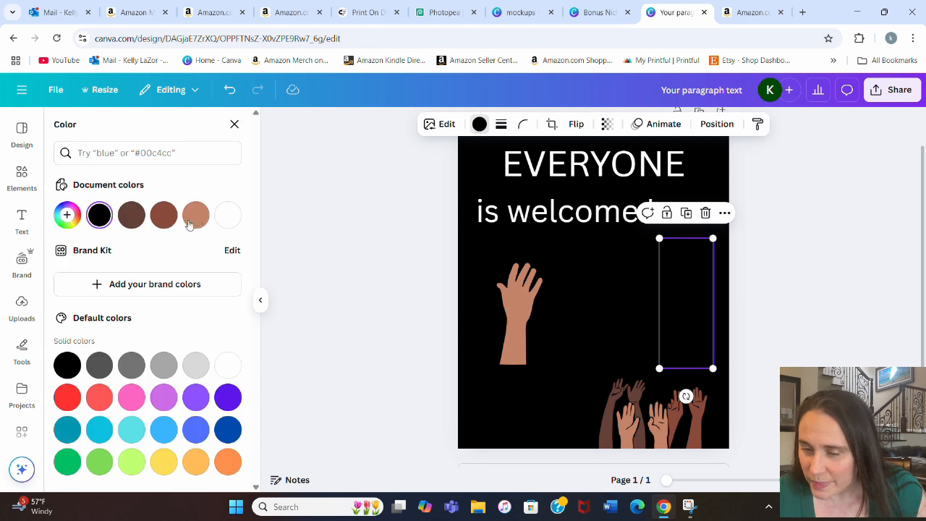
left_click(164, 215)
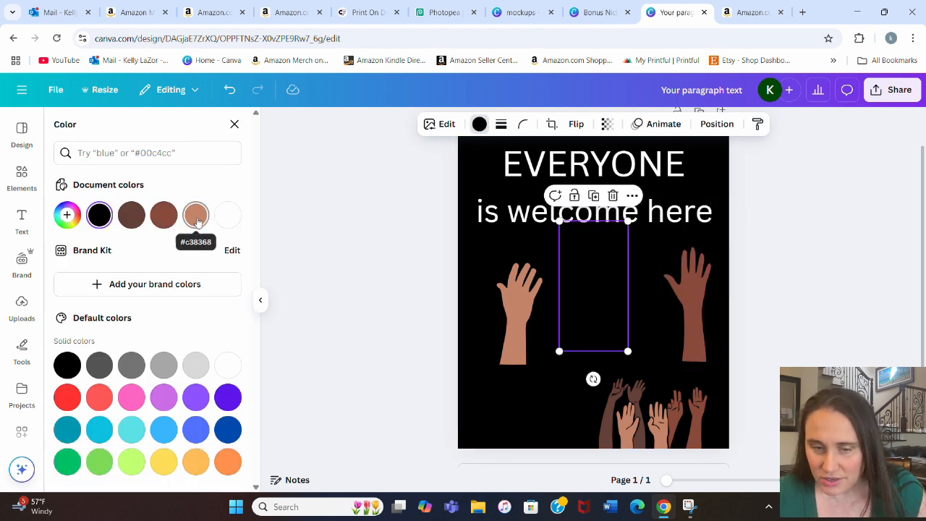
left_click(196, 215)
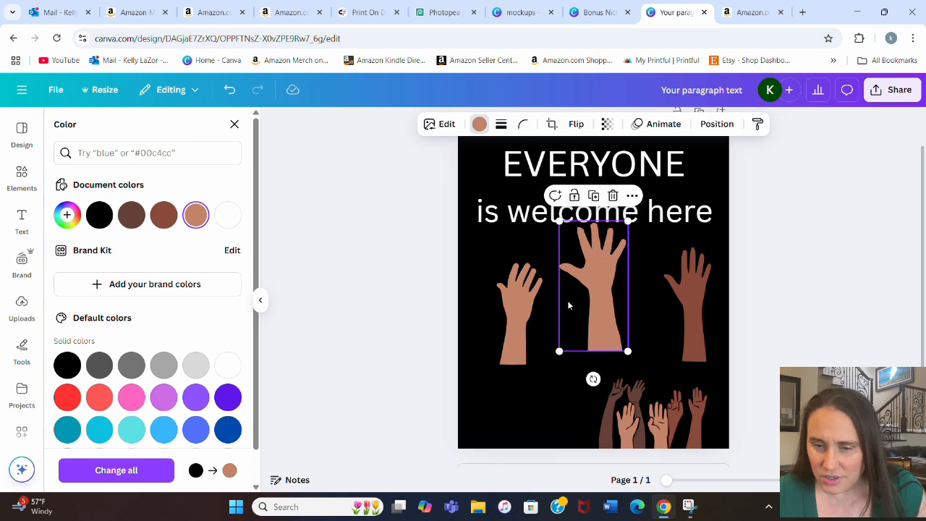
left_click(100, 215)
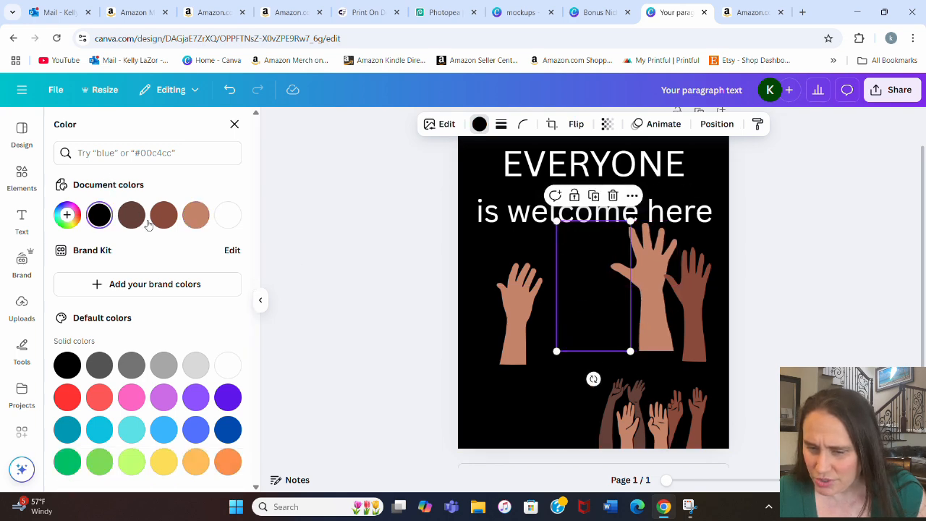
left_click(195, 214)
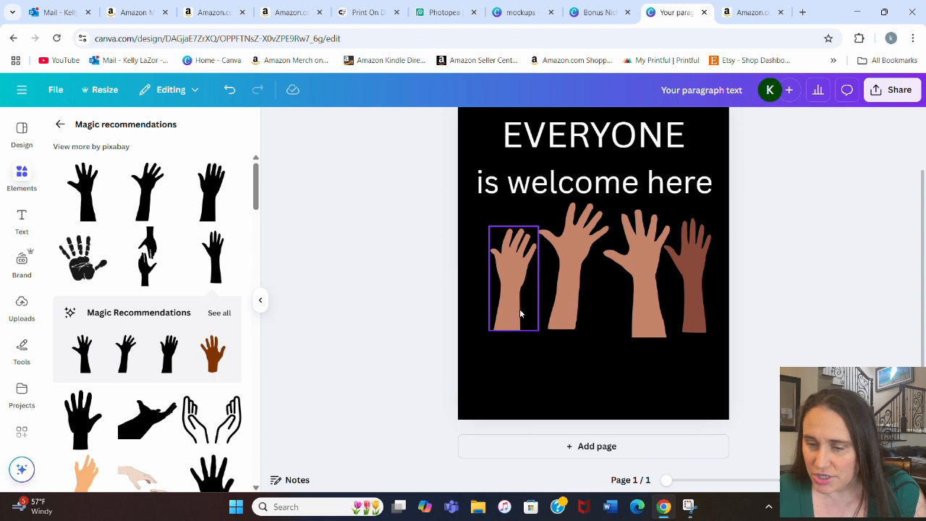
- Drag the five hands into an evenly spaced row under the text
left_click_drag(514, 278, 533, 265)
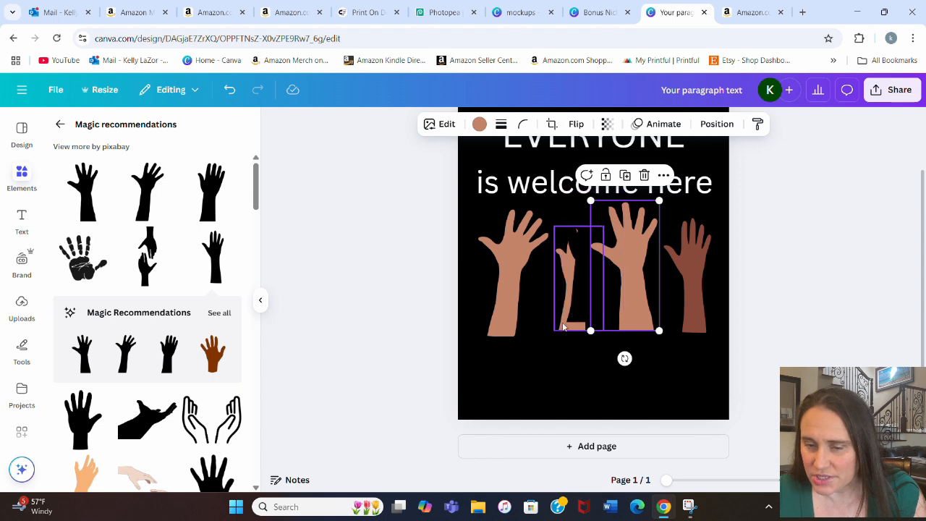
left_click(480, 124)
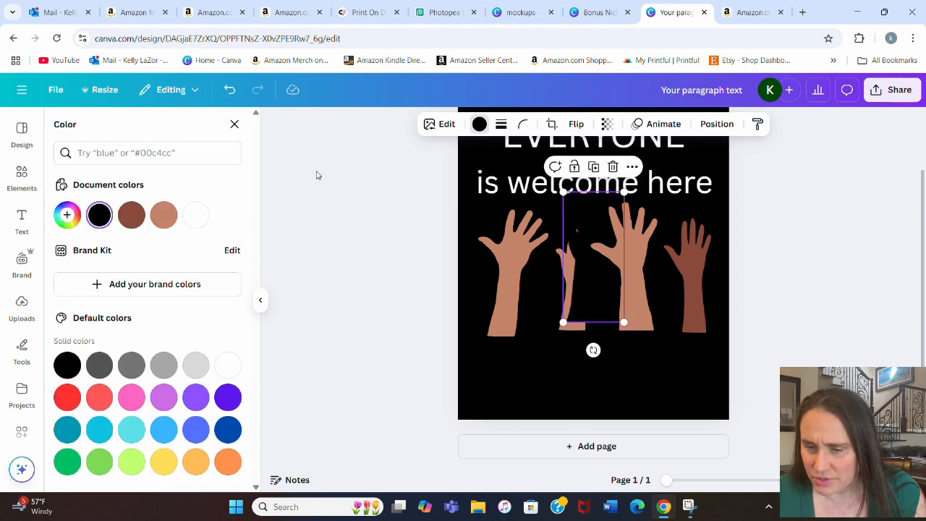
left_click(164, 215)
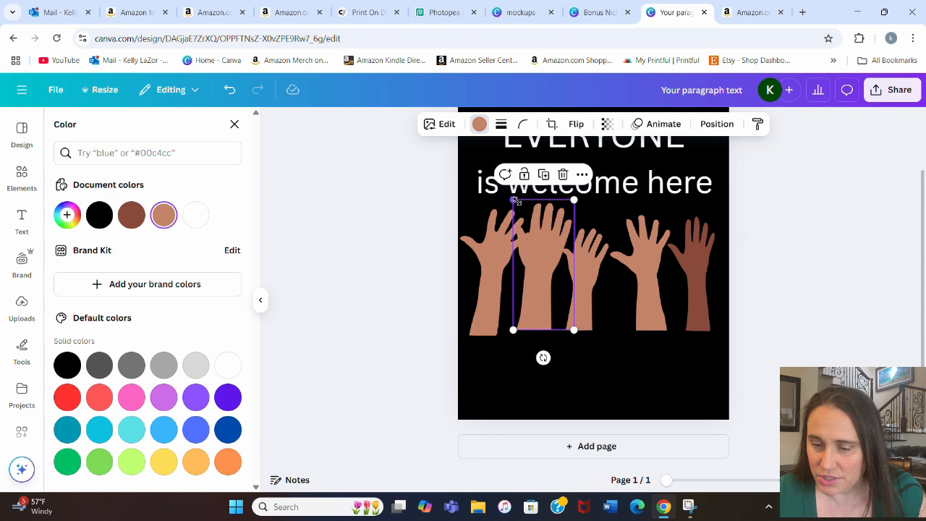
left_click_drag(542, 264, 492, 264)
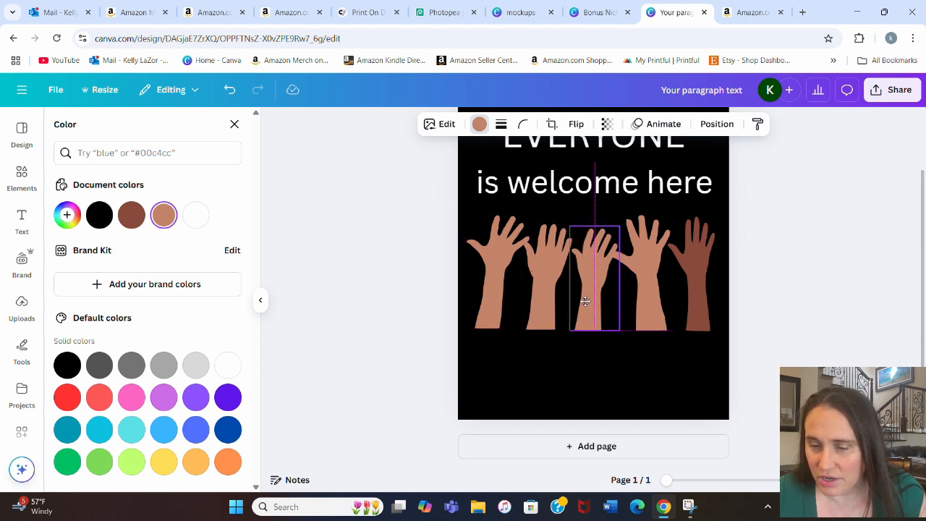
left_click_drag(586, 300, 651, 311)
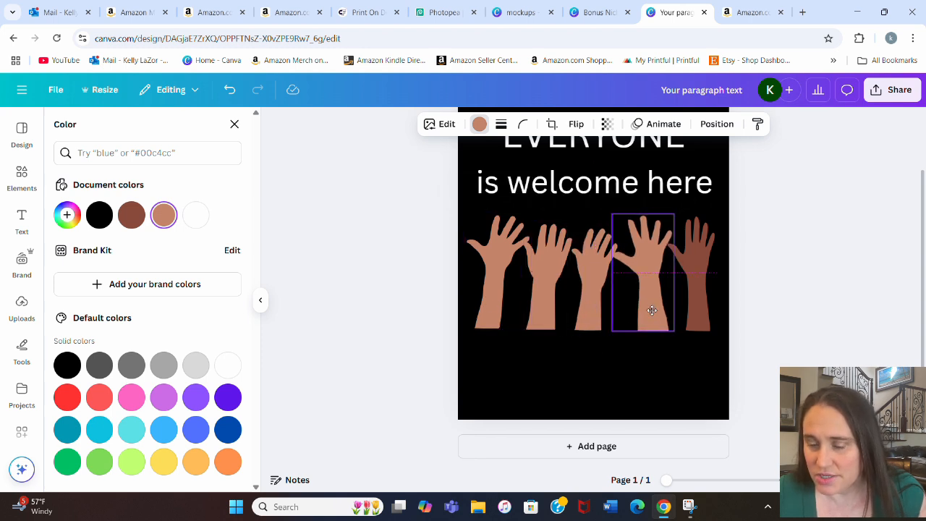
left_click(100, 214)
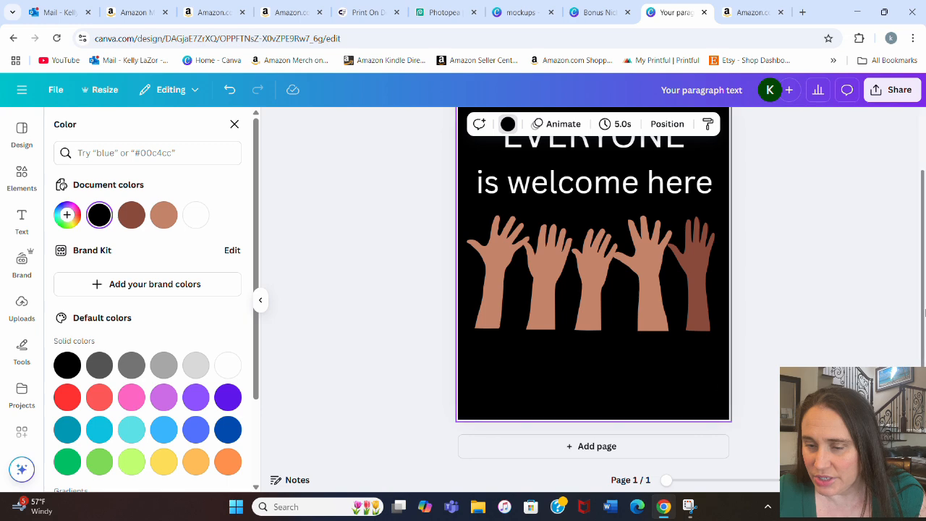
- Recolour two hands with custom lighter peach skin tones
left_click(644, 275)
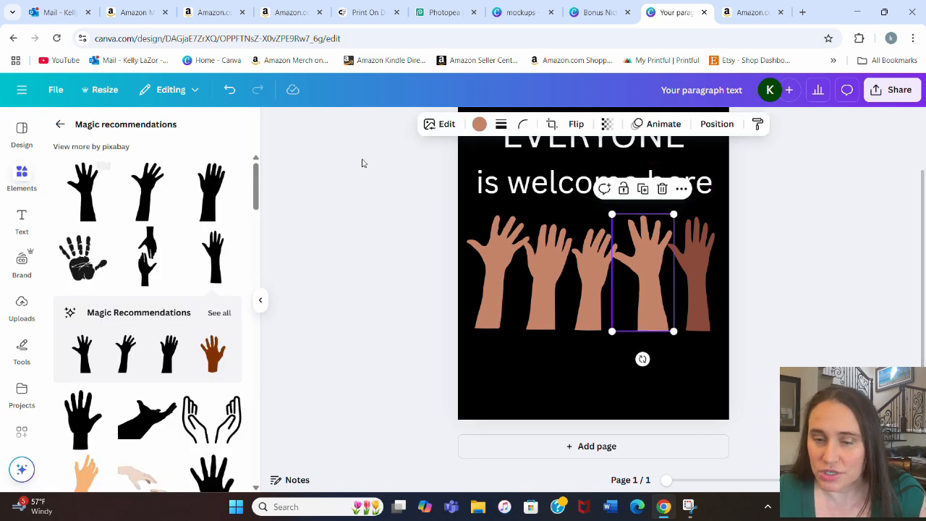
left_click(480, 124)
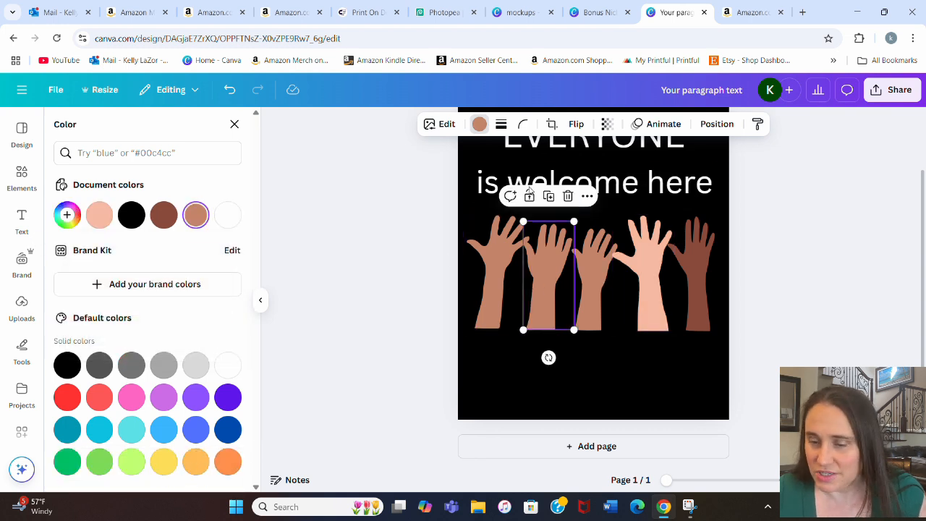
left_click(67, 215)
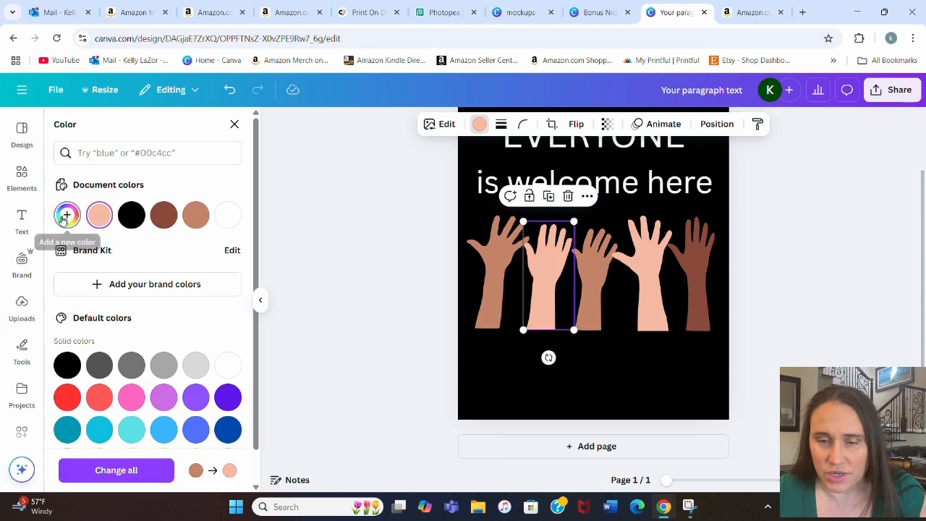
left_click(67, 215)
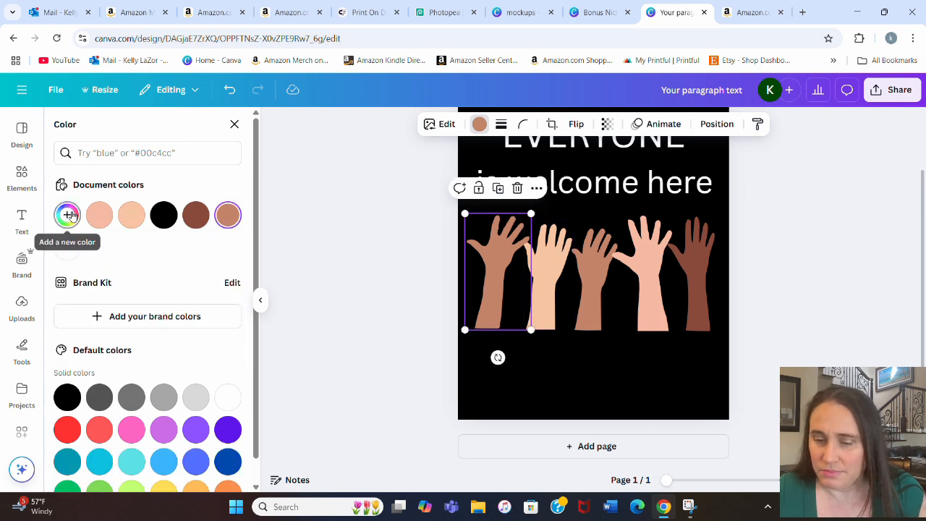
left_click(67, 214)
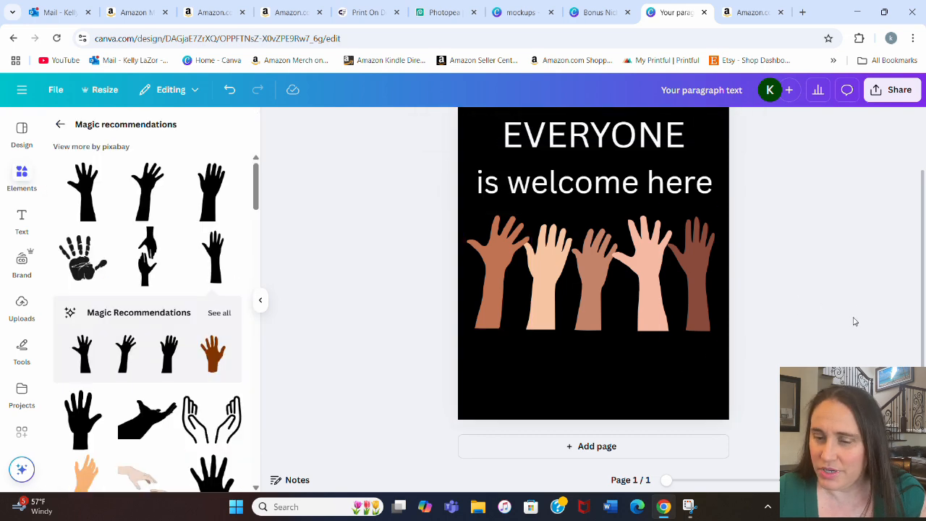
mouse_move(828, 267)
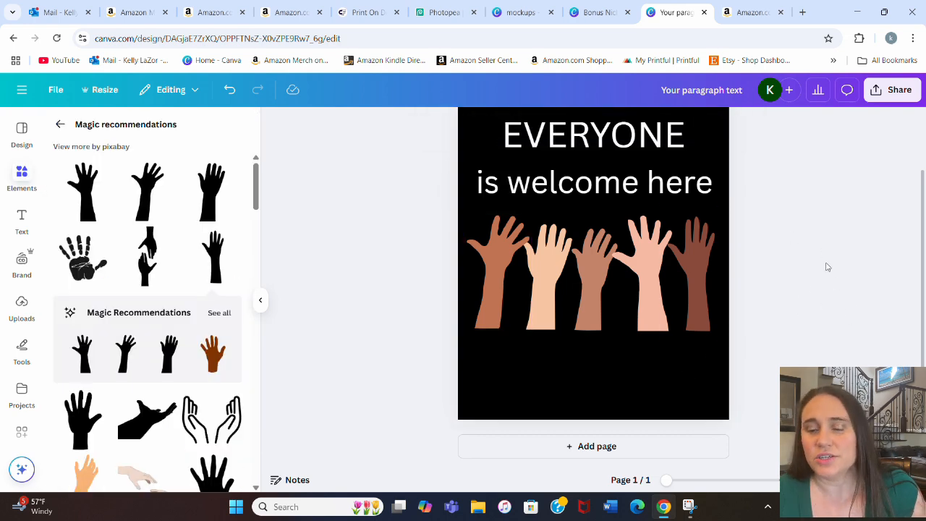
- Browse the Magic recommendations and 'hands' graphics, then begin a new element search
scroll("down", 3)
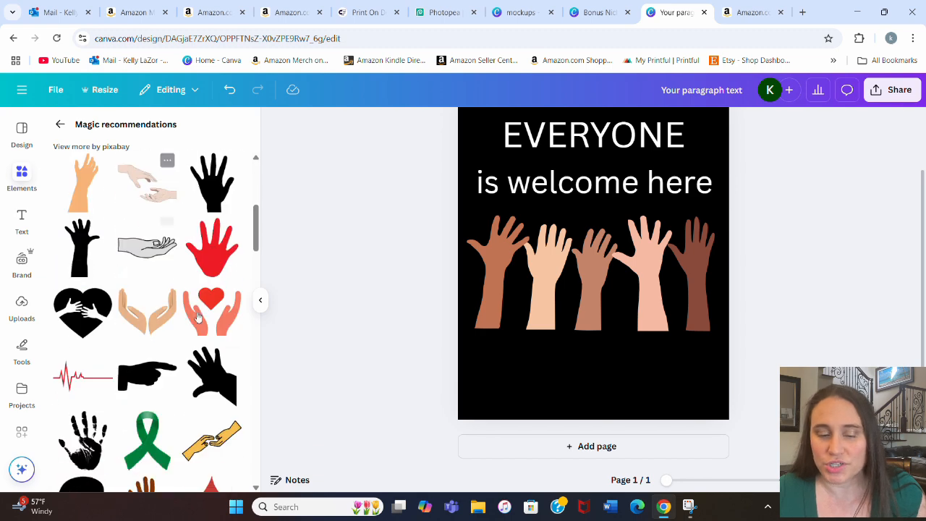
scroll("down", 3)
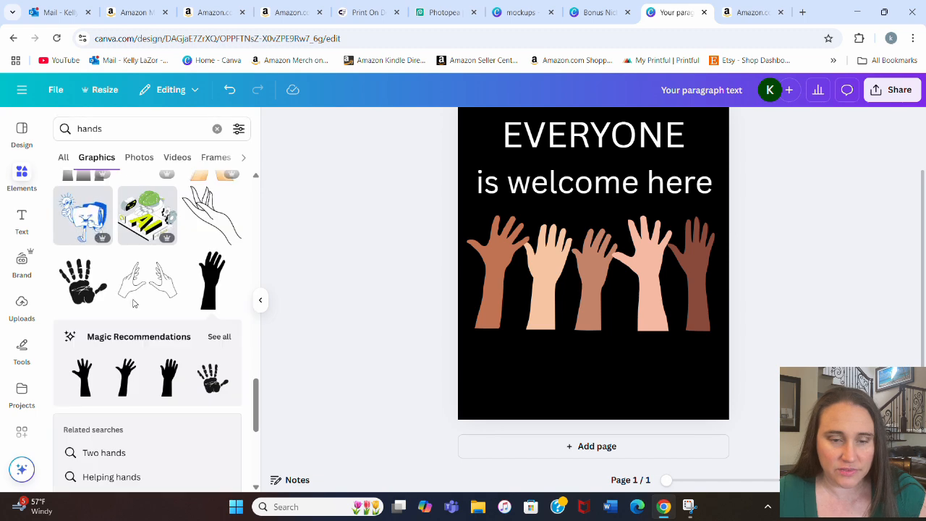
scroll("down", 3)
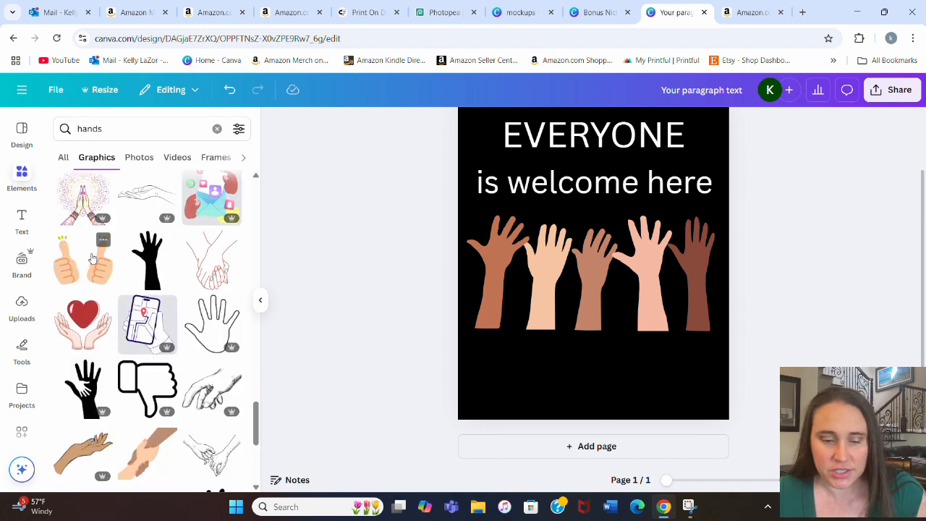
scroll("down", 3)
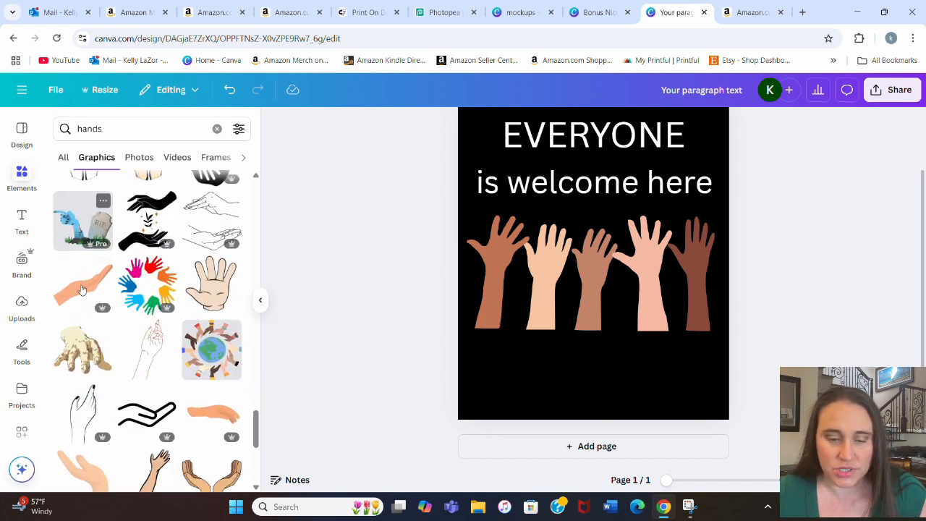
scroll("down", 3)
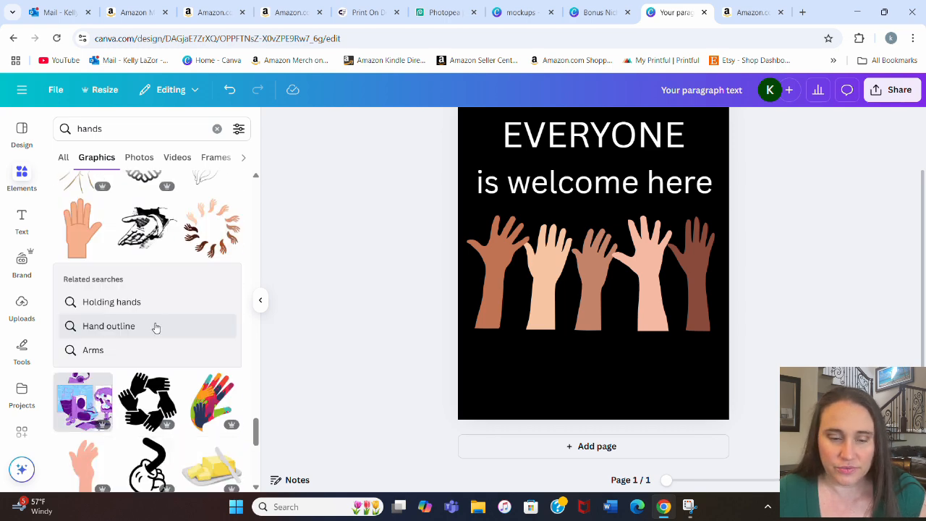
scroll("down", 3)
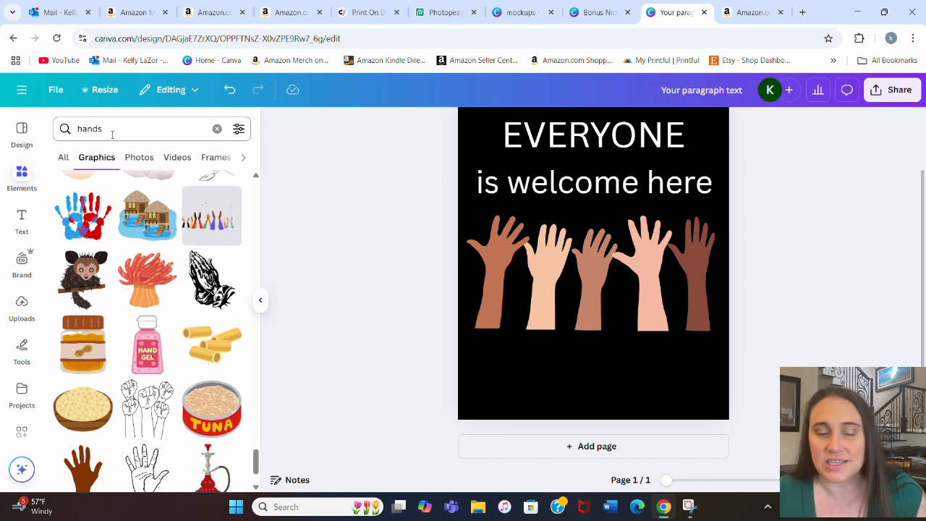
type("hh")
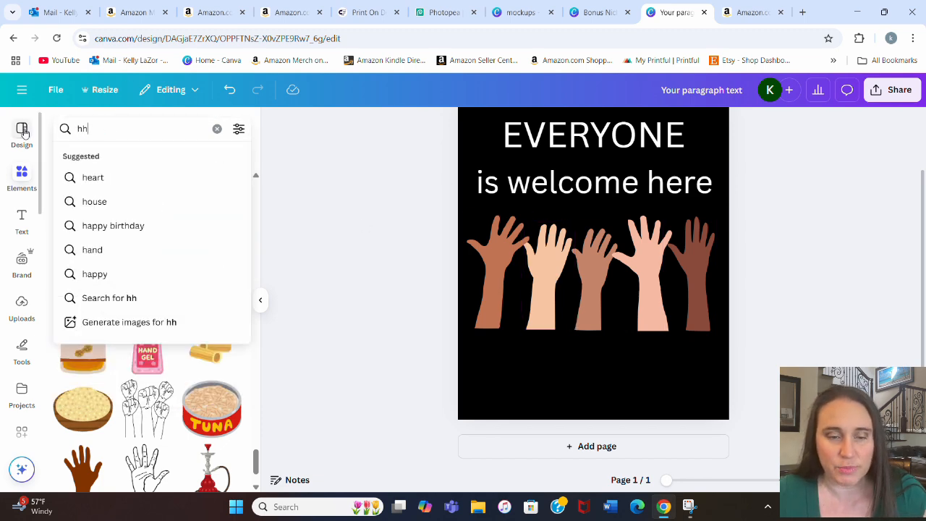
- Add the pink heart, recolour it Bright red, and place it on the leftmost palm
left_click(92, 177)
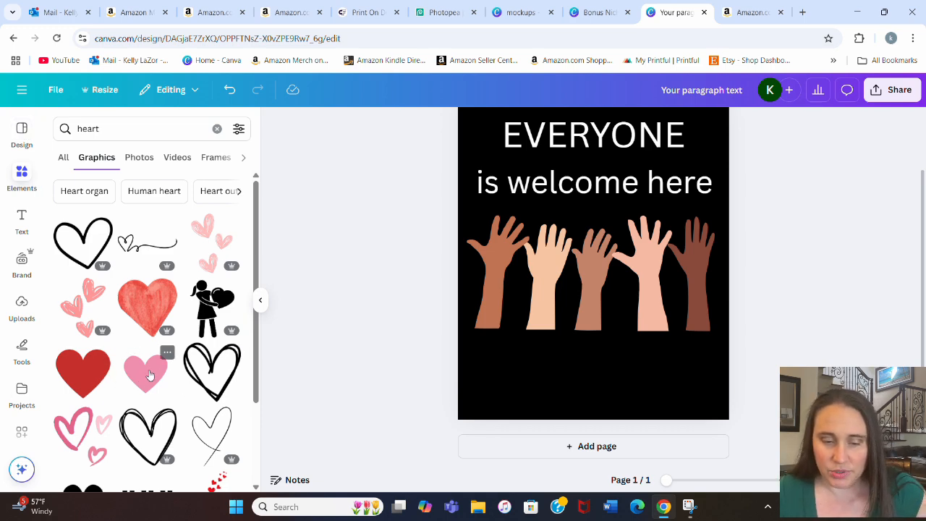
left_click(146, 371)
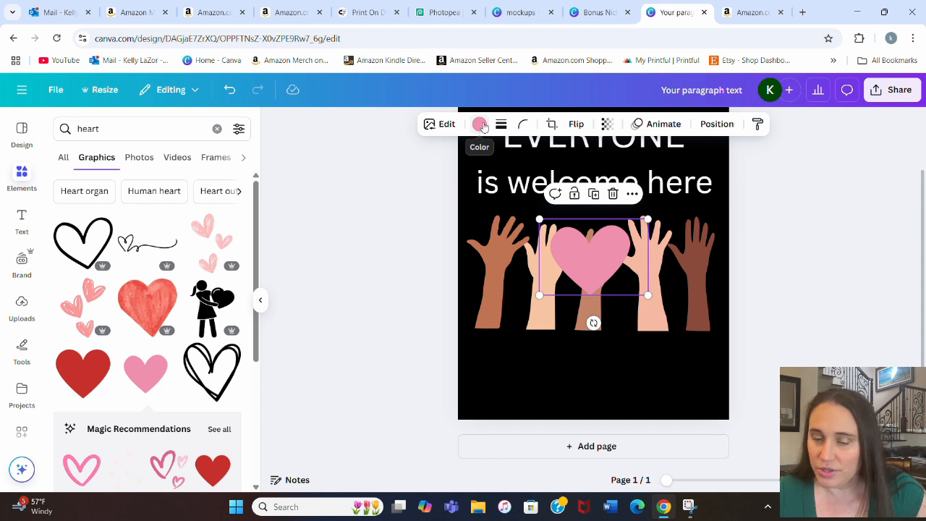
left_click(479, 124)
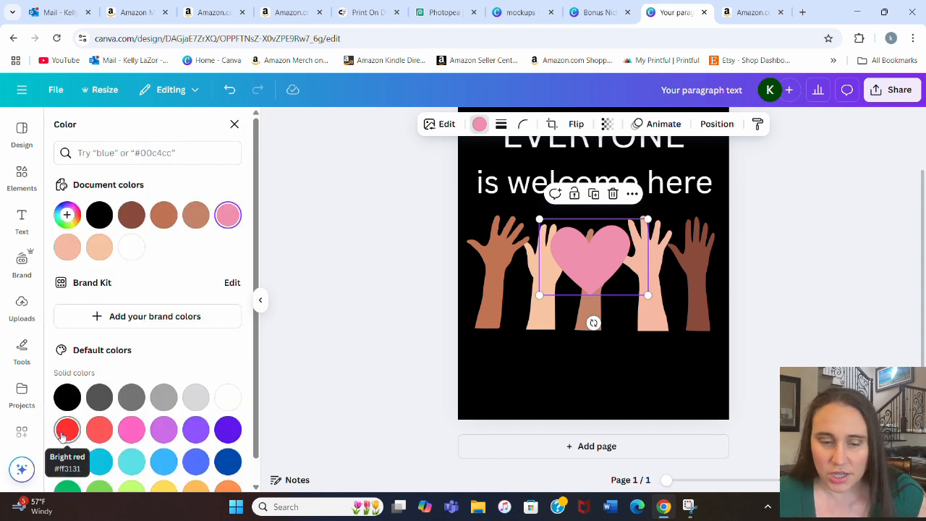
left_click(66, 430)
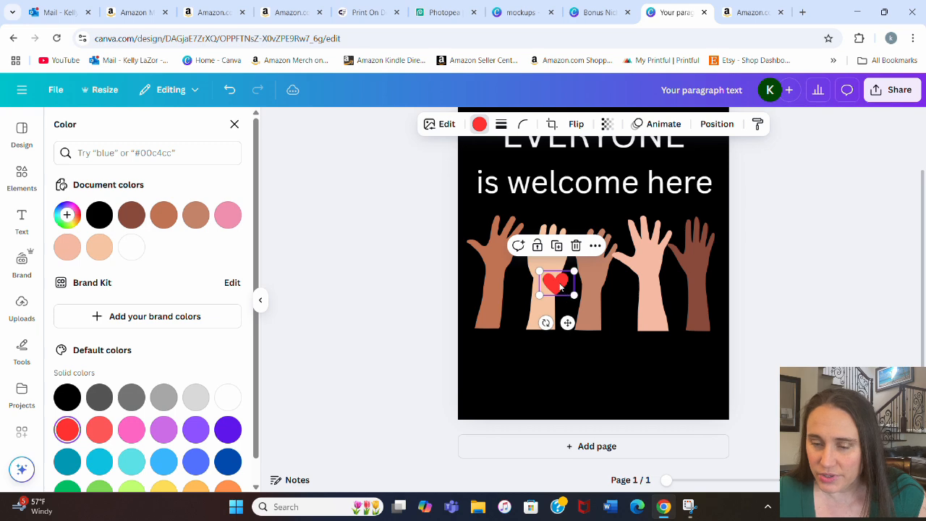
left_click_drag(555, 282, 499, 252)
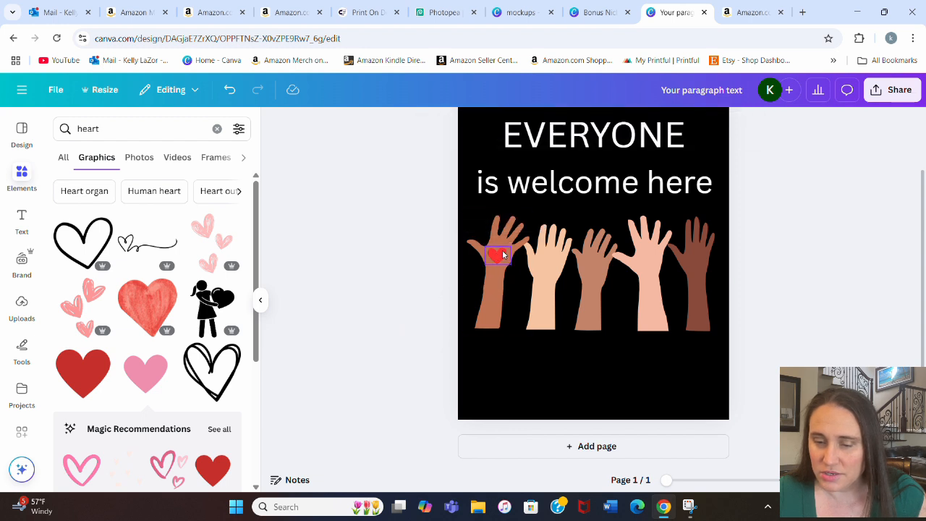
left_click(498, 255)
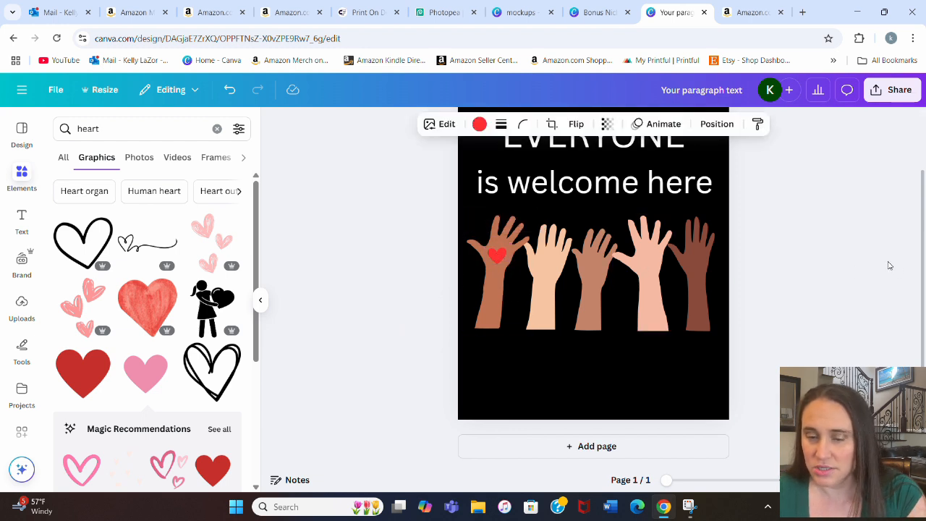
mouse_move(797, 240)
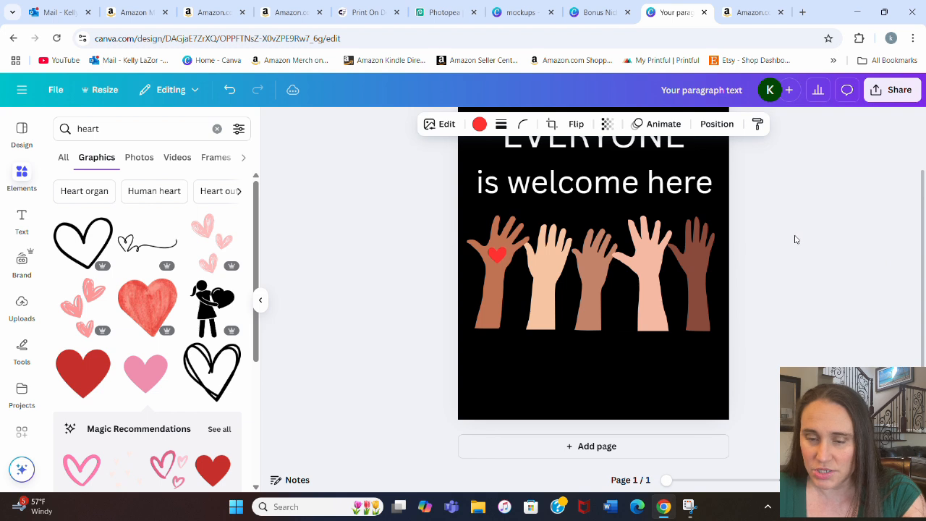
- Copy the red heart onto the palms of the remaining four hands
left_click(395, 279)
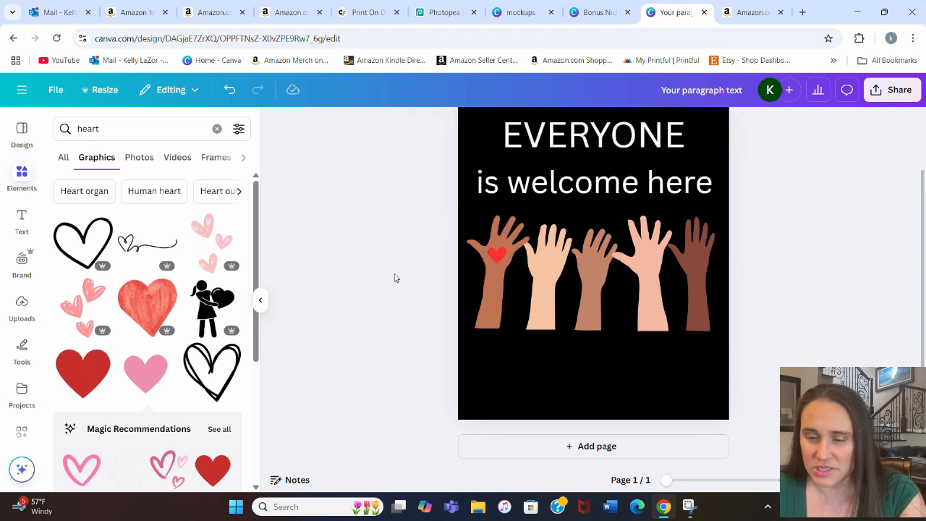
left_click(497, 255)
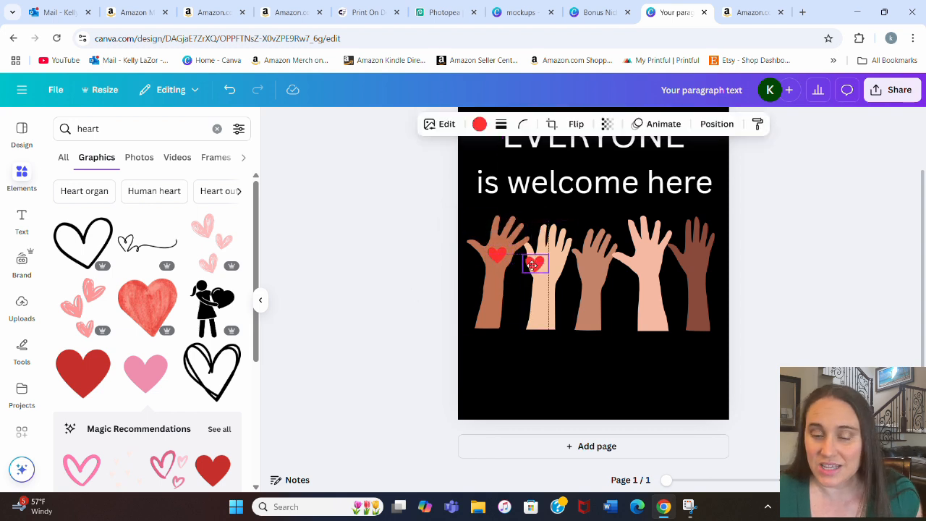
left_click(689, 284)
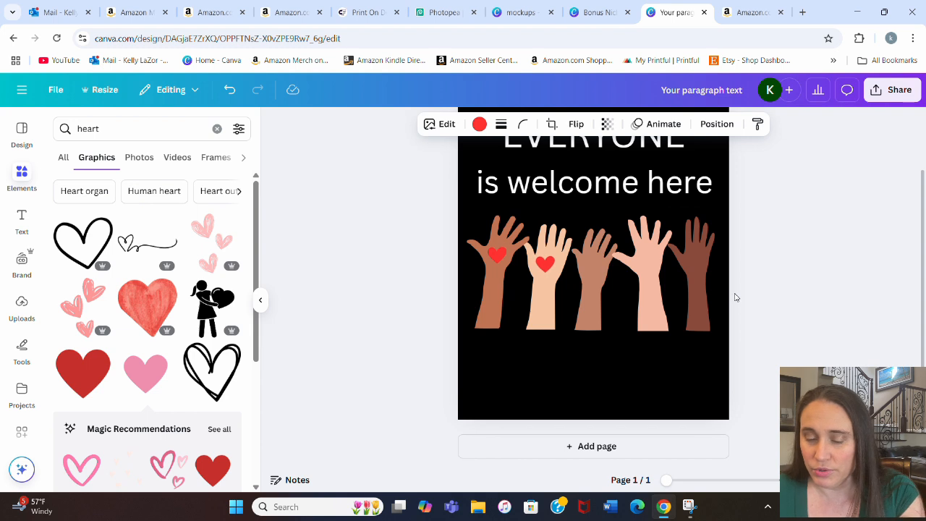
left_click(545, 264)
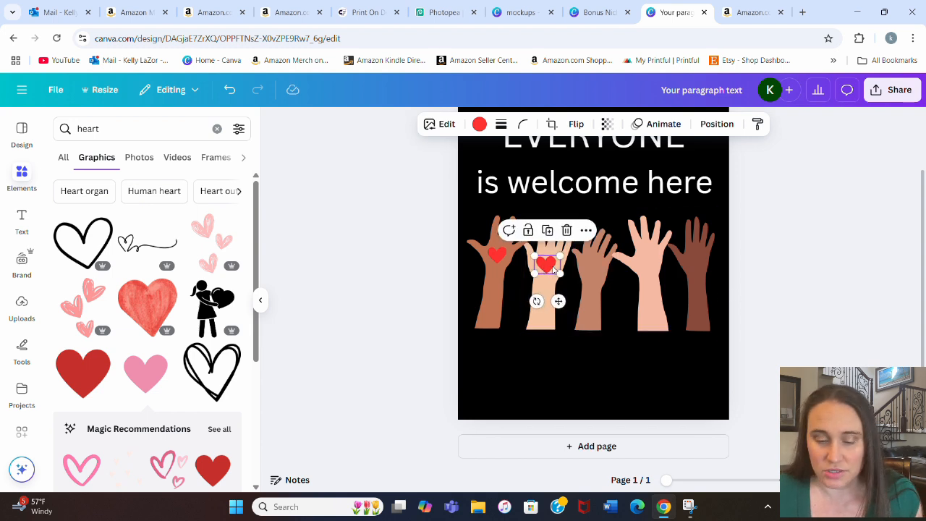
left_click_drag(547, 265, 592, 269)
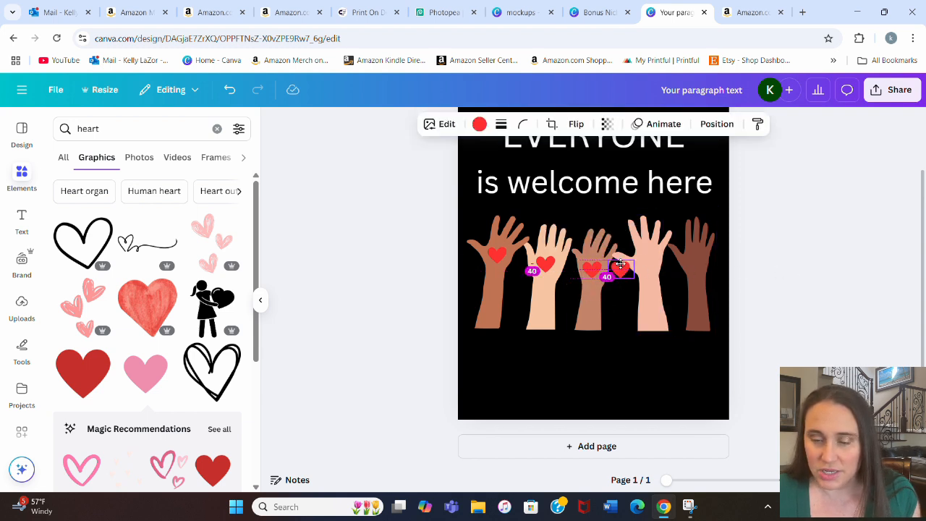
left_click_drag(606, 272, 648, 254)
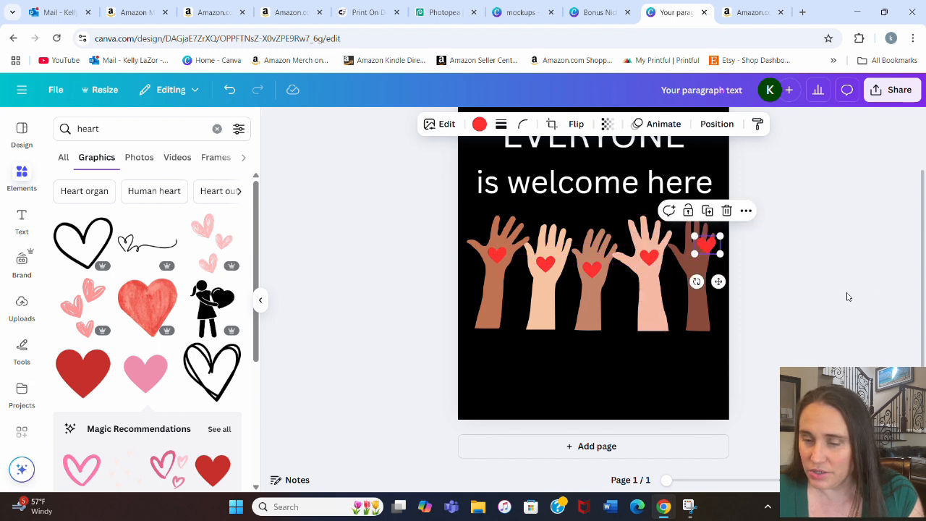
left_click(649, 258)
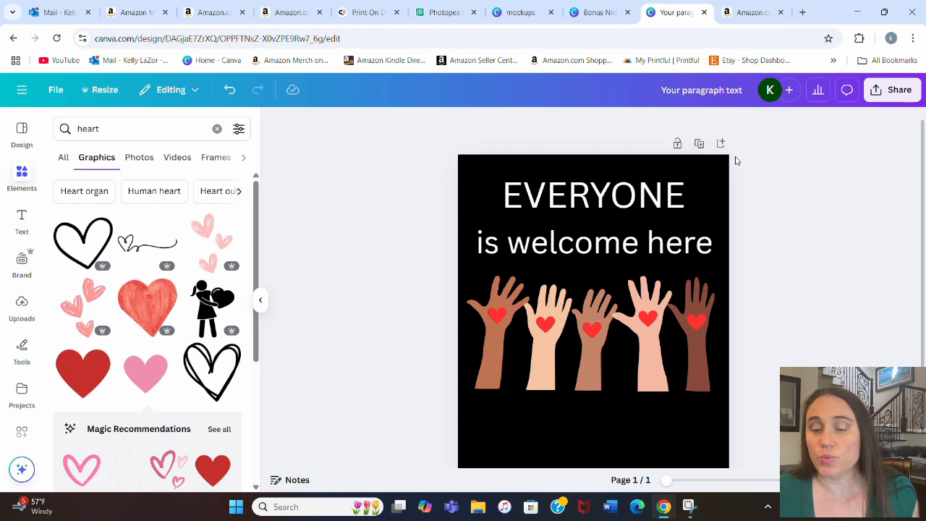
- Change the EVERYONE heading's font to Lilita One
left_click(593, 195)
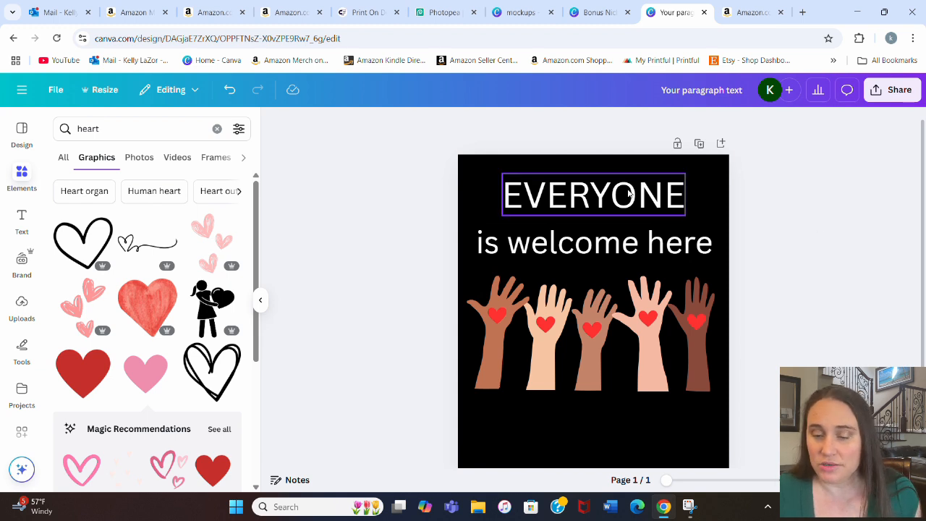
left_click(593, 194)
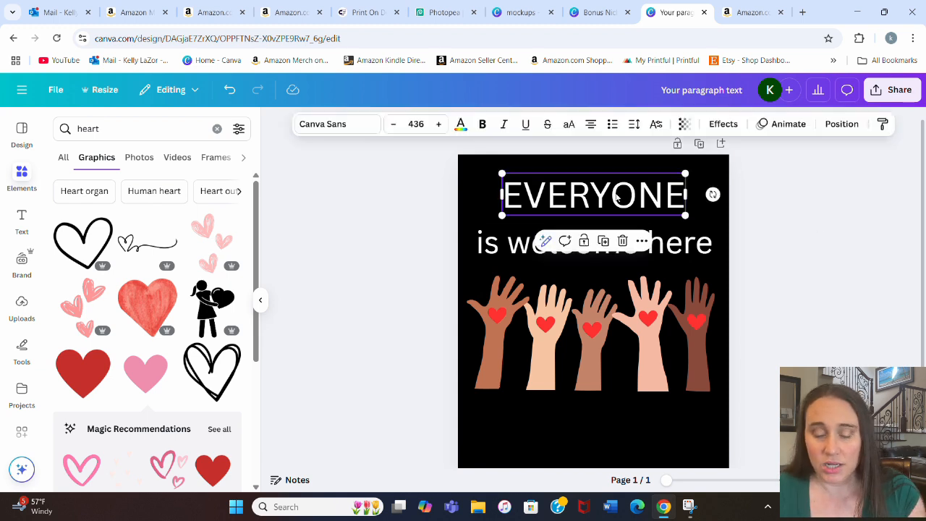
mouse_move(416, 177)
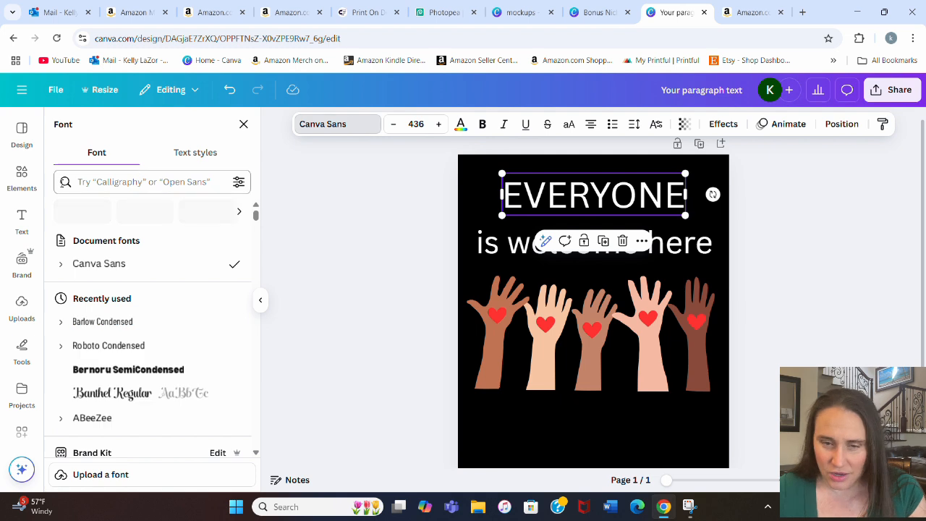
type("lilita")
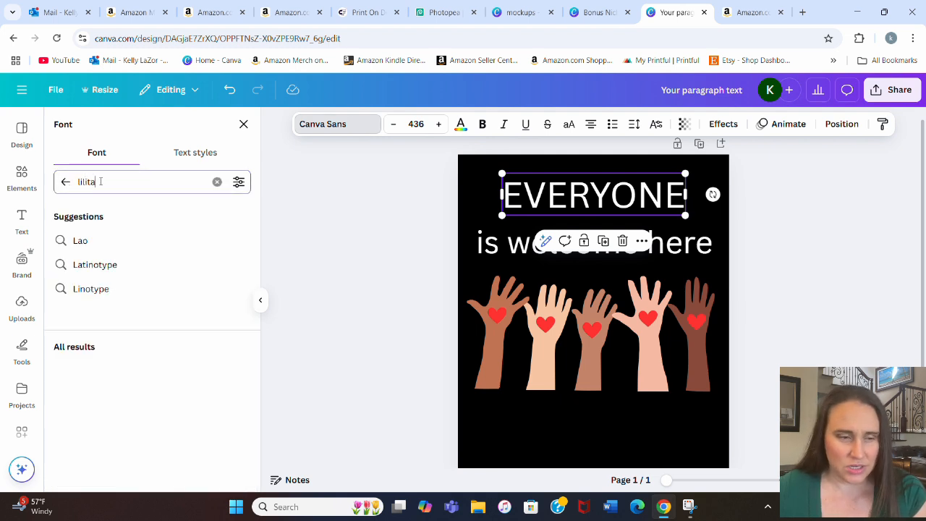
left_click(92, 240)
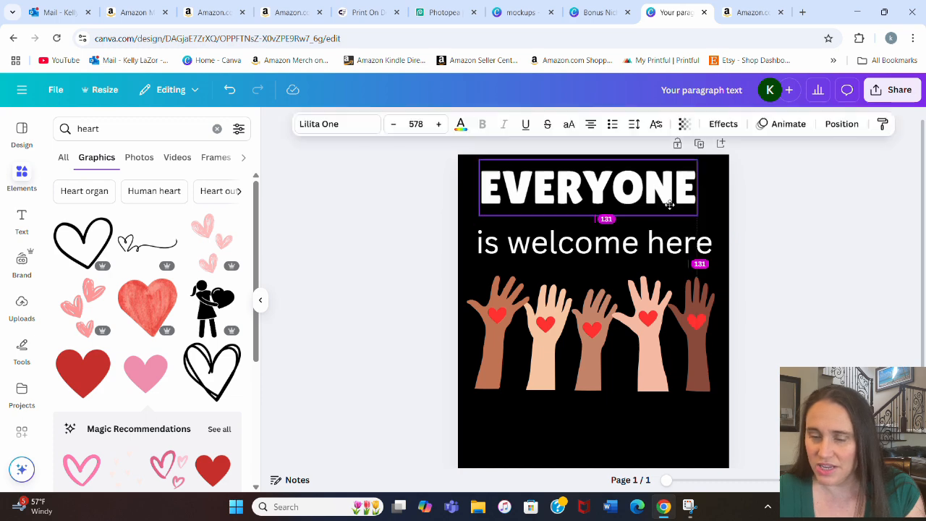
- Enlarge EVERYONE so it spans the width of the design
left_click_drag(697, 208, 710, 226)
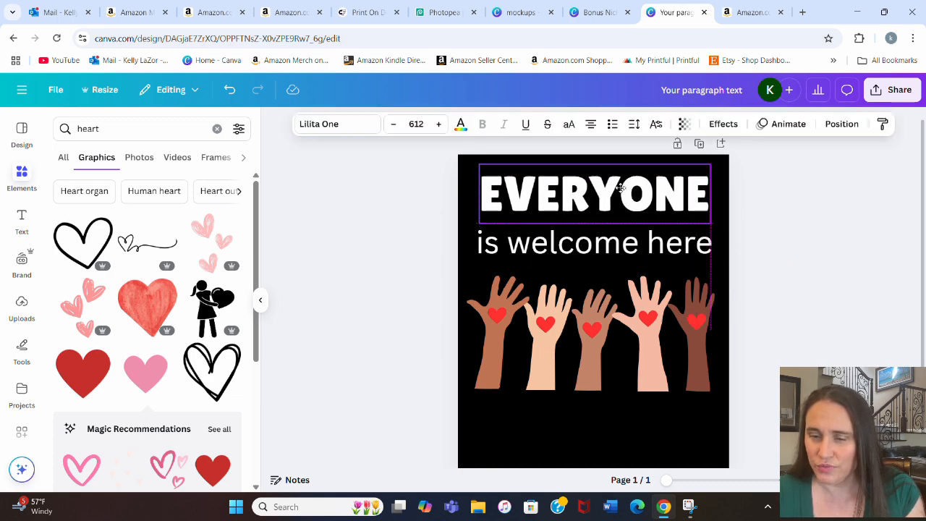
left_click(849, 251)
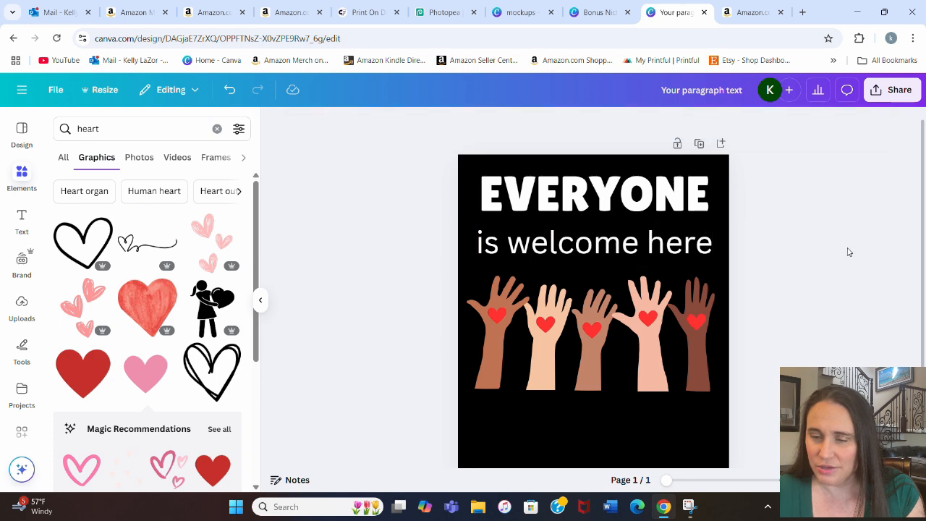
mouse_move(821, 199)
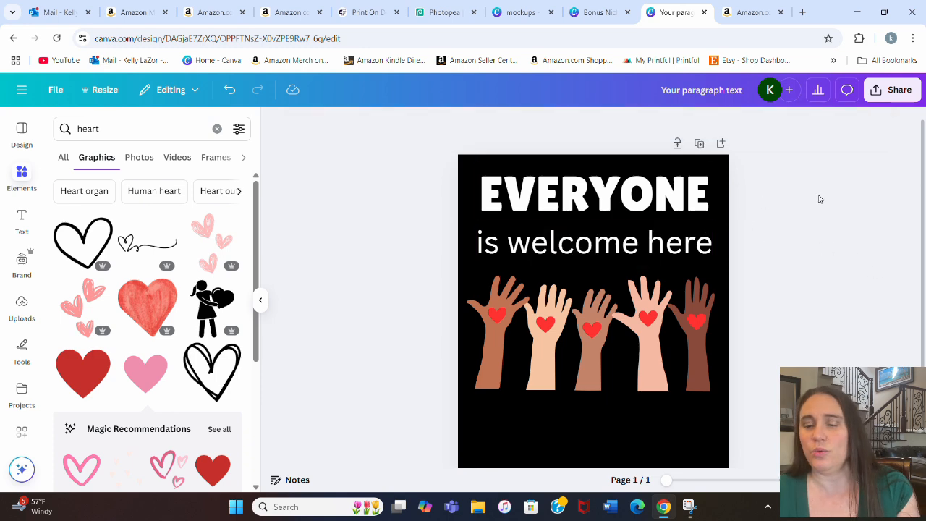
left_click(593, 242)
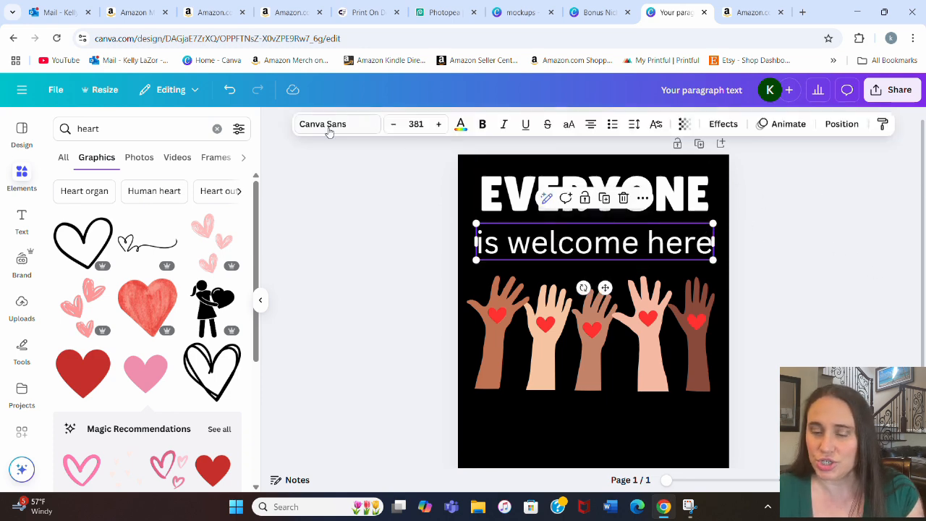
- Apply the Banthel font to 'is welcome here' and resize it centred under EVERYONE
left_click(337, 124)
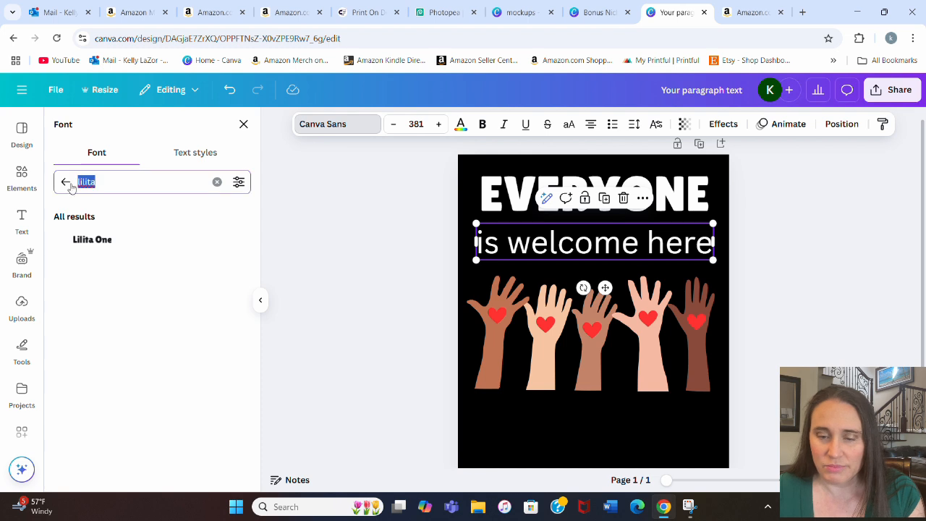
mouse_move(65, 182)
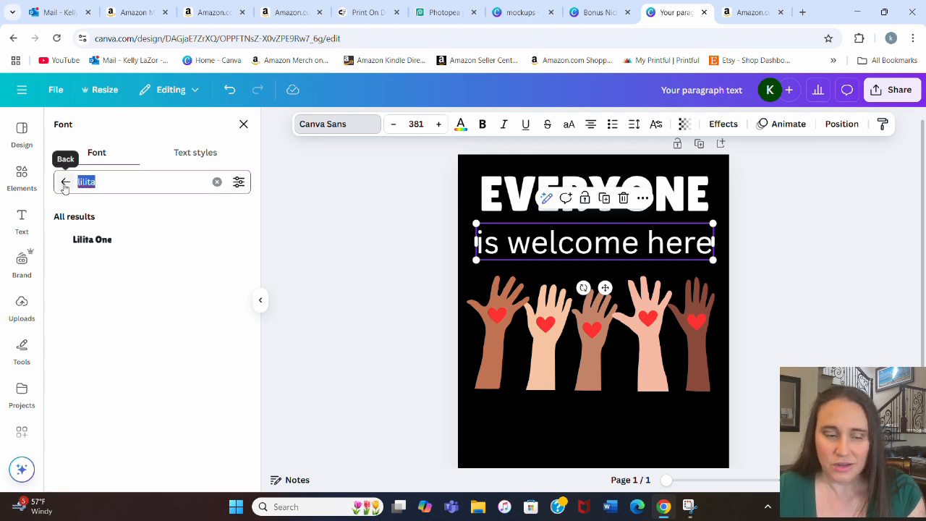
type("banthel")
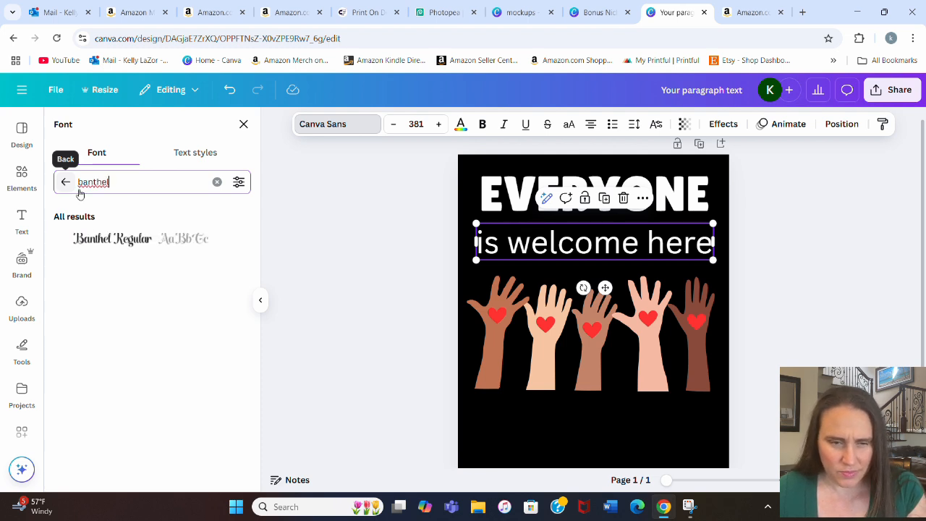
left_click(112, 239)
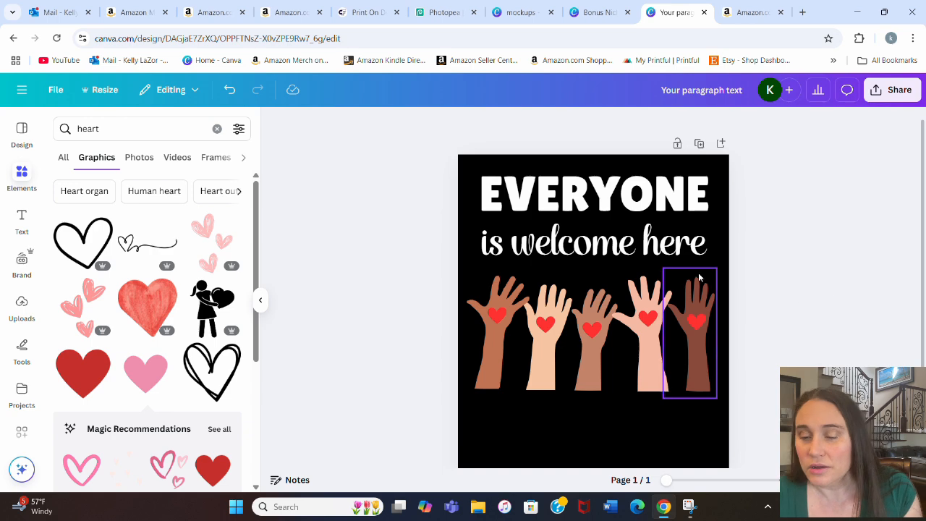
left_click(593, 242)
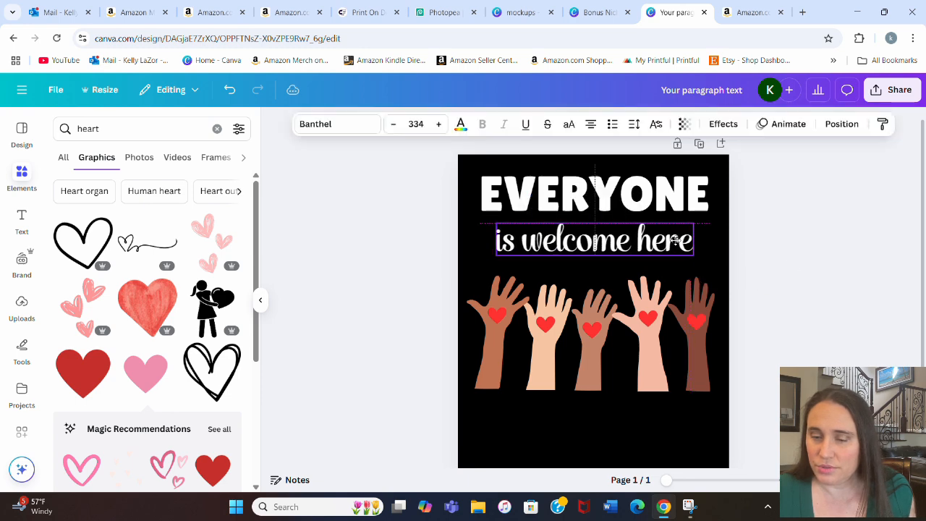
left_click(593, 193)
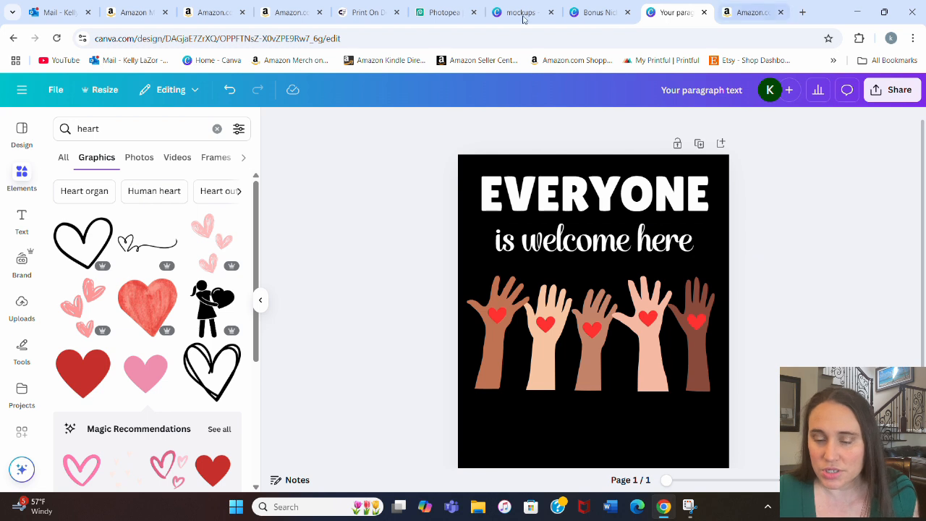
left_click(593, 194)
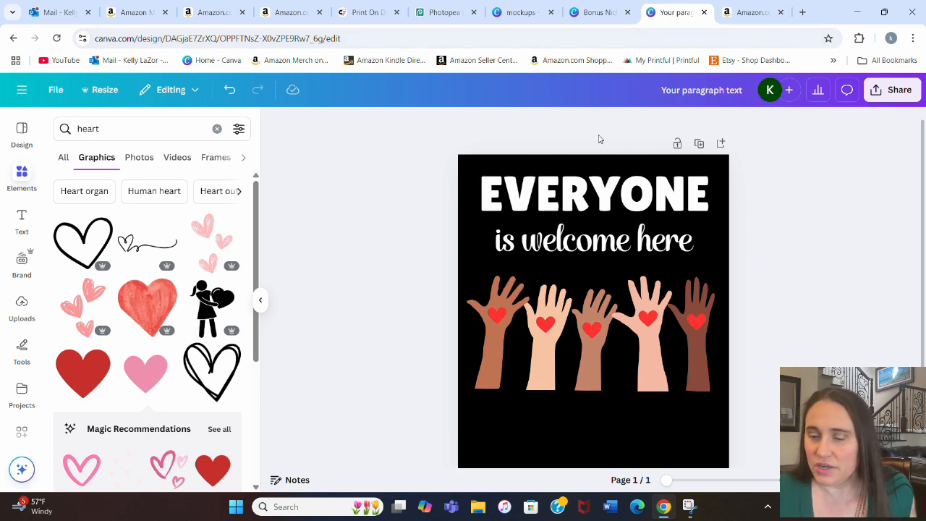
left_click(752, 12)
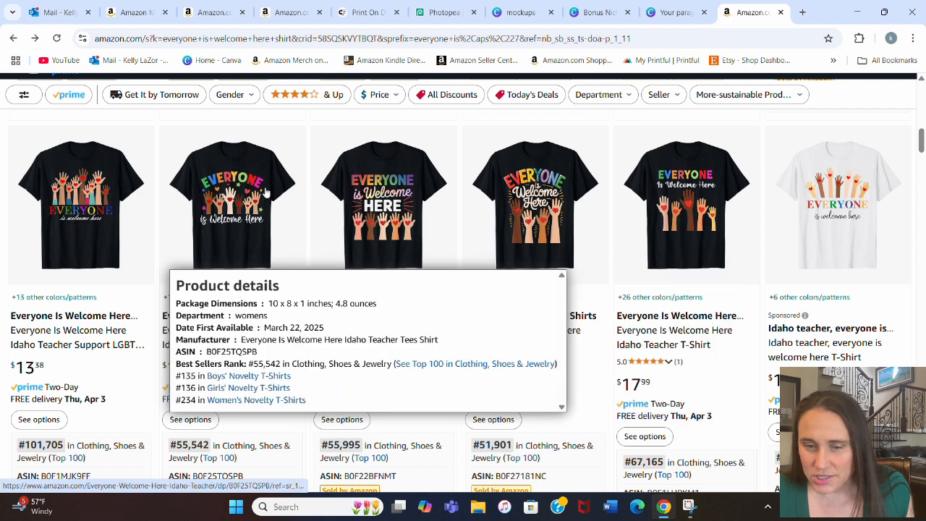
mouse_move(228, 190)
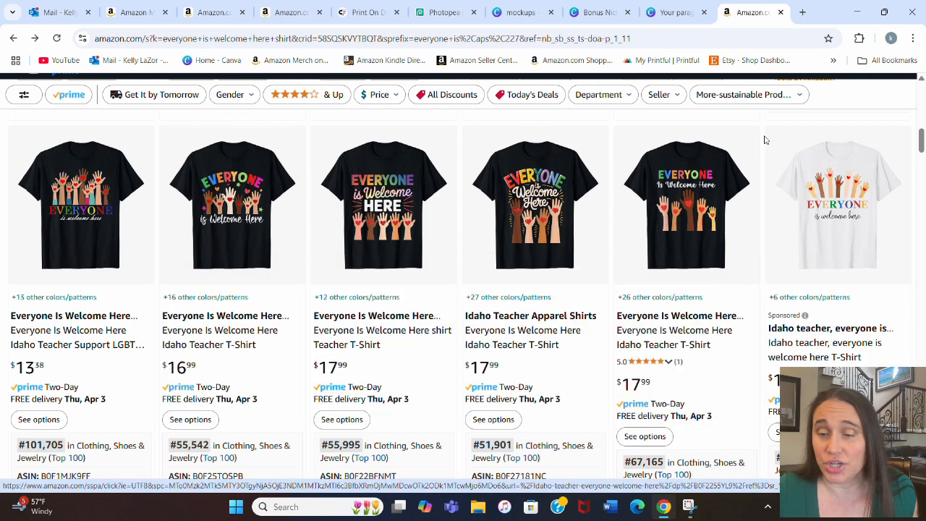
left_click(745, 95)
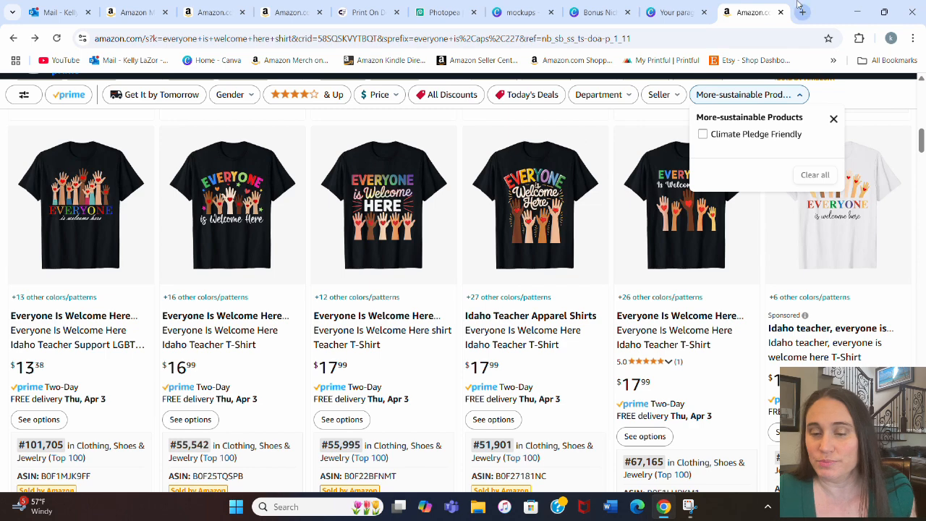
- Switch to the TODAY.com article about the Everyone Is Welcome Here sign
left_click(802, 12)
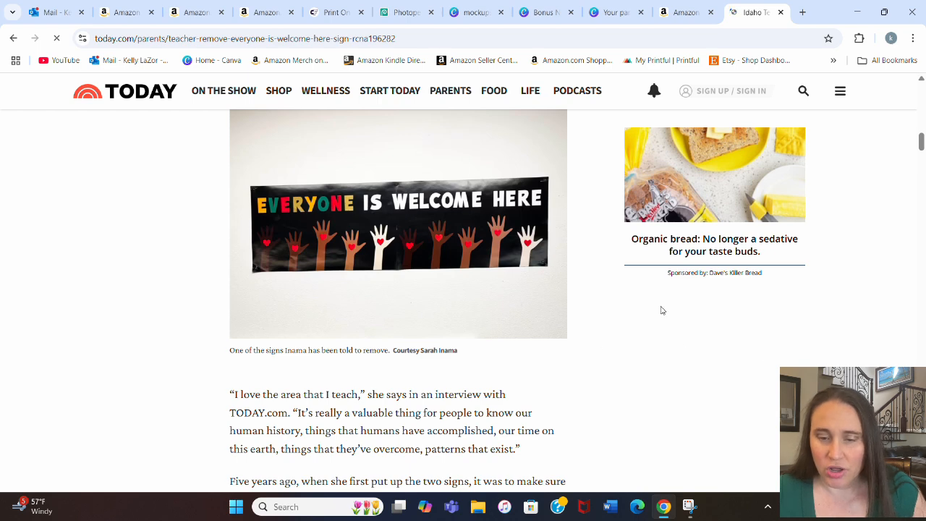
mouse_move(664, 321)
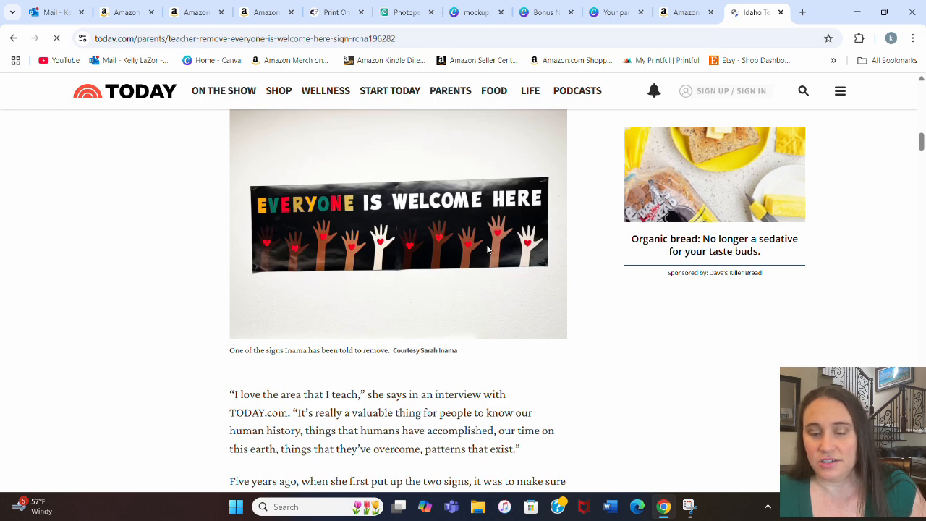
mouse_move(350, 210)
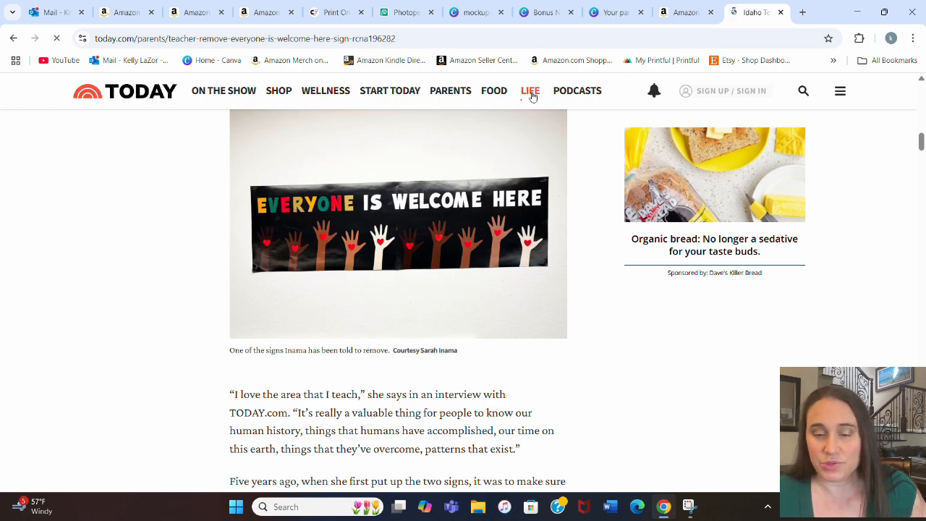
mouse_move(264, 212)
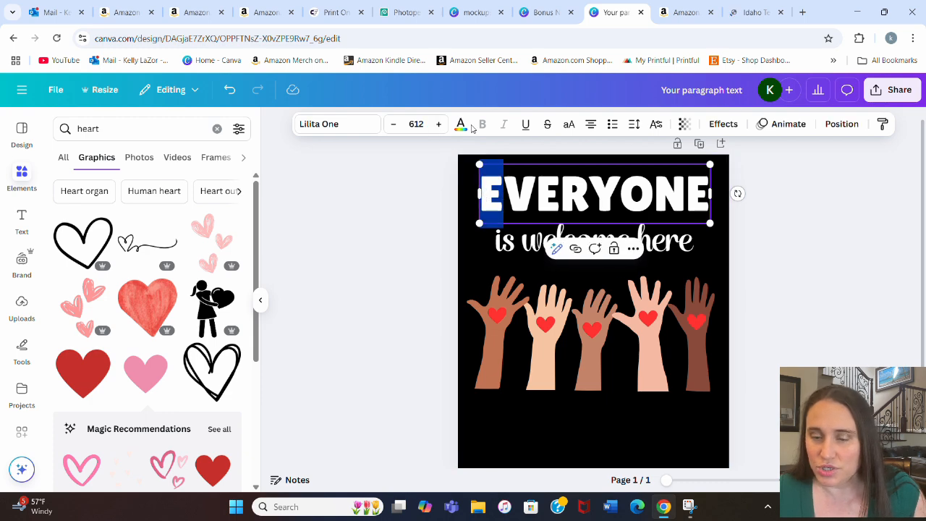
- Colour the letters of EVERYONE red, green, orange, purple, yellow, blue, green and pink
left_click(460, 124)
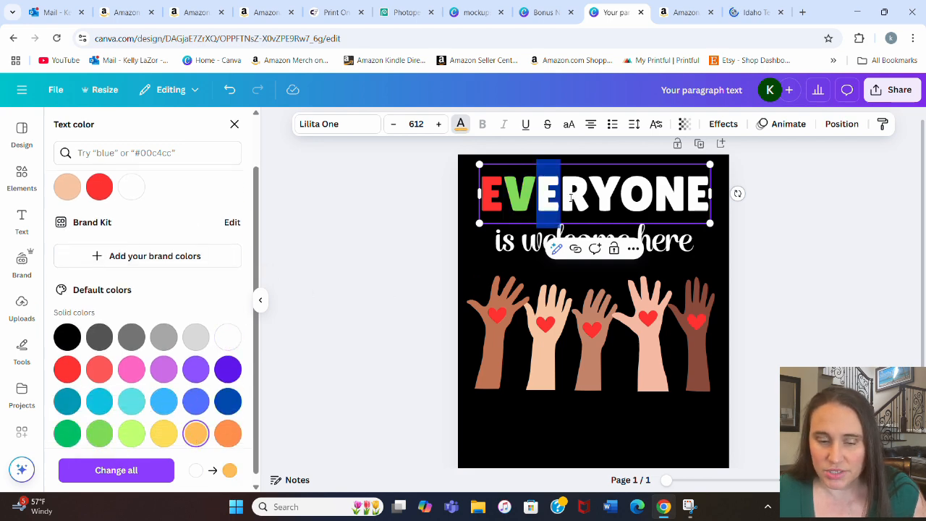
left_click(195, 369)
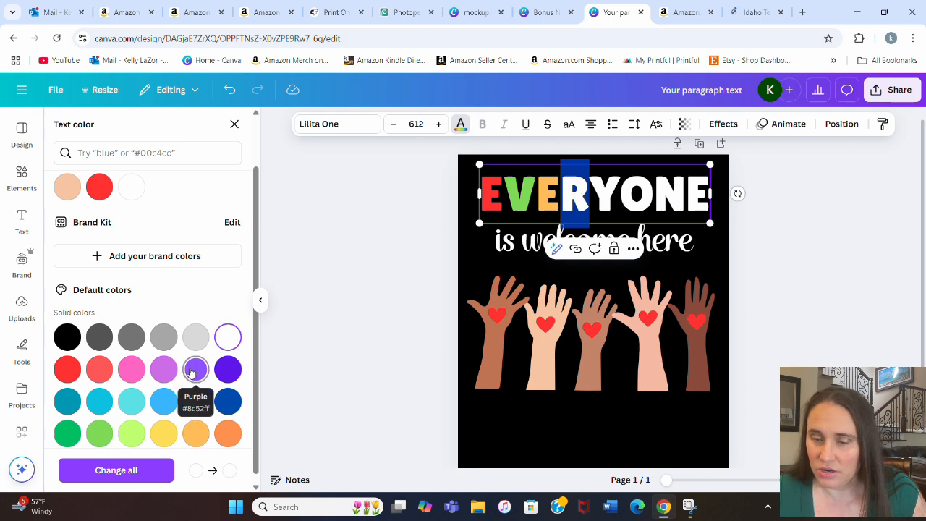
left_click(195, 369)
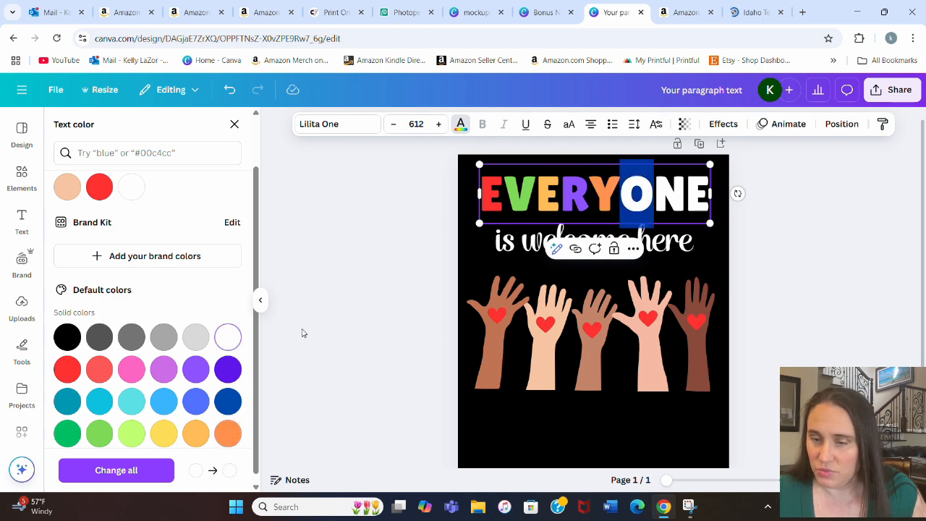
left_click(99, 400)
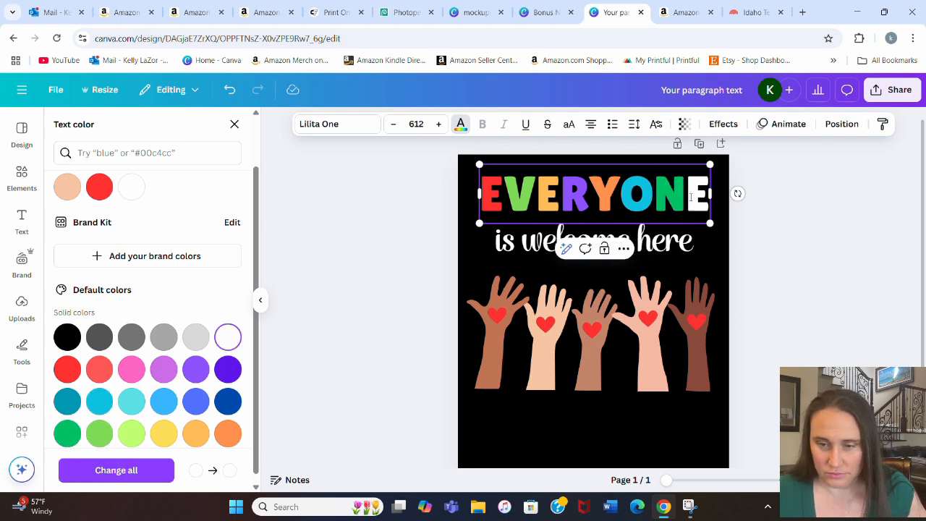
left_click(67, 433)
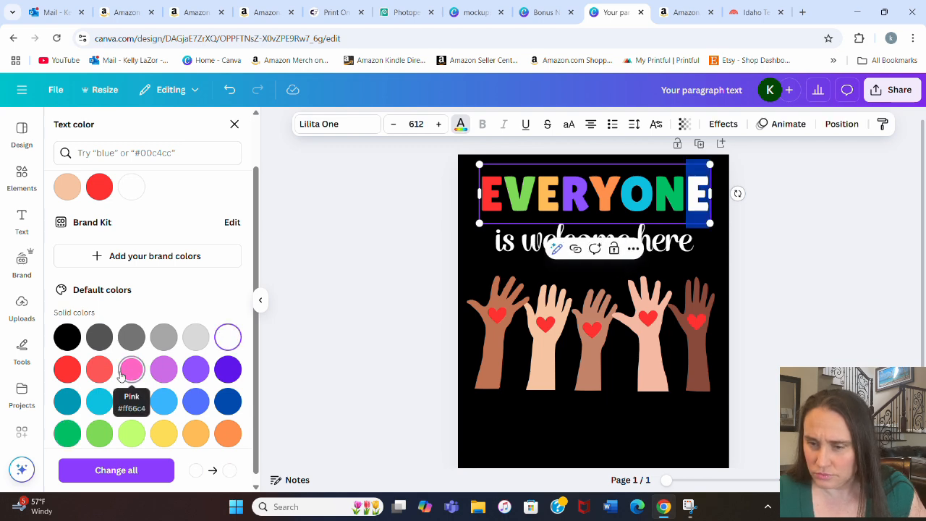
left_click(21, 176)
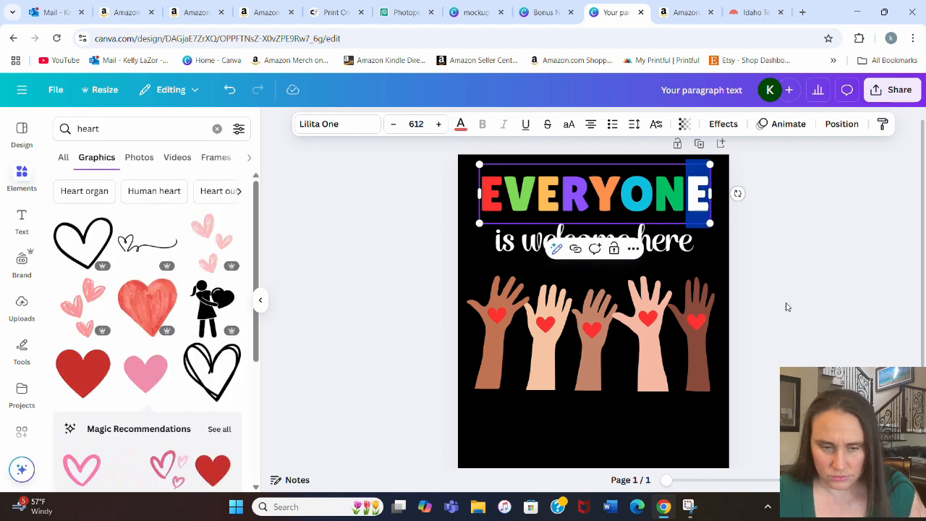
left_click(788, 307)
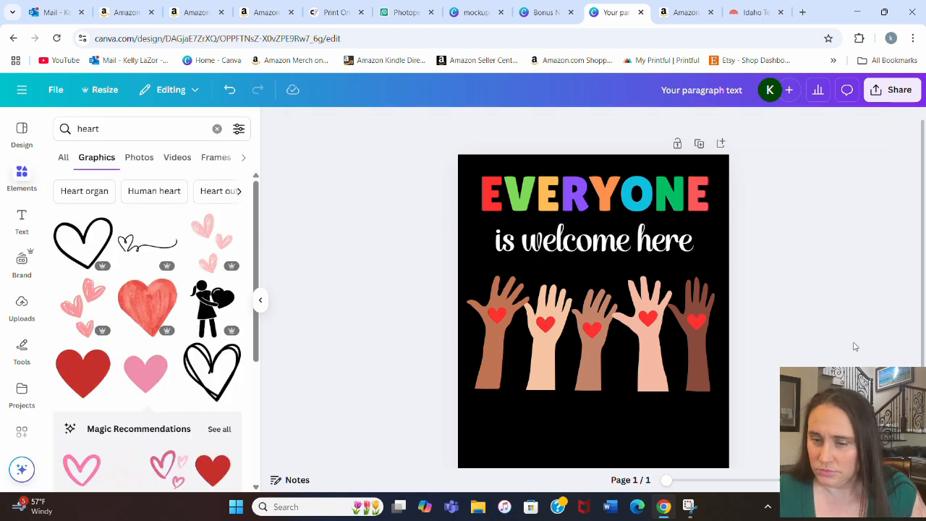
left_click(593, 240)
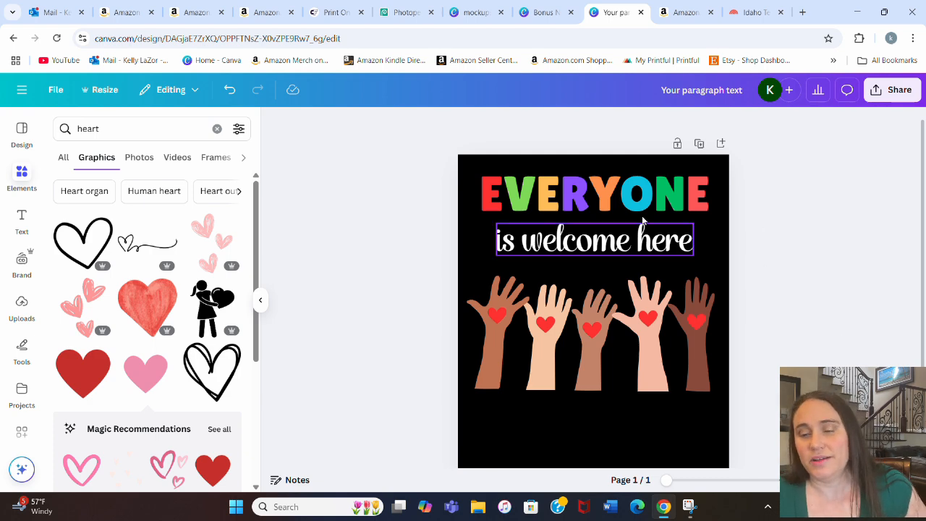
left_click(594, 239)
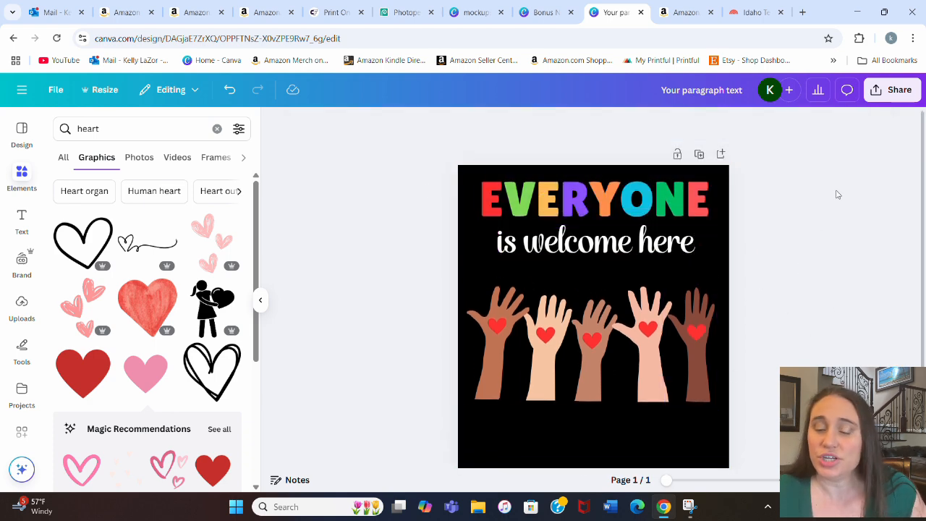
- Scroll to the new page variant and select the raised hands group
scroll("down", 3)
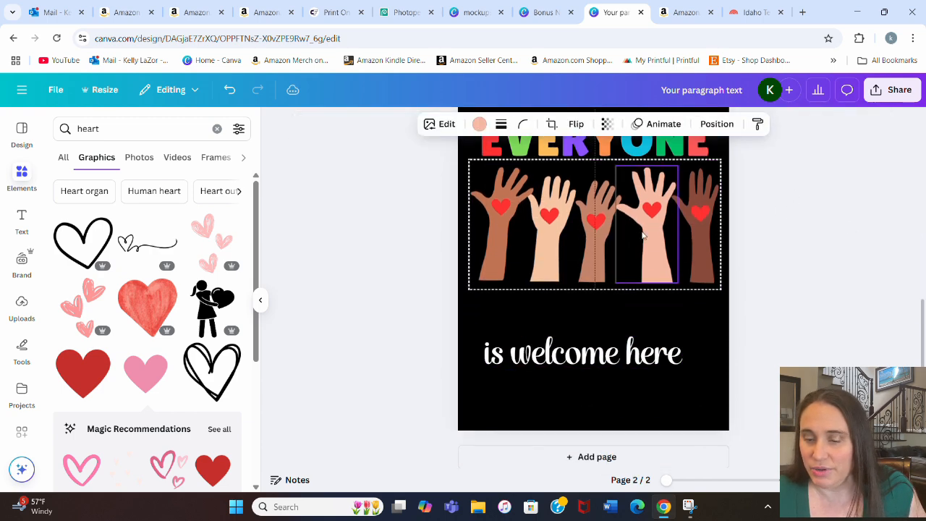
left_click(582, 353)
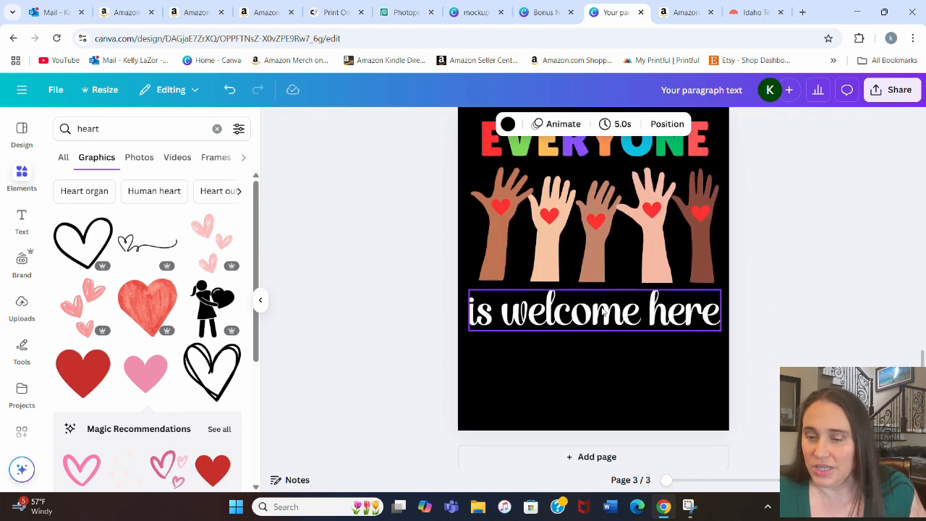
left_click(646, 231)
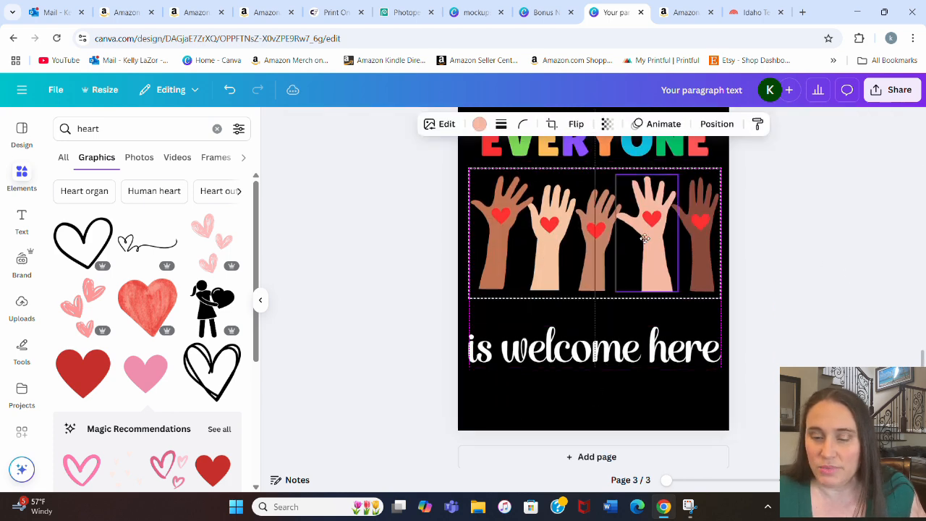
- Apply a Curve text effect to EVERYONE, easing the arch to about 37
left_click(593, 145)
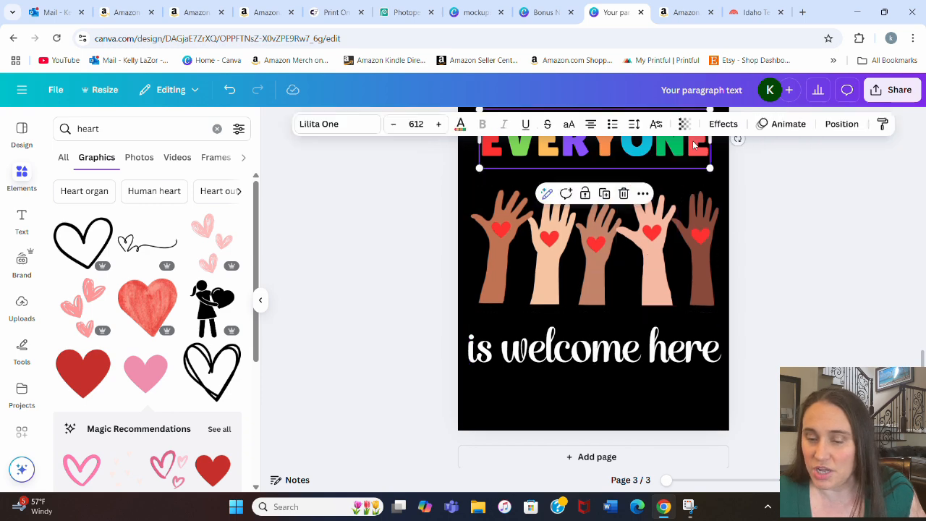
left_click(723, 124)
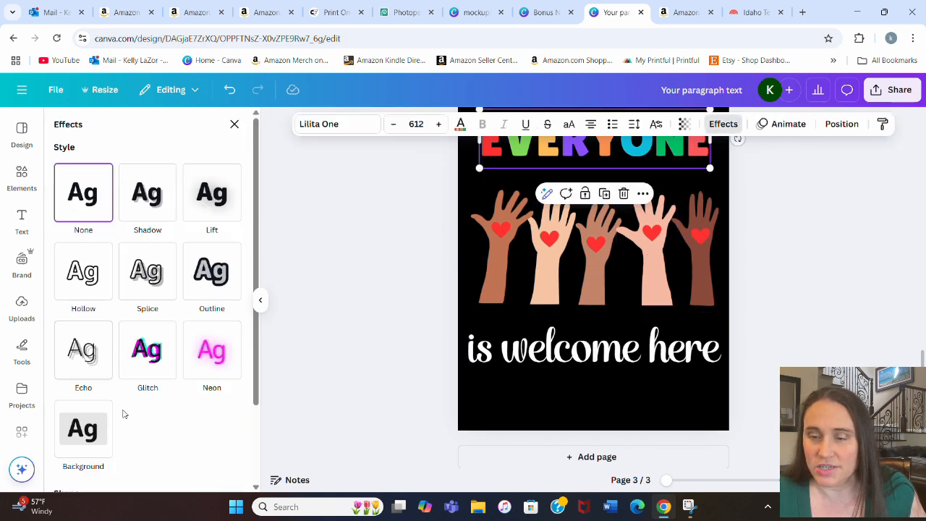
left_click(147, 386)
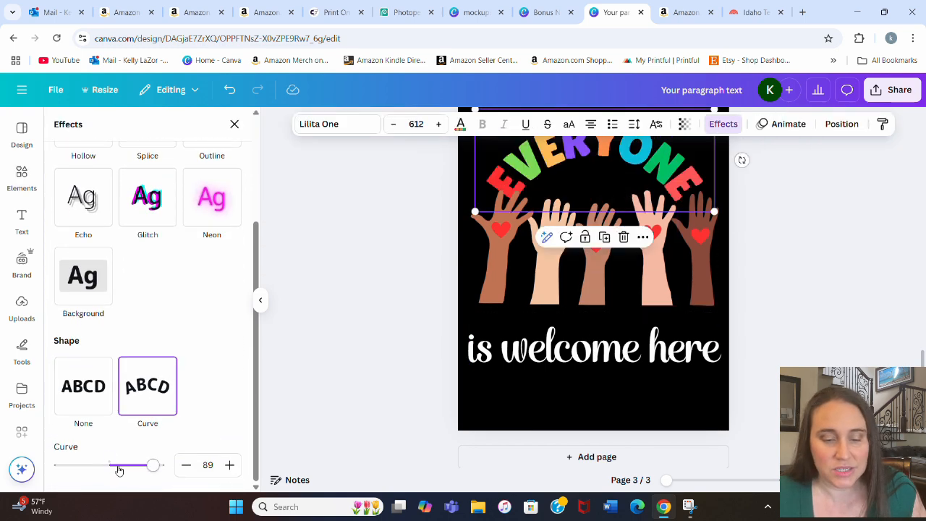
left_click_drag(152, 465, 127, 465)
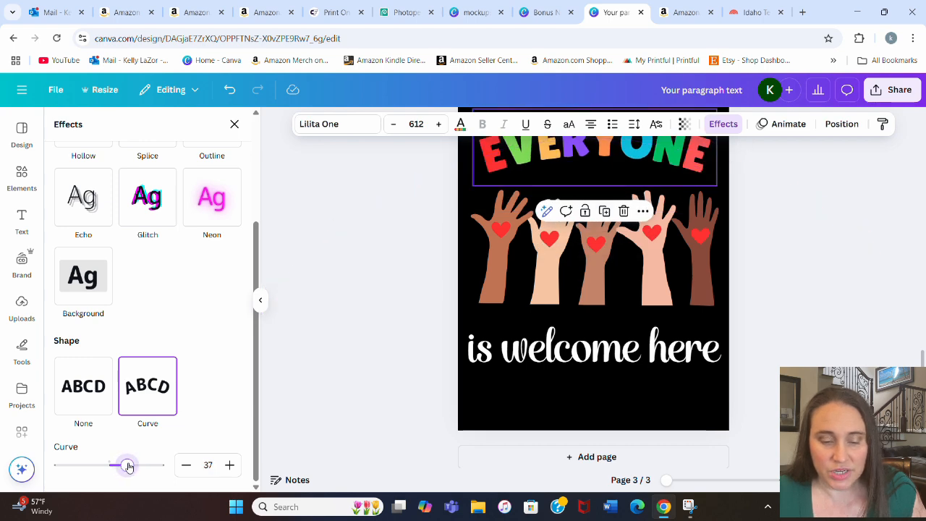
left_click(22, 172)
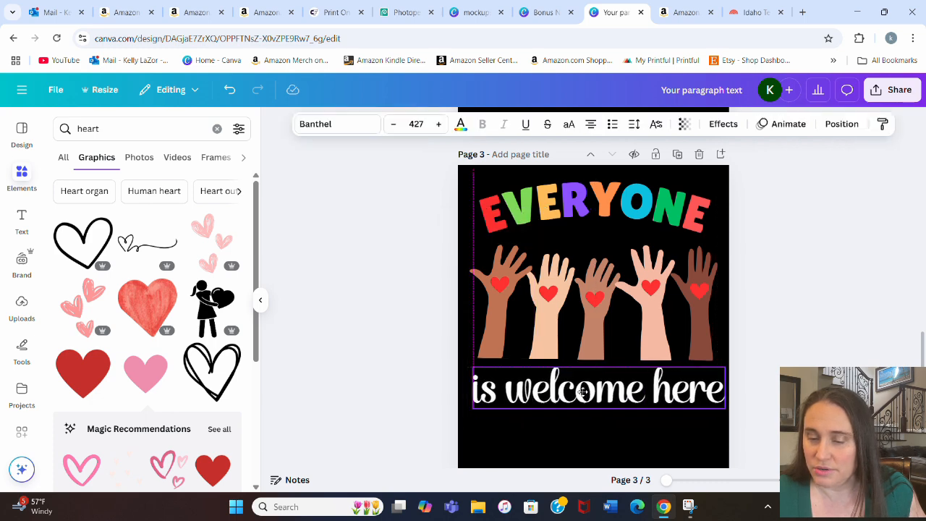
left_click(762, 361)
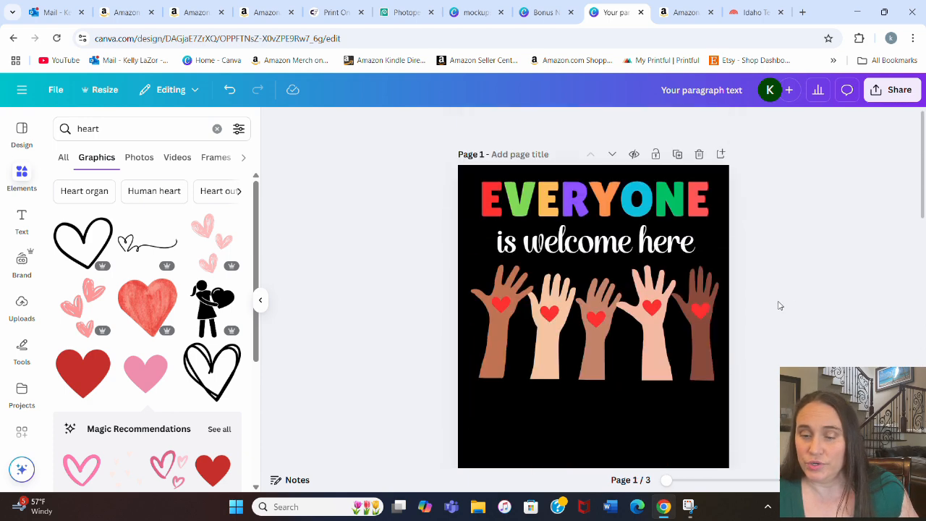
scroll("down", 3)
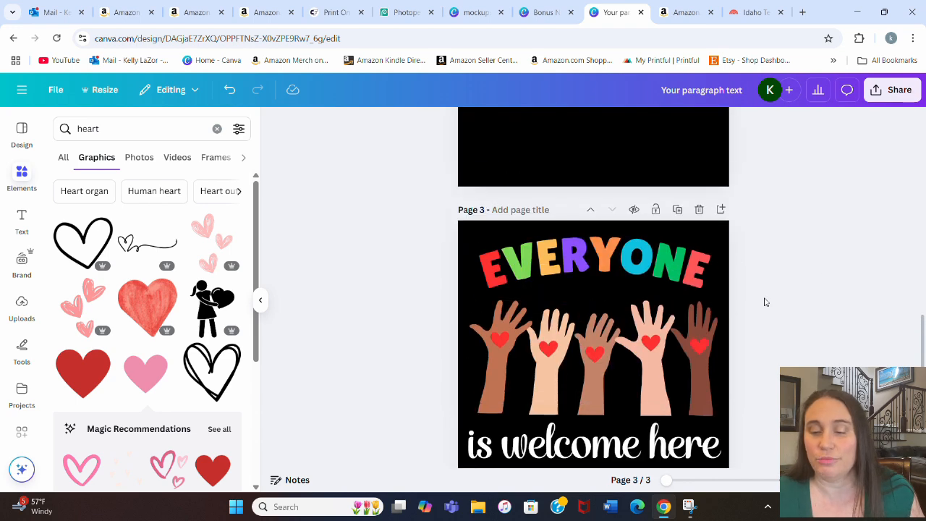
scroll("down", 3)
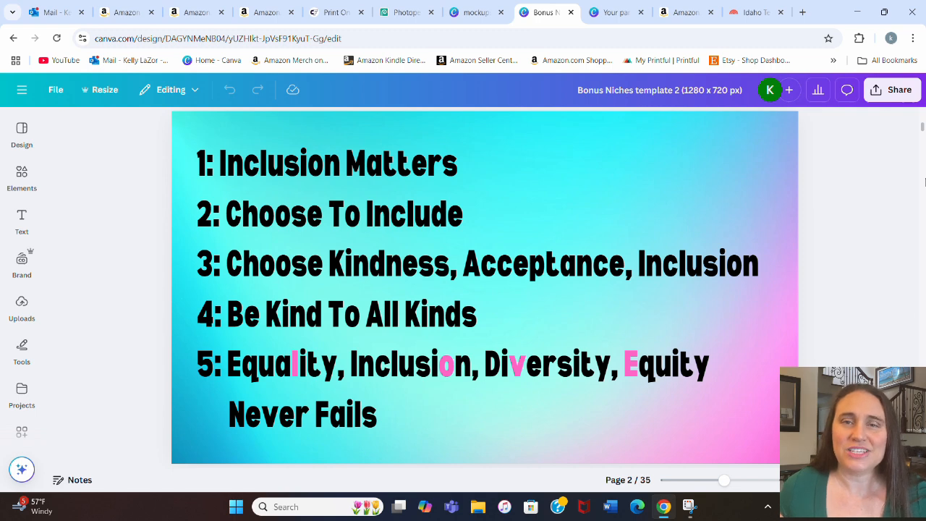
mouse_move(673, 51)
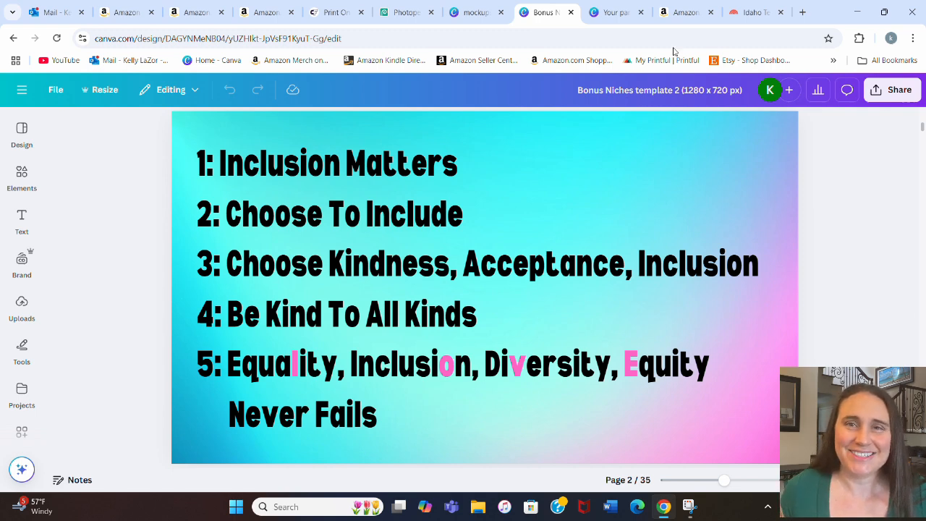